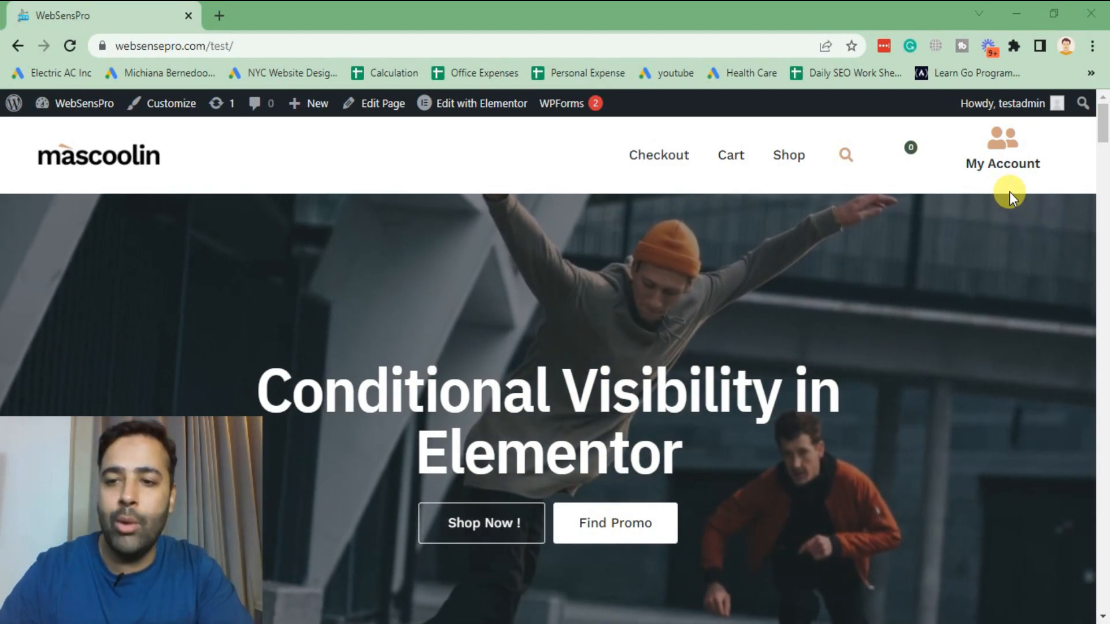
pyautogui.moveTo(960, 187)
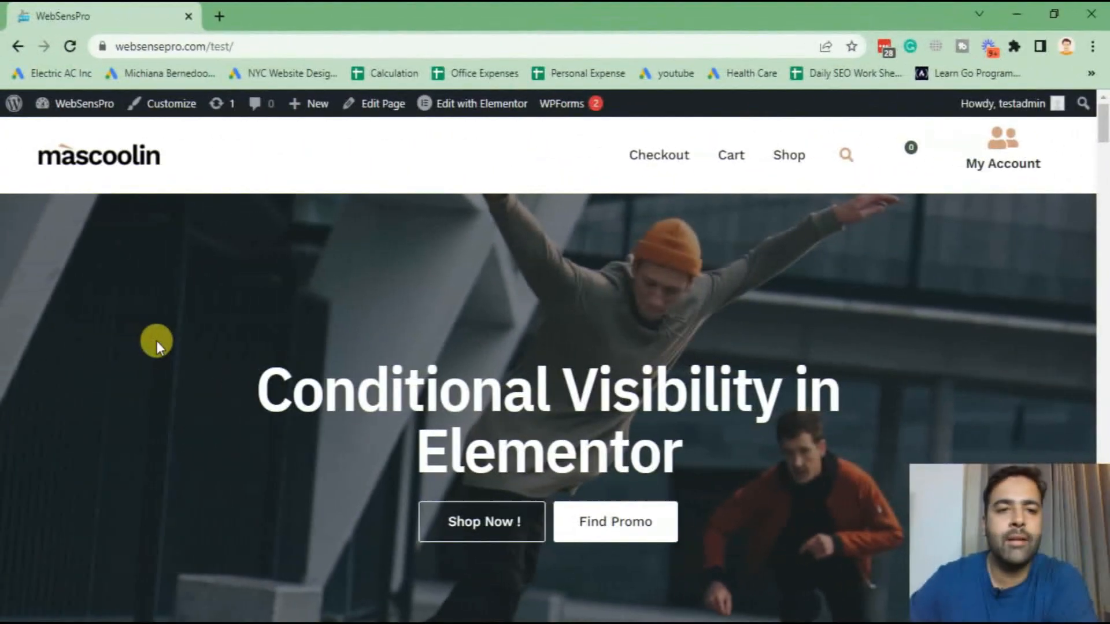
# Scroll the homepage, then load websensepro.com/test/ logged out in an Incognito window.
pyautogui.scroll(-3)
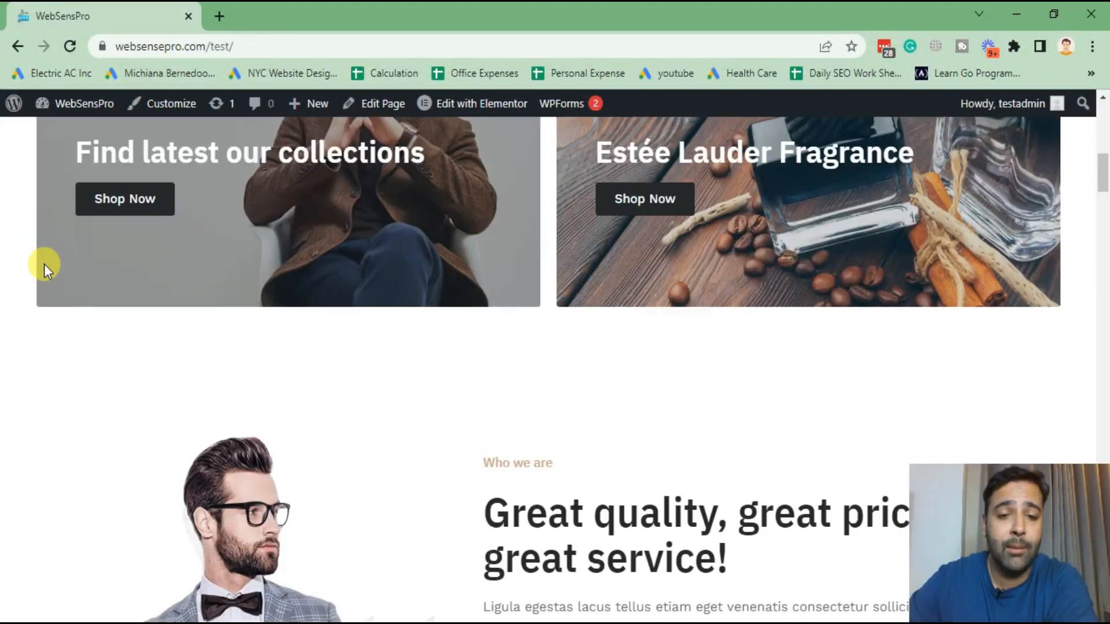
pyautogui.scroll(-3)
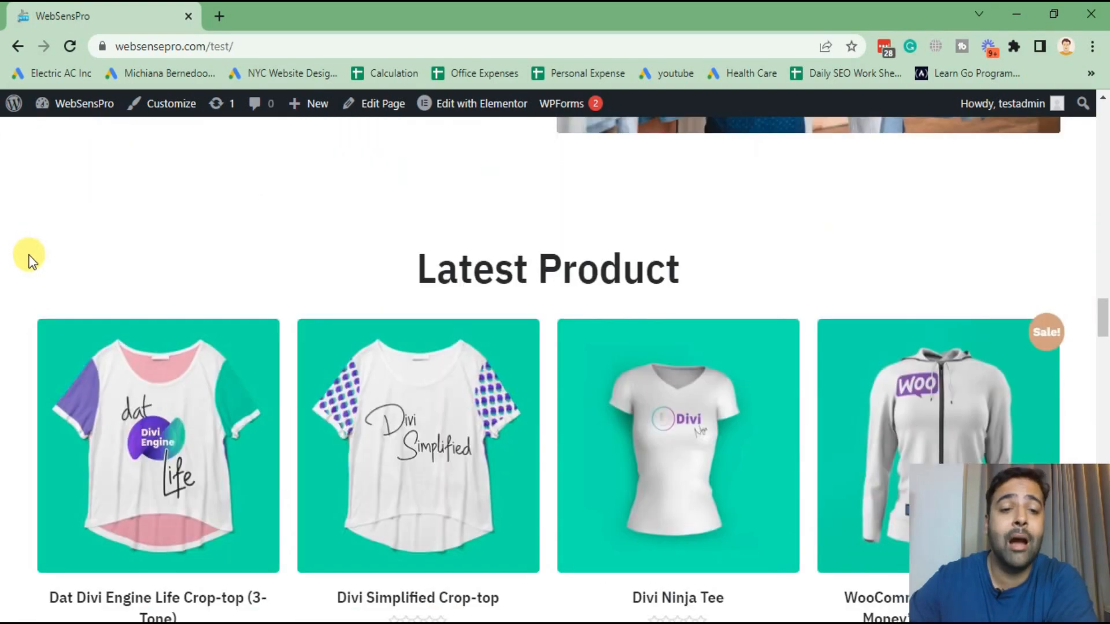
pyautogui.scroll(3)
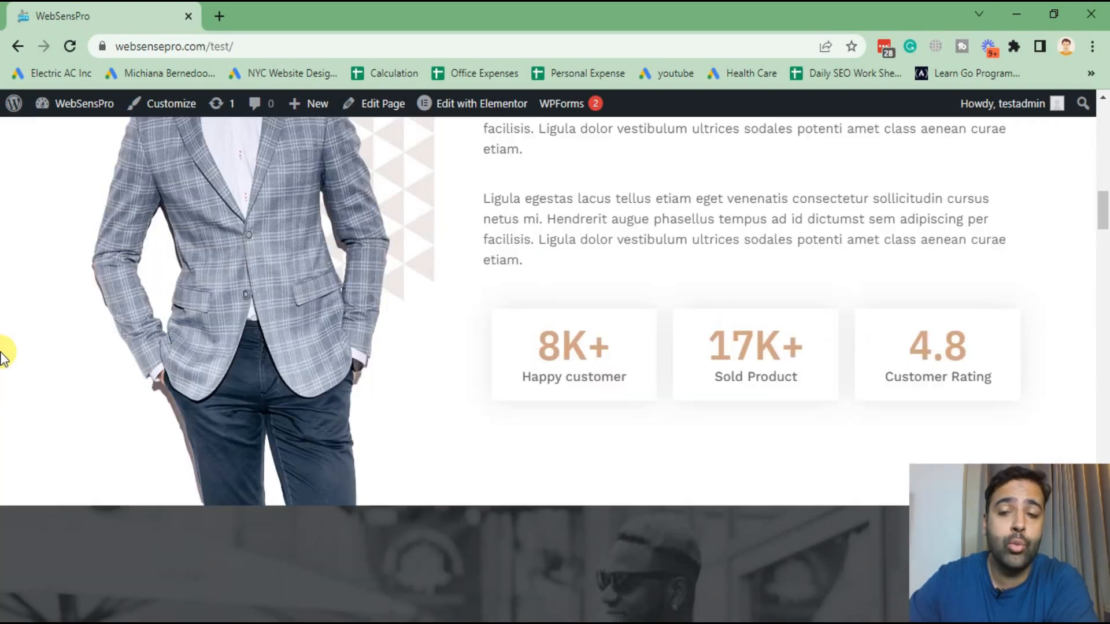
pyautogui.scroll(3)
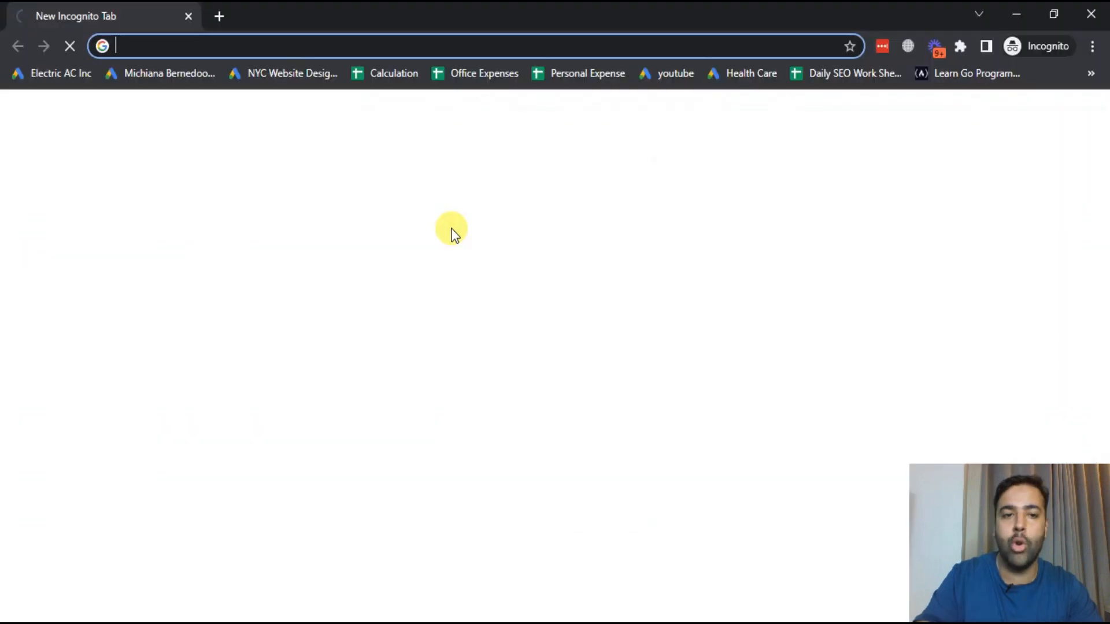
pyautogui.write('websensepro.com/test/')
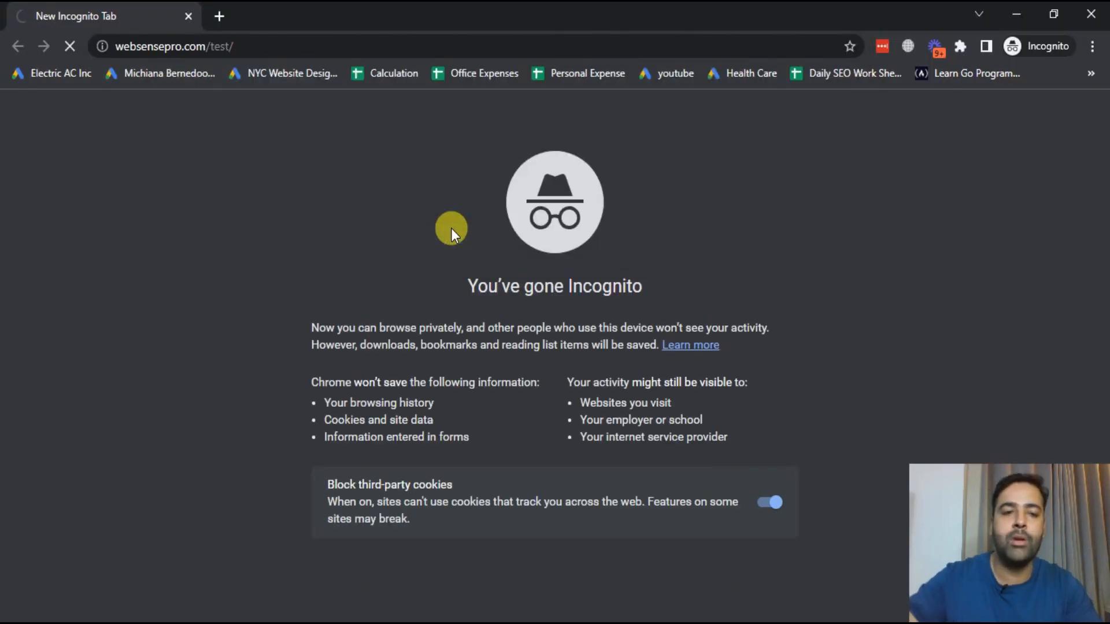
pyautogui.moveTo(524, 232)
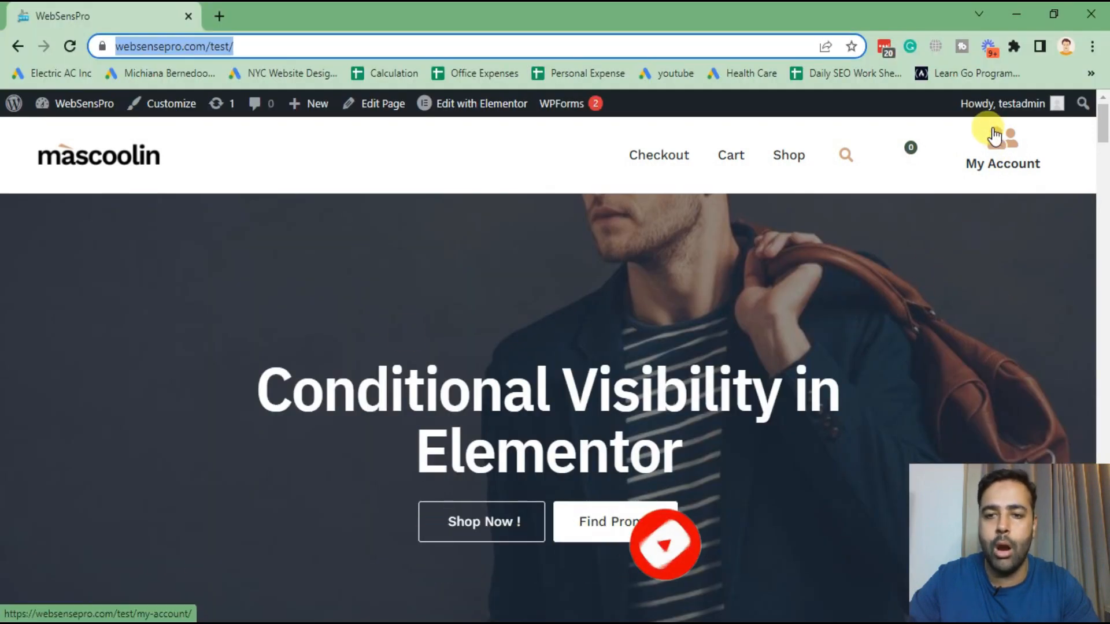
pyautogui.moveTo(989, 193)
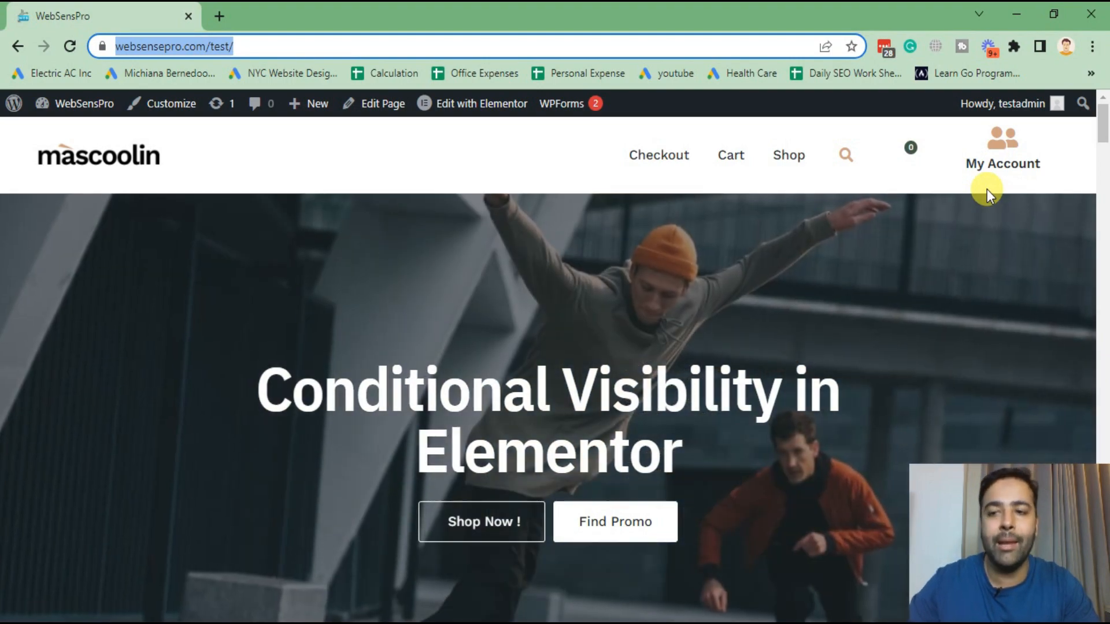
pyautogui.moveTo(1002, 163)
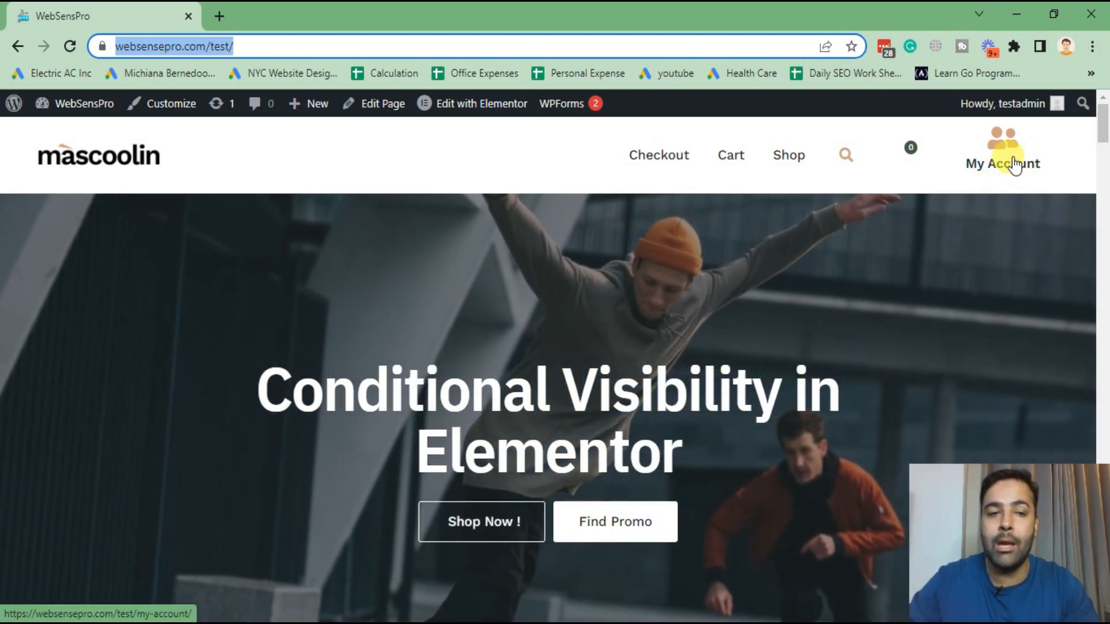
pyautogui.moveTo(891, 209)
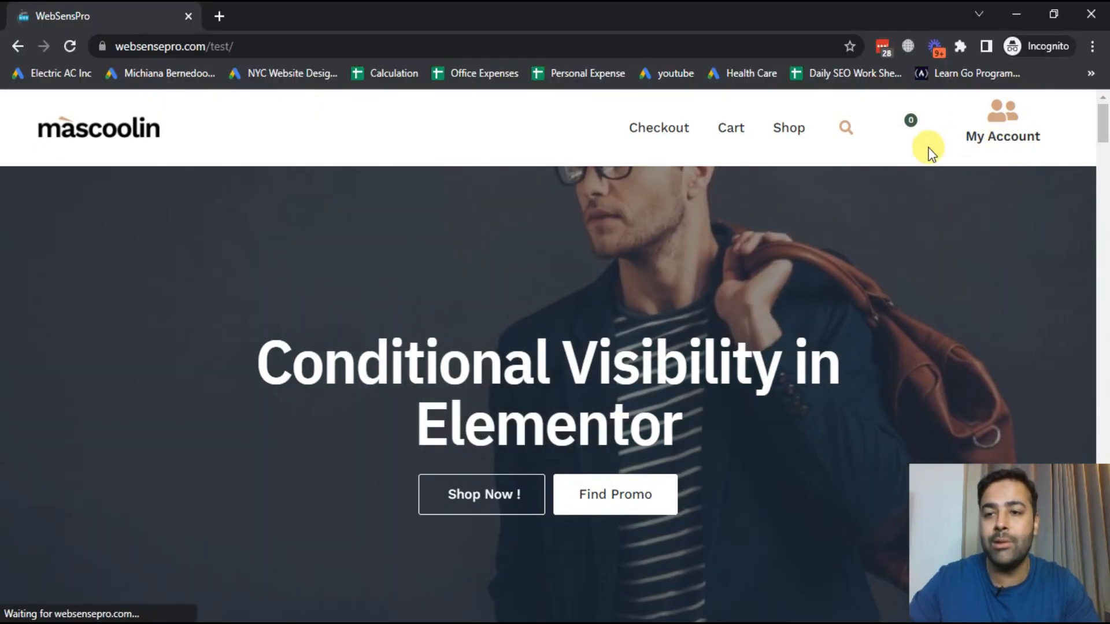
pyautogui.moveTo(1002, 136)
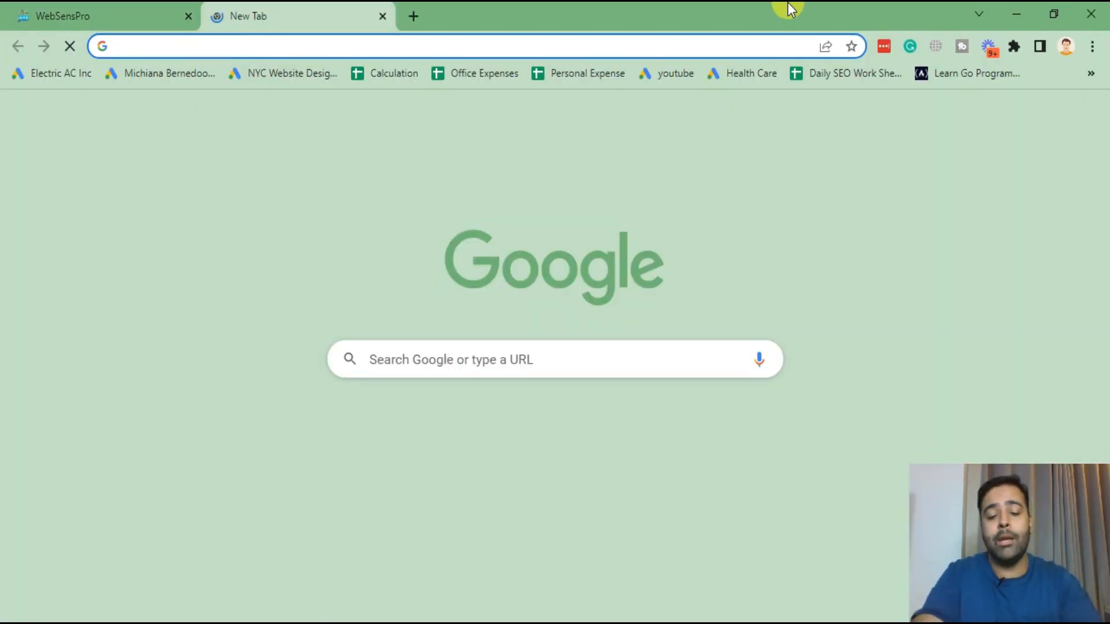
# Search 'dynamic visibility for elementor', view its wordpress.org page, and return to the test site tab.
pyautogui.write('dynamic visibility for elementor')
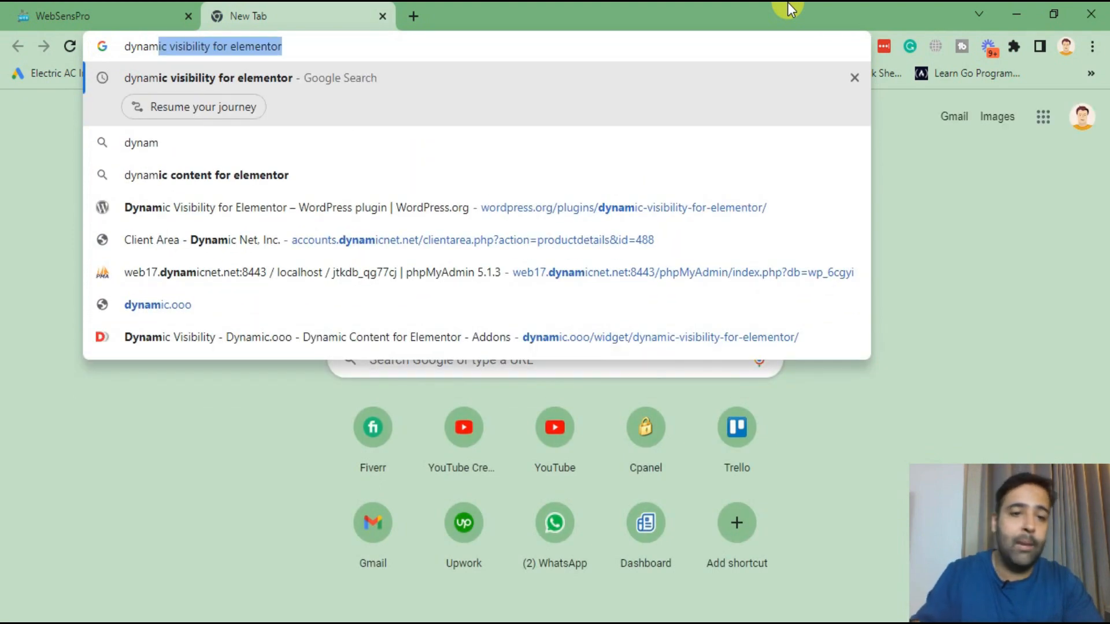
pyautogui.press('Return')
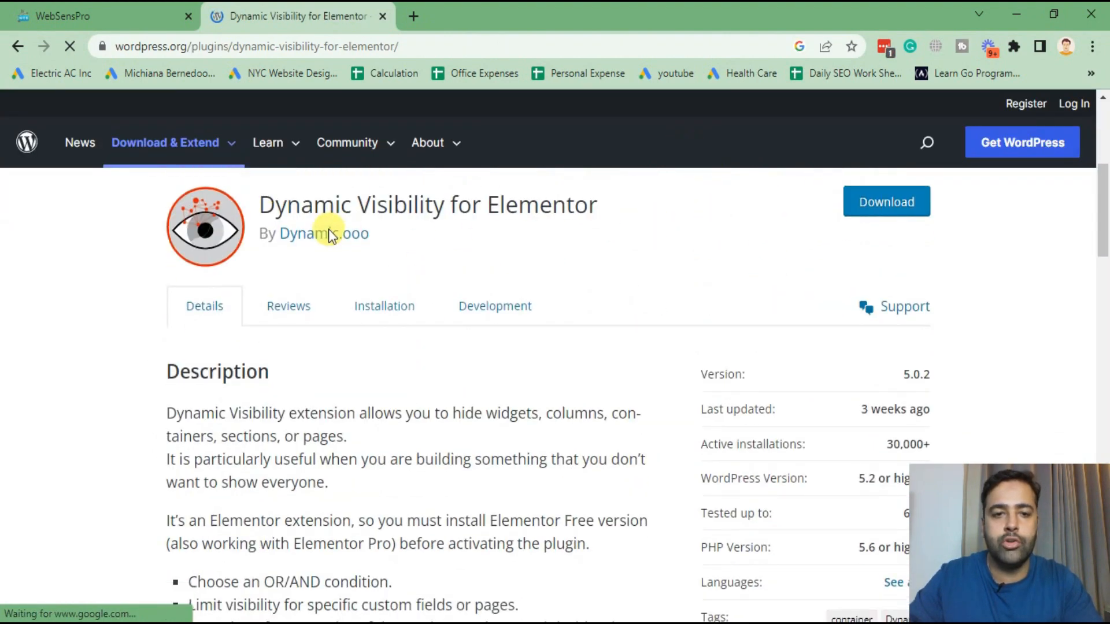
pyautogui.scroll(-3)
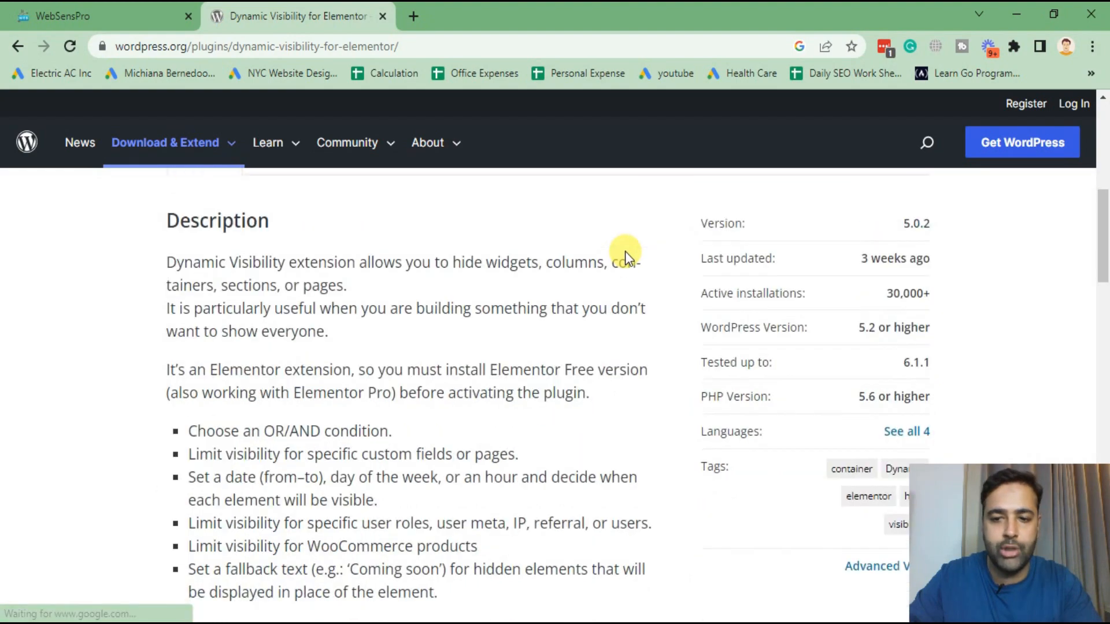
pyautogui.scroll(3)
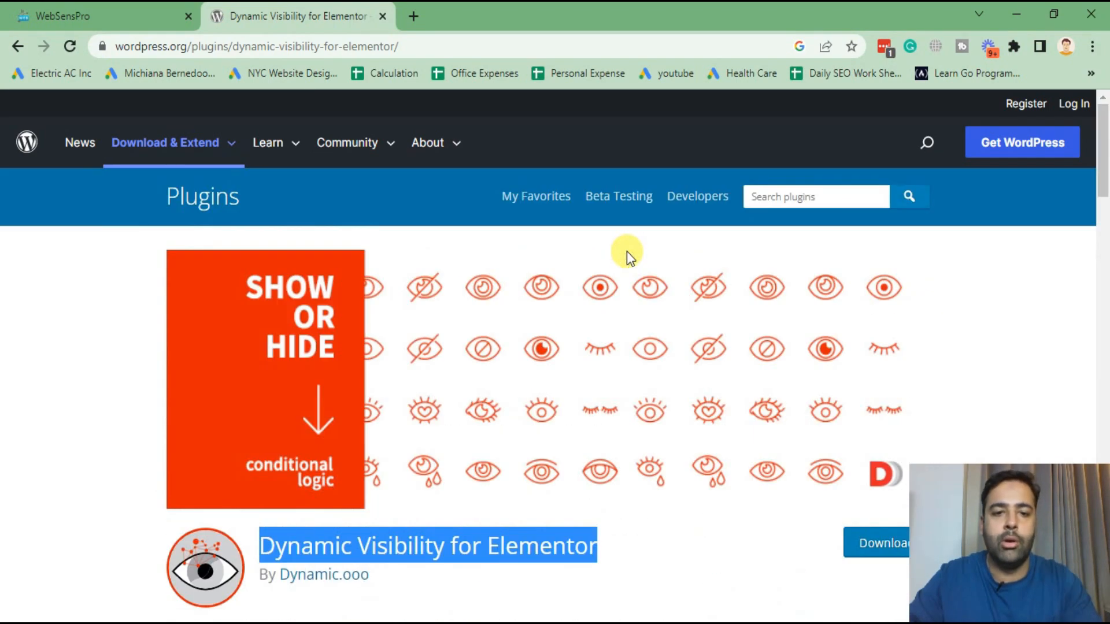
pyautogui.click(99, 15)
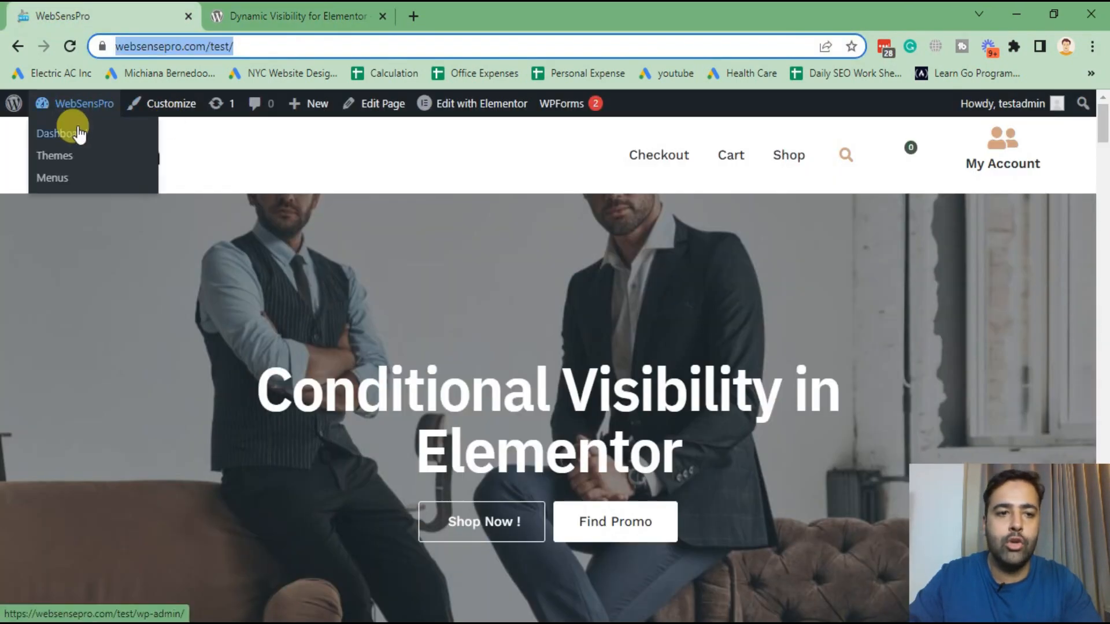
# From the Dashboard go to Plugins > Add New and search for Dynamic Visibility for Elementor.
pyautogui.click(56, 133)
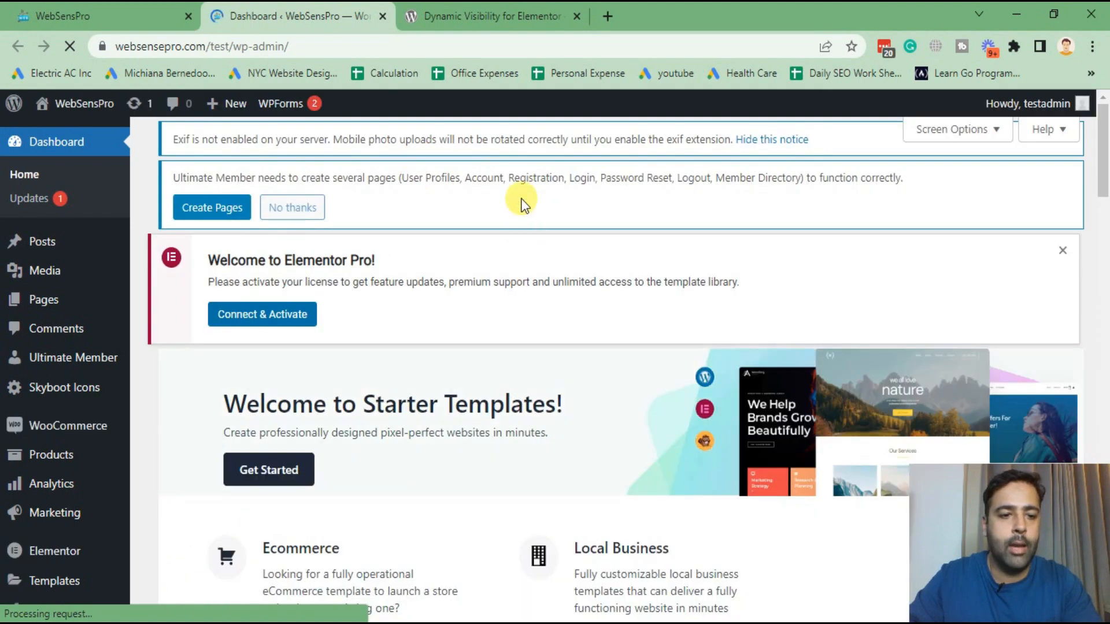
pyautogui.scroll(-3)
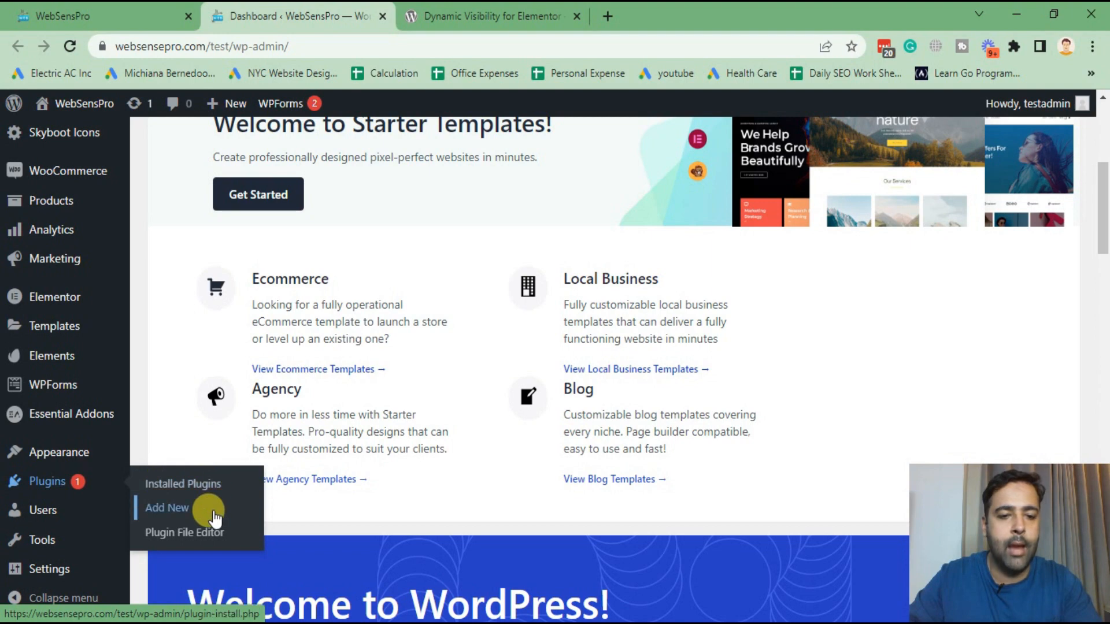
pyautogui.click(166, 508)
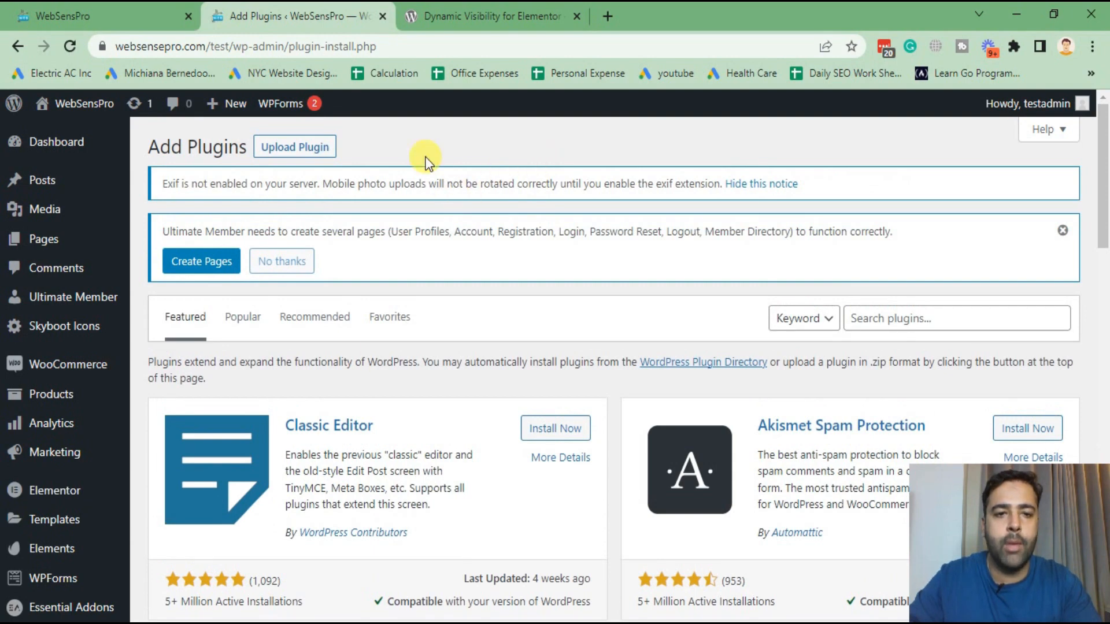
pyautogui.write('dynamic visbility for elementor')
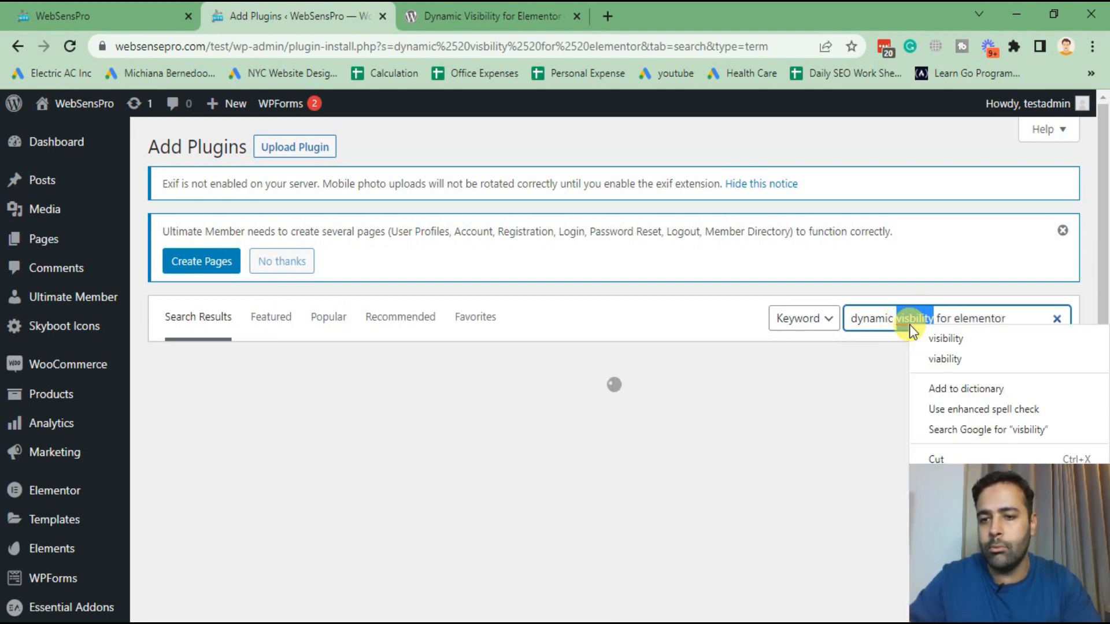
pyautogui.click(494, 15)
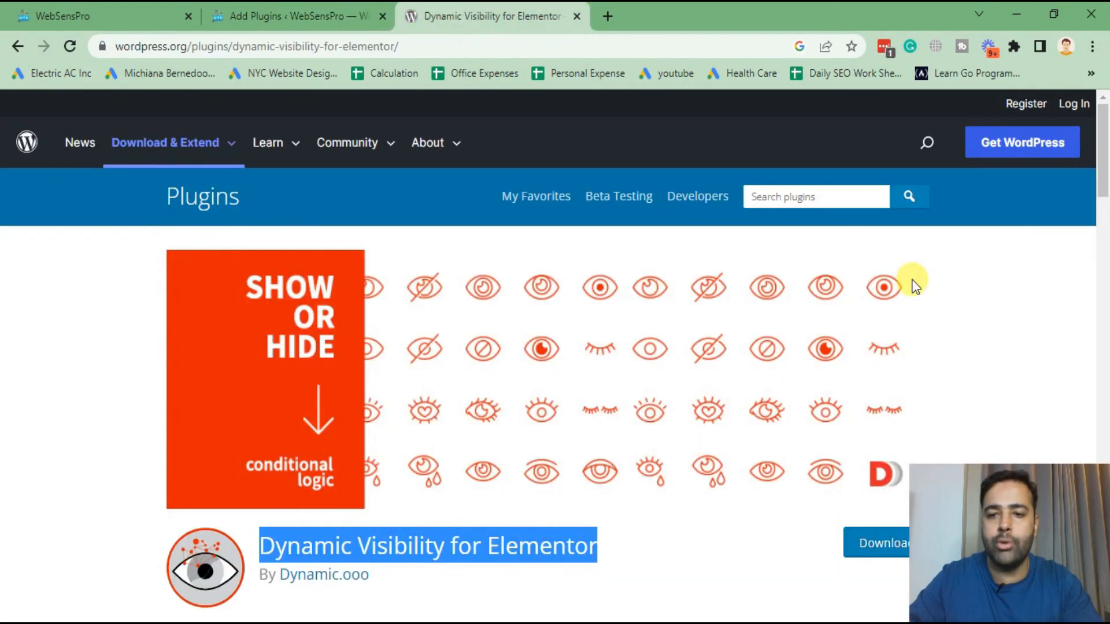
pyautogui.click(297, 15)
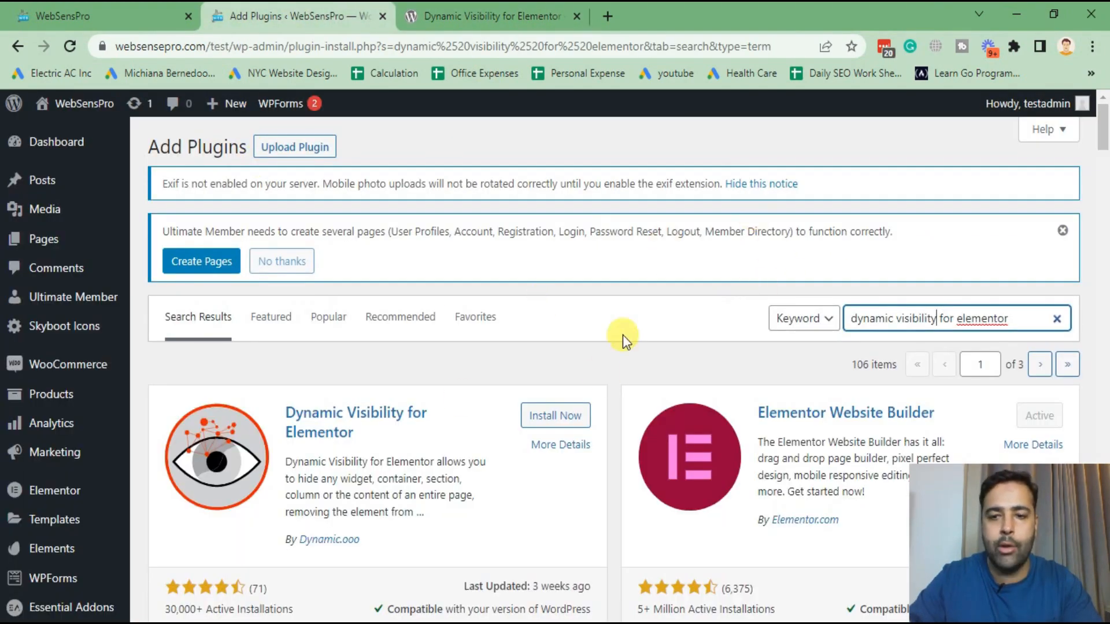
pyautogui.tripleClick(956, 318)
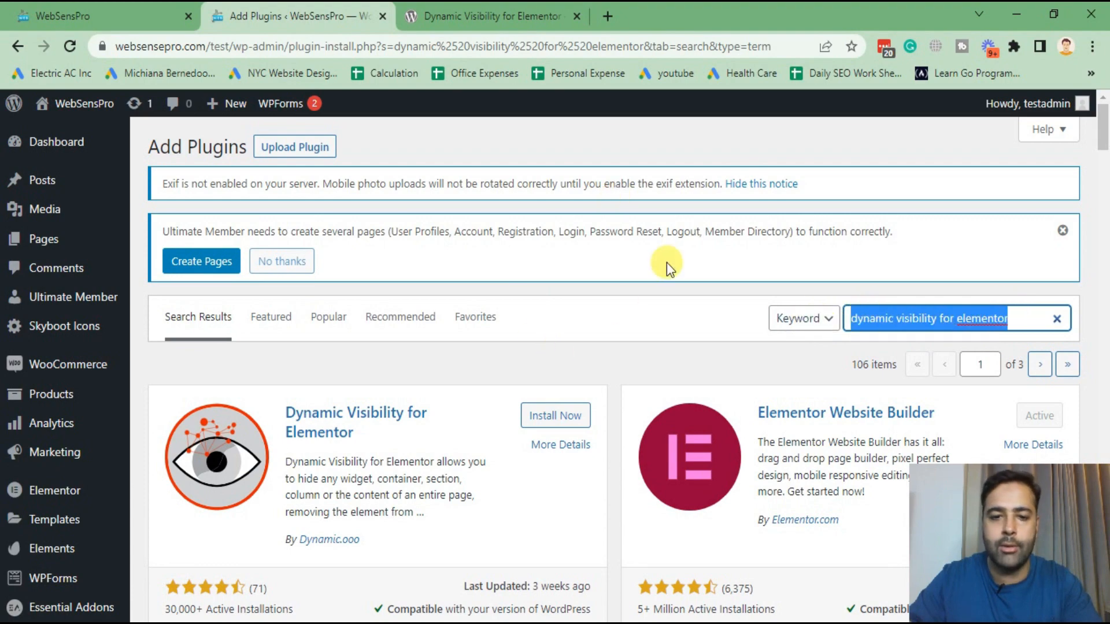
pyautogui.scroll(-3)
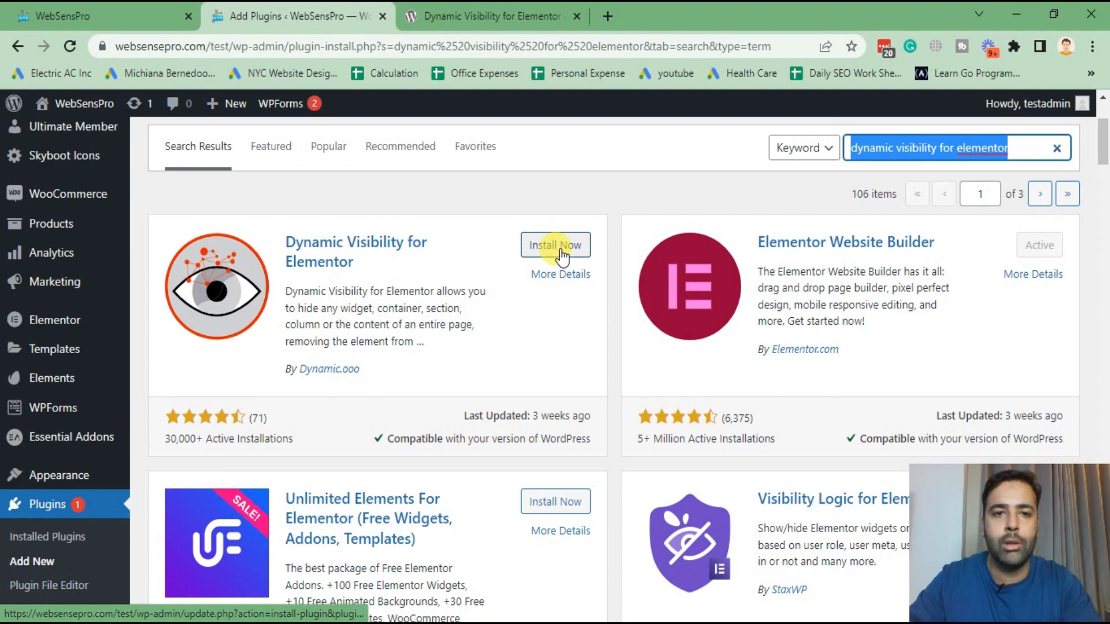
# Install and activate Dynamic Visibility for Elementor, then return to the site's homepage tab.
pyautogui.click(555, 245)
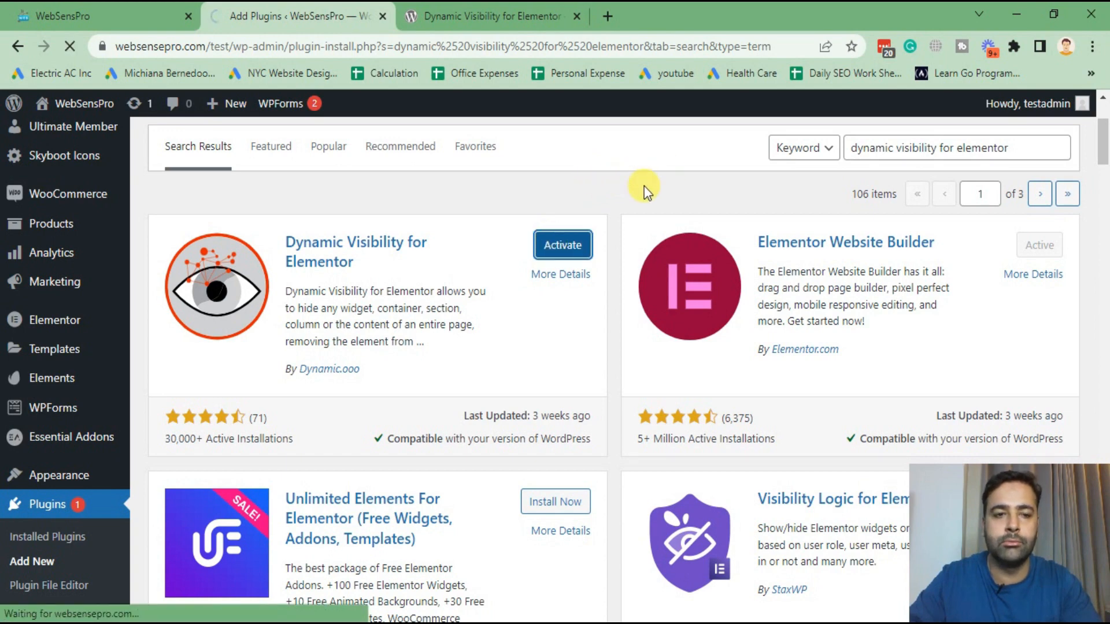
pyautogui.moveTo(633, 191)
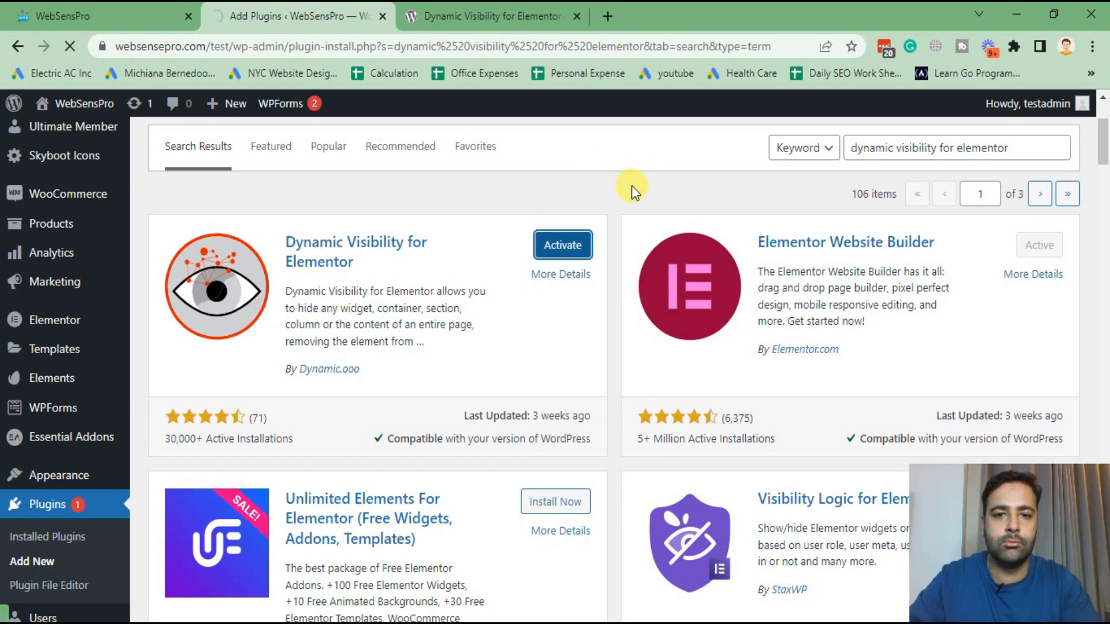
pyautogui.click(562, 245)
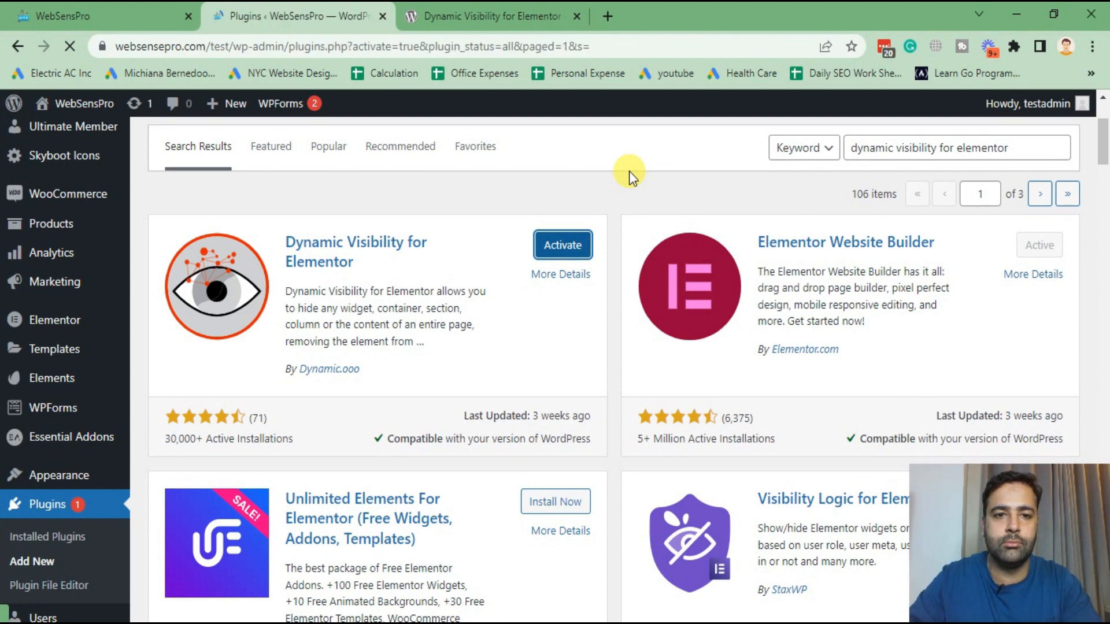
pyautogui.click(561, 245)
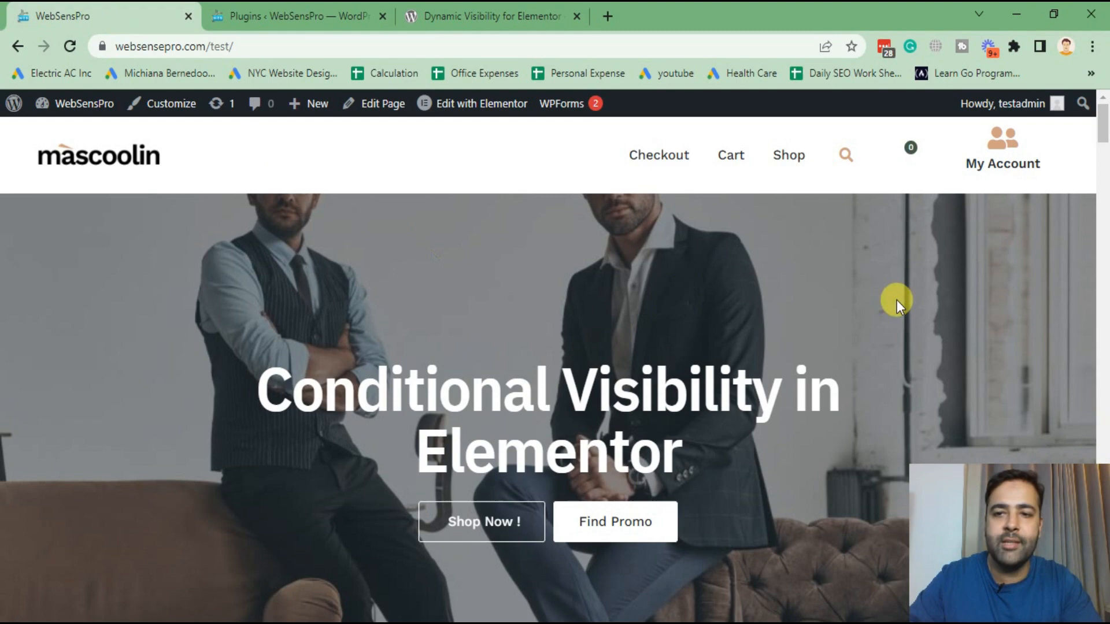
pyautogui.moveTo(1038, 236)
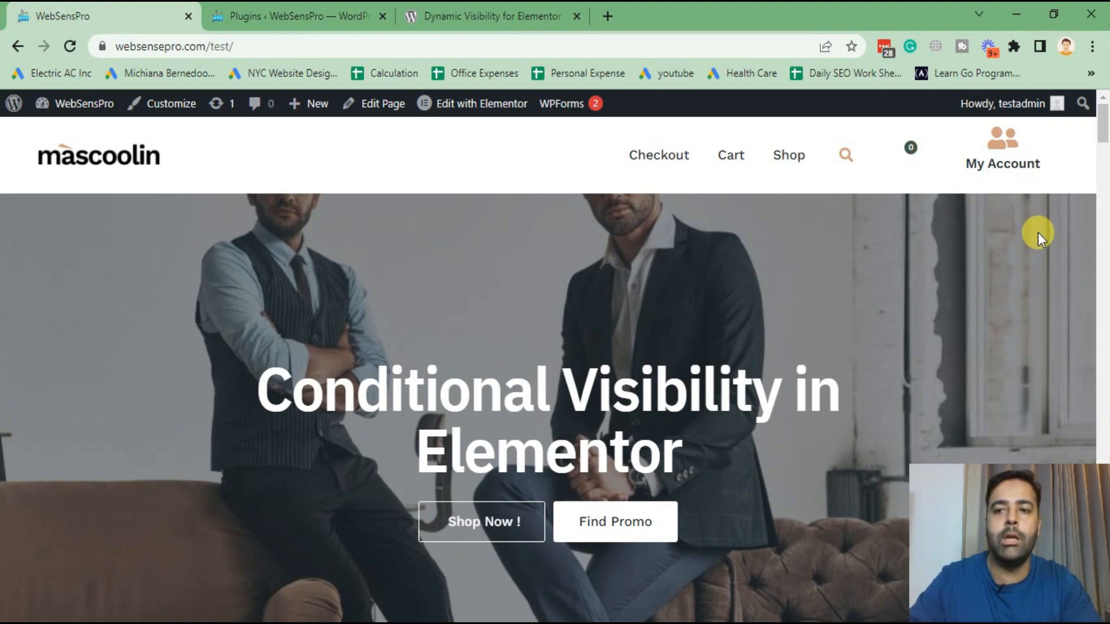
pyautogui.moveTo(455, 197)
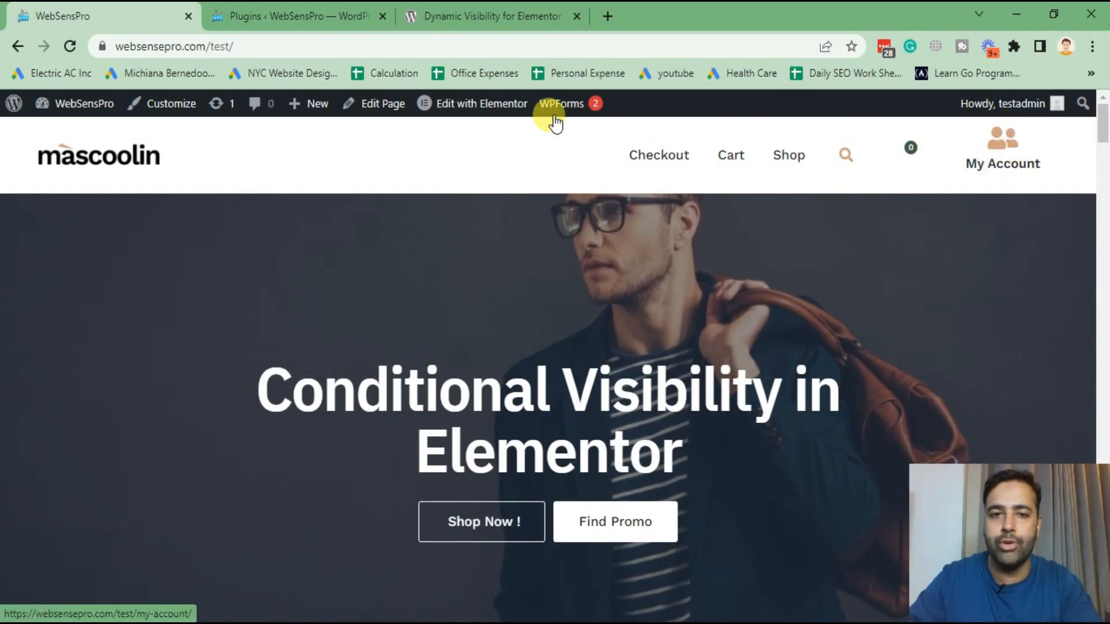
# Launch Edit with Elementor for the Header #13 template.
pyautogui.click(481, 103)
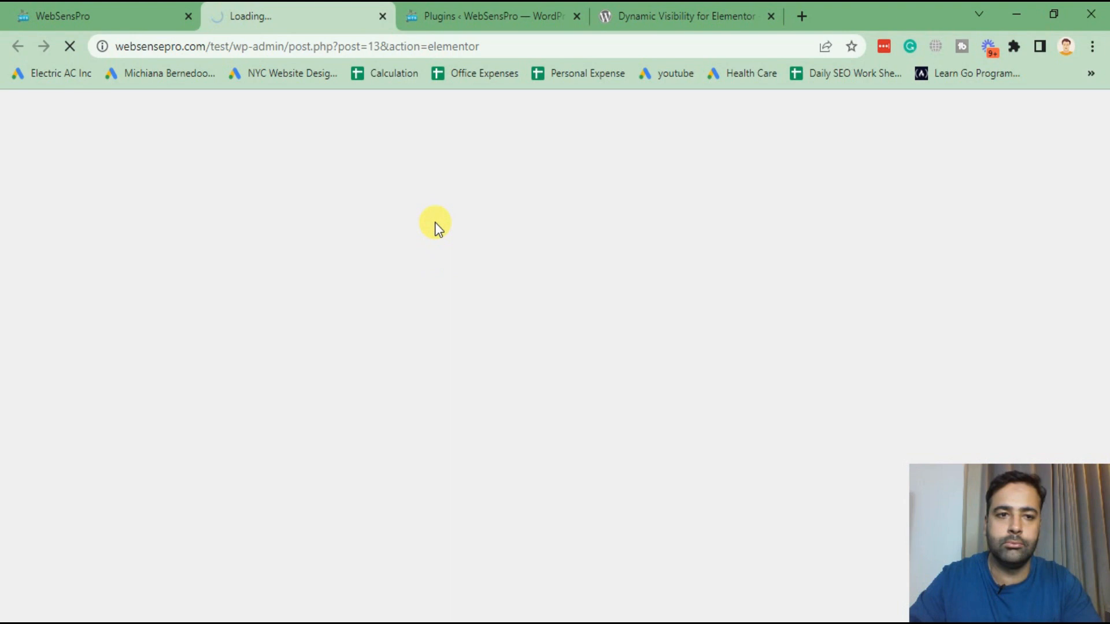
pyautogui.moveTo(585, 277)
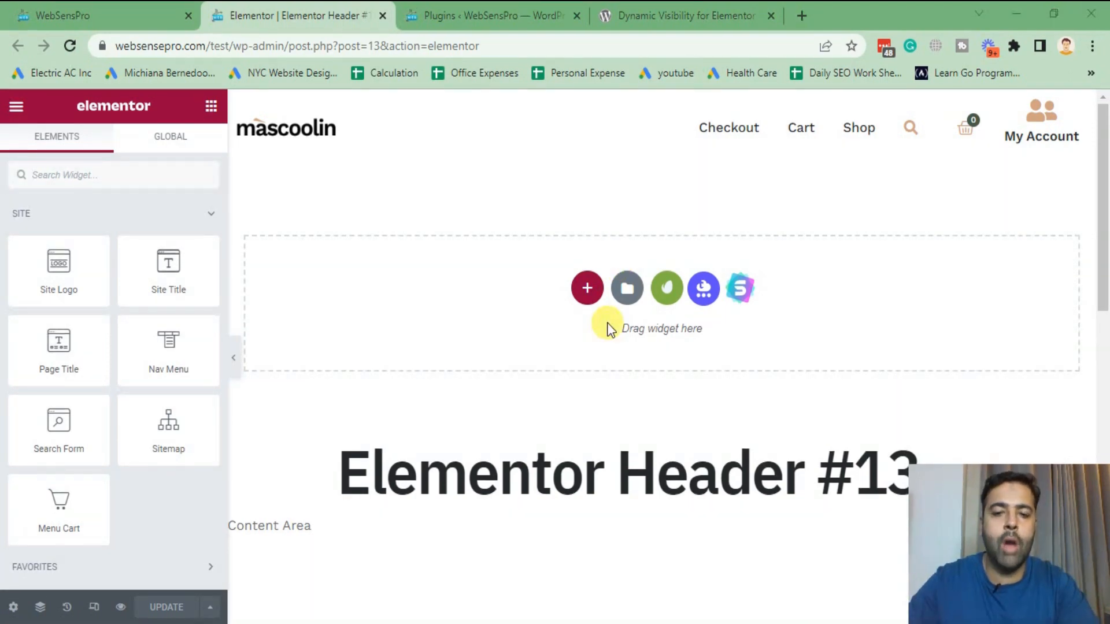
pyautogui.moveTo(948, 237)
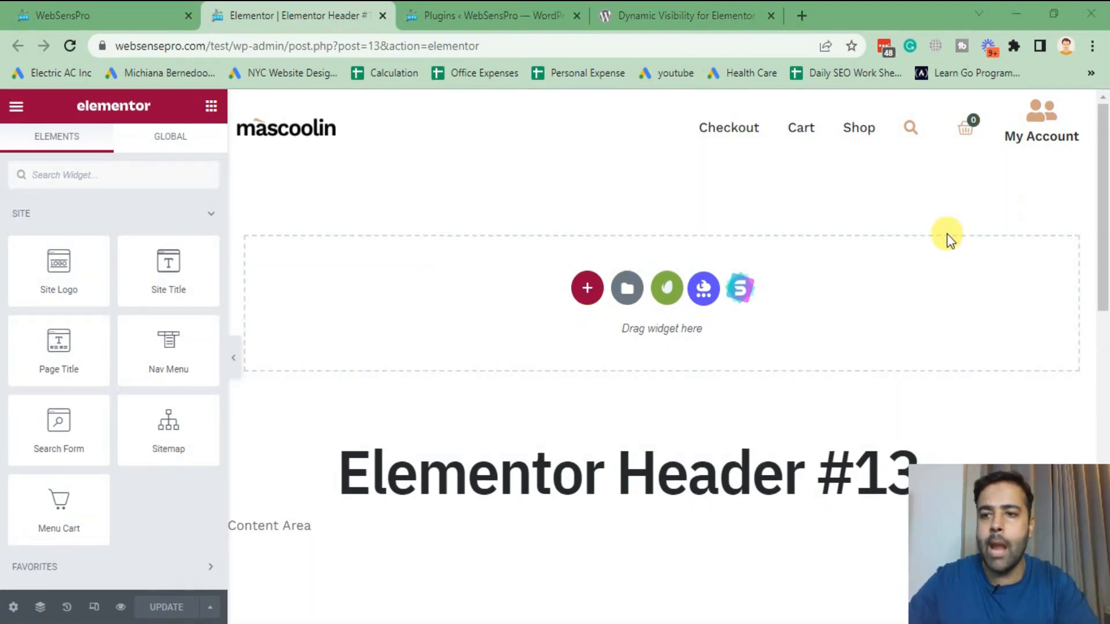
# Select the My Account icon box and switch on its dynamic Visibility.
pyautogui.click(1040, 136)
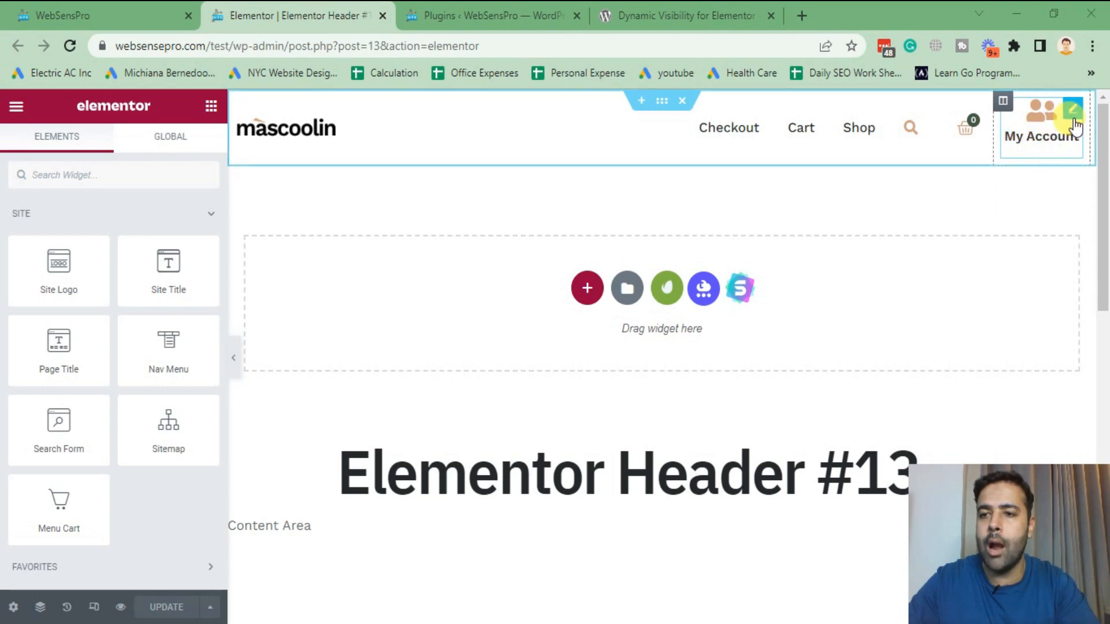
pyautogui.click(1040, 117)
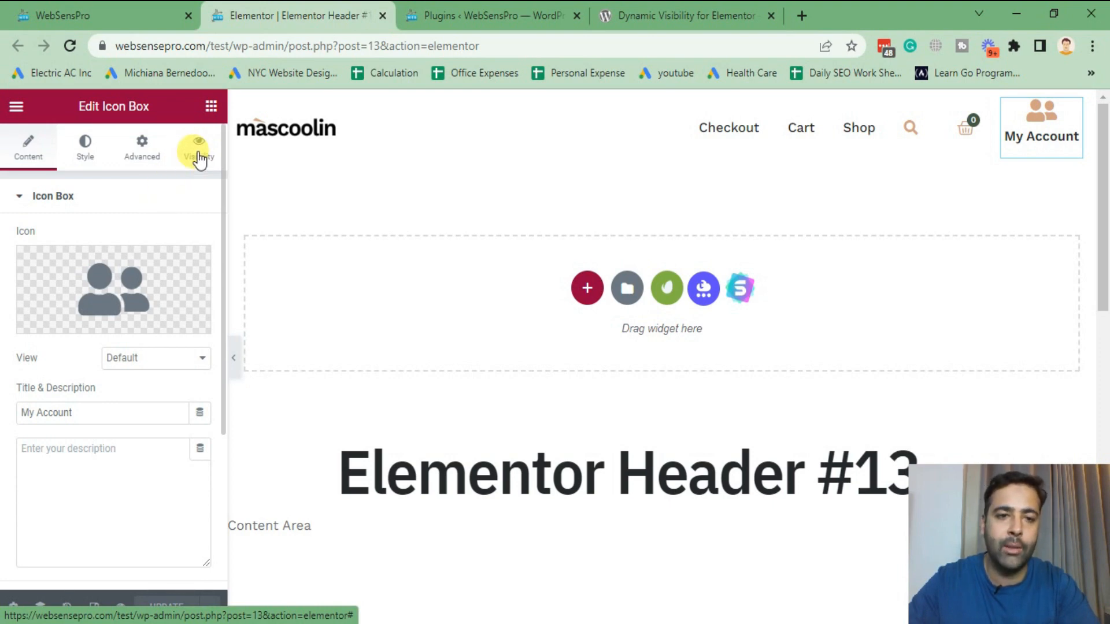
pyautogui.click(197, 150)
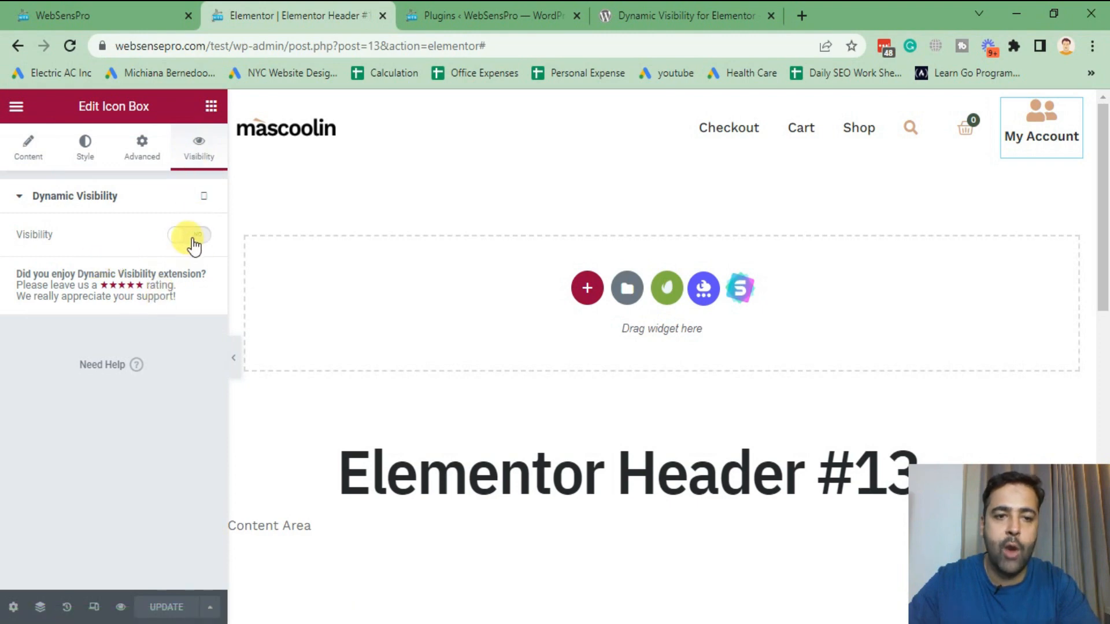
pyautogui.click(189, 234)
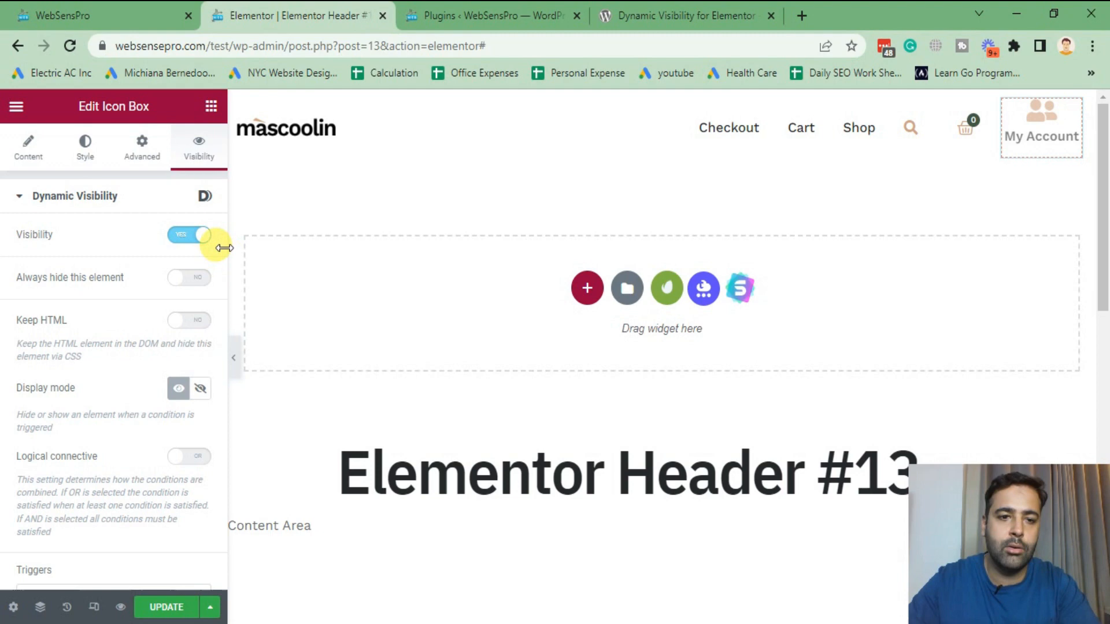
# Remove the Post & Page and other triggers, leaving User & Role as the only one.
pyautogui.scroll(-3)
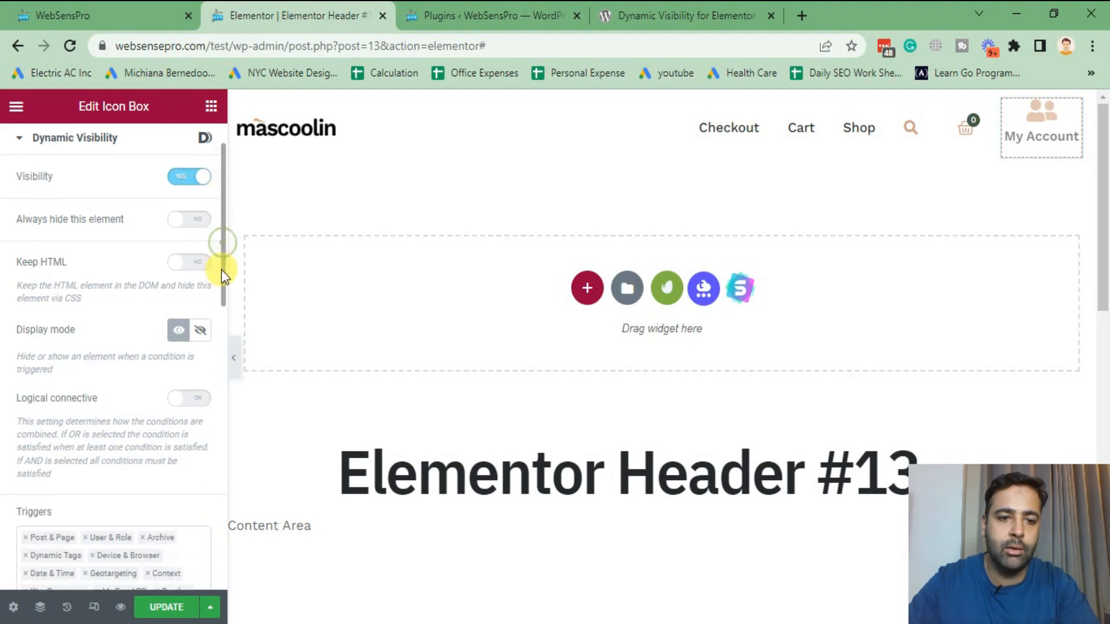
pyautogui.scroll(-3)
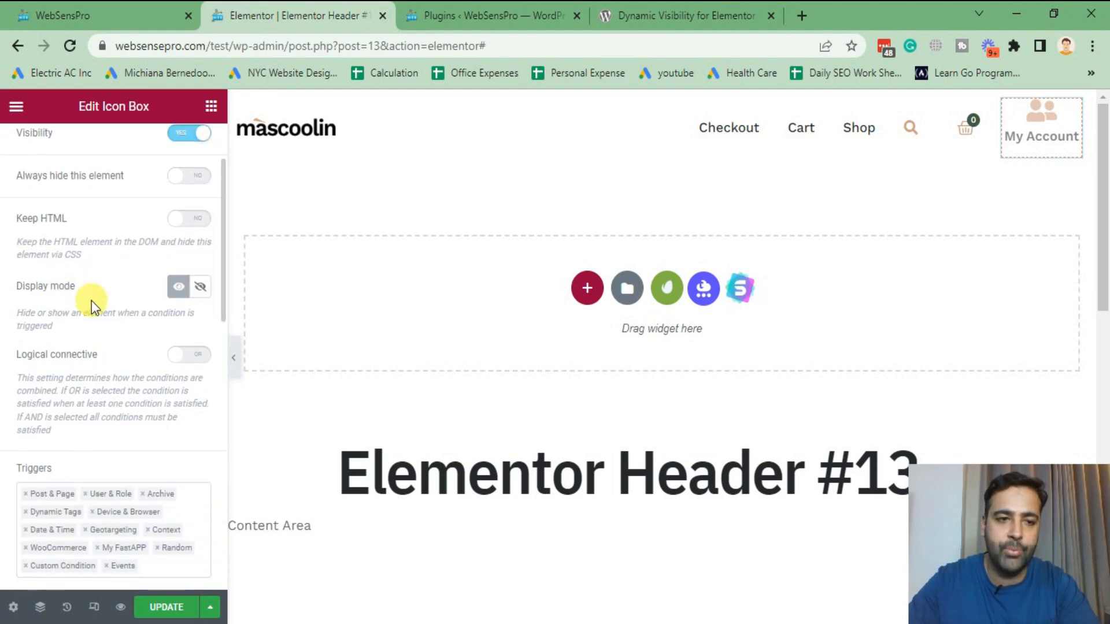
pyautogui.moveTo(178, 286)
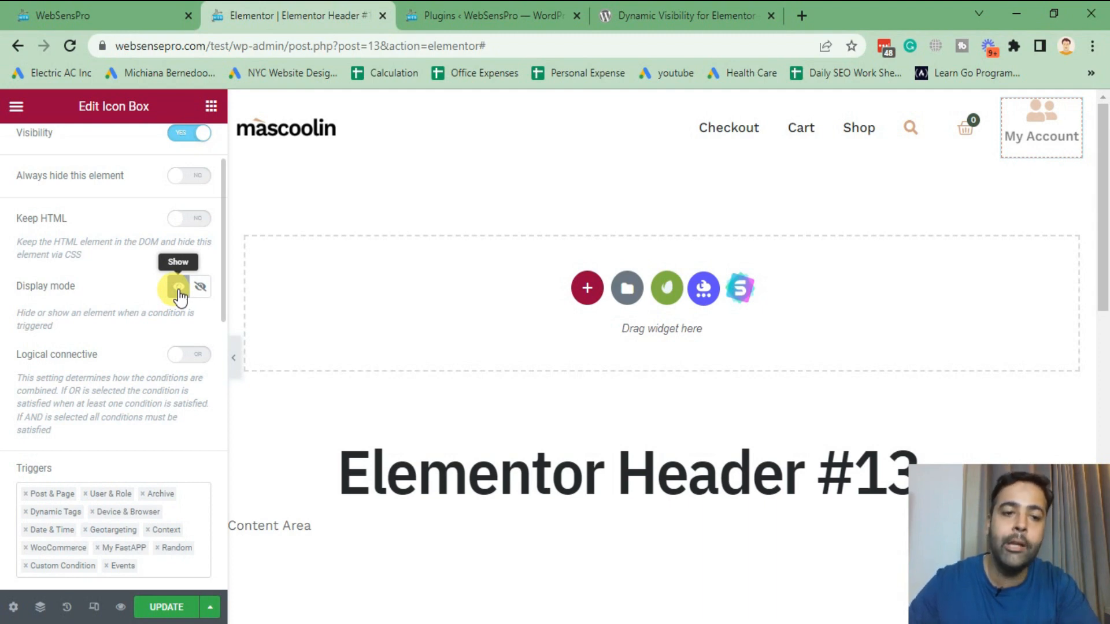
pyautogui.scroll(-3)
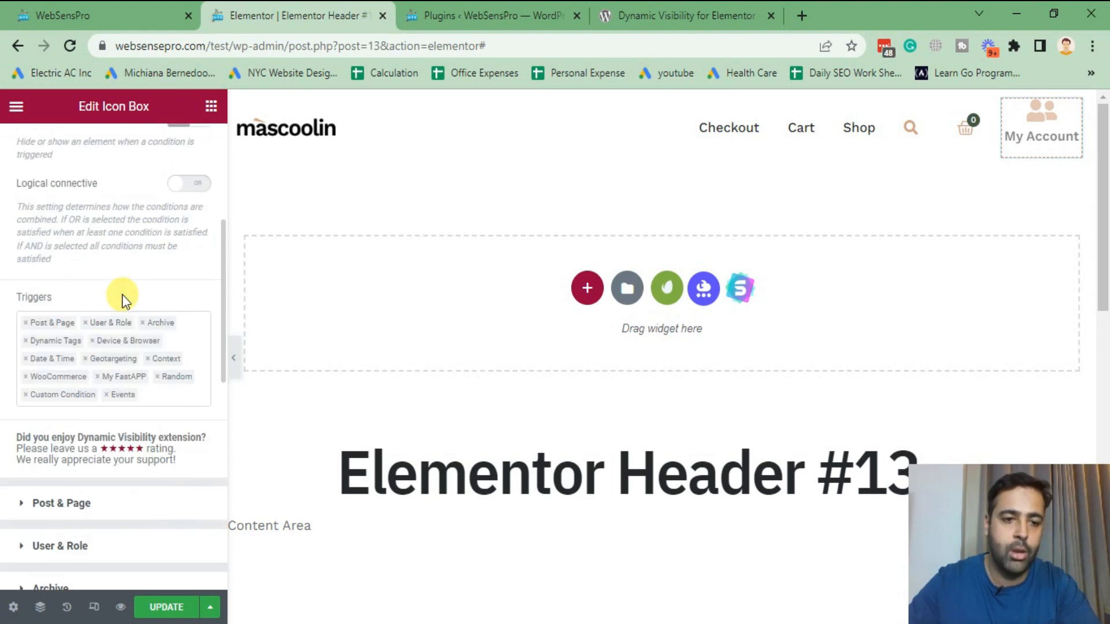
pyautogui.moveTo(27, 329)
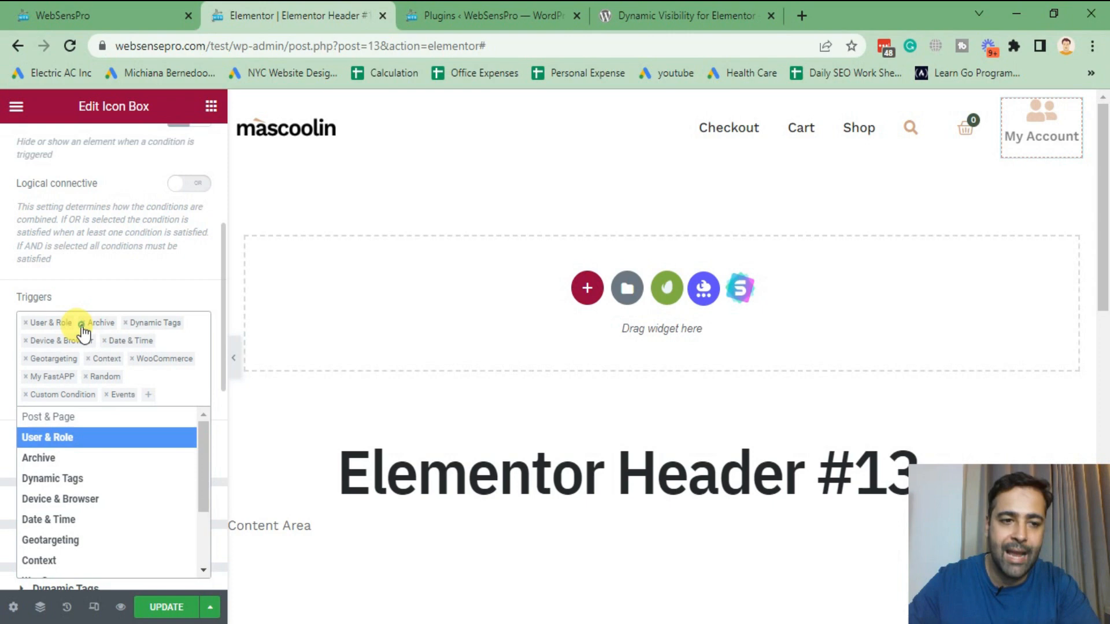
pyautogui.click(79, 323)
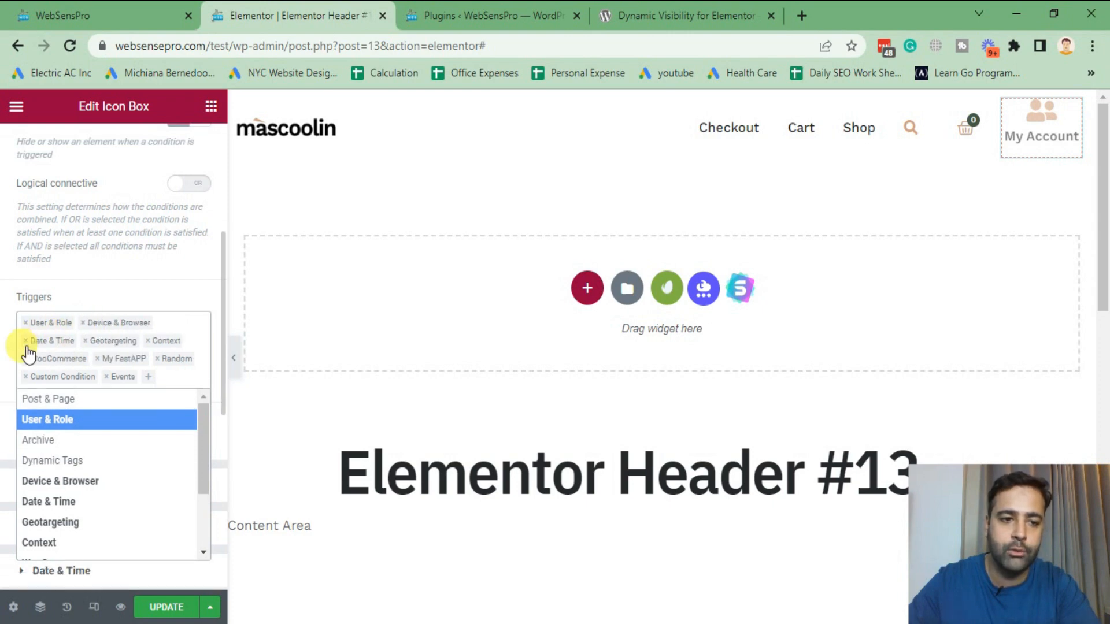
pyautogui.click(26, 340)
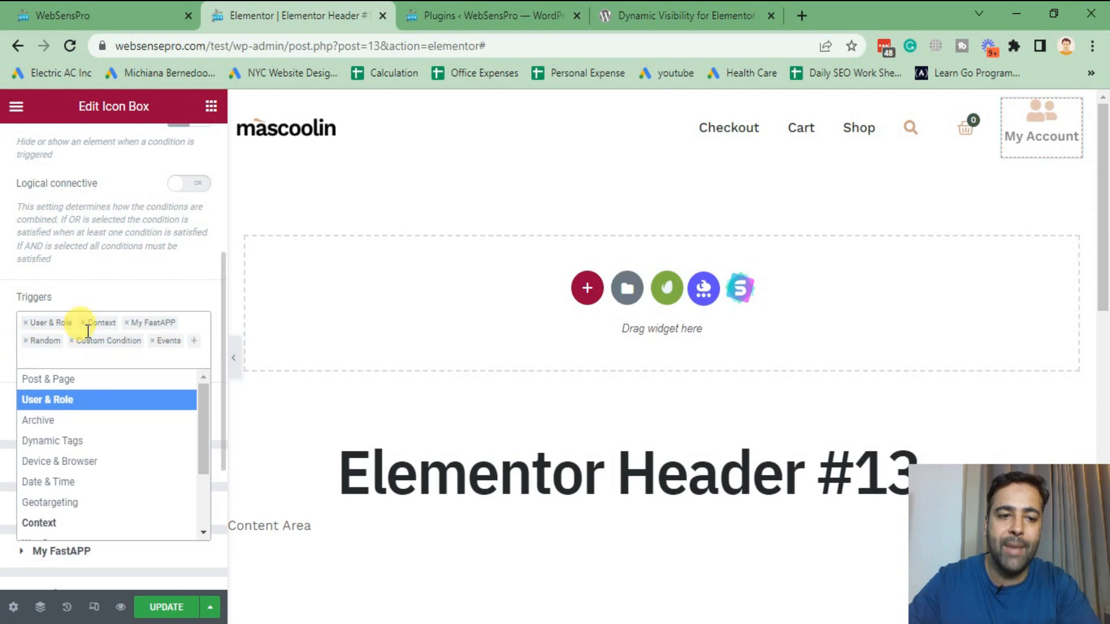
pyautogui.click(80, 323)
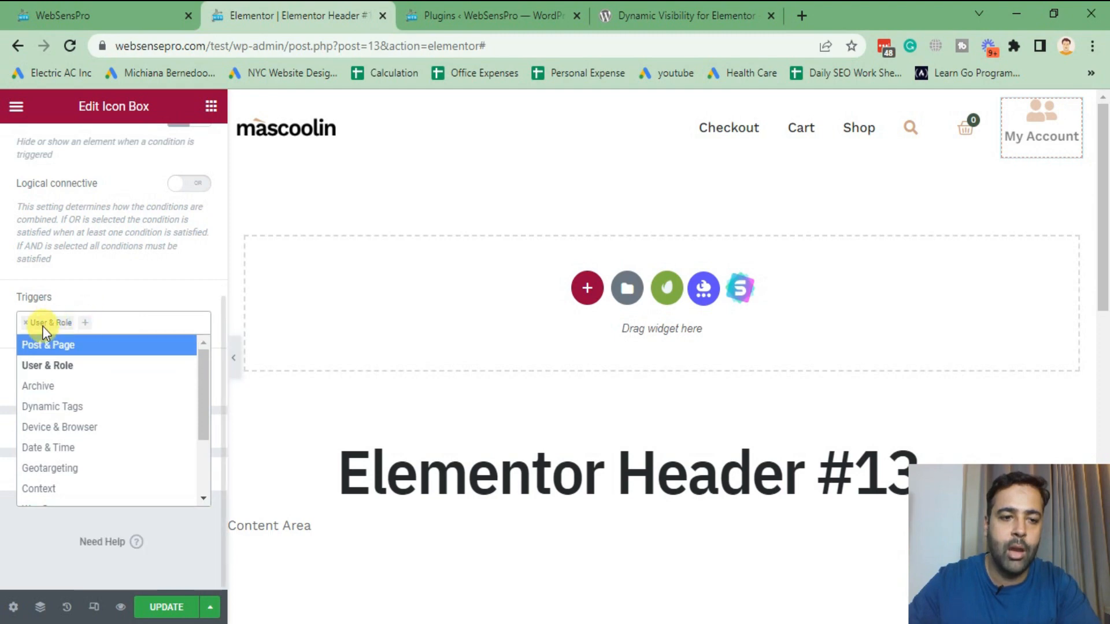
pyautogui.click(48, 365)
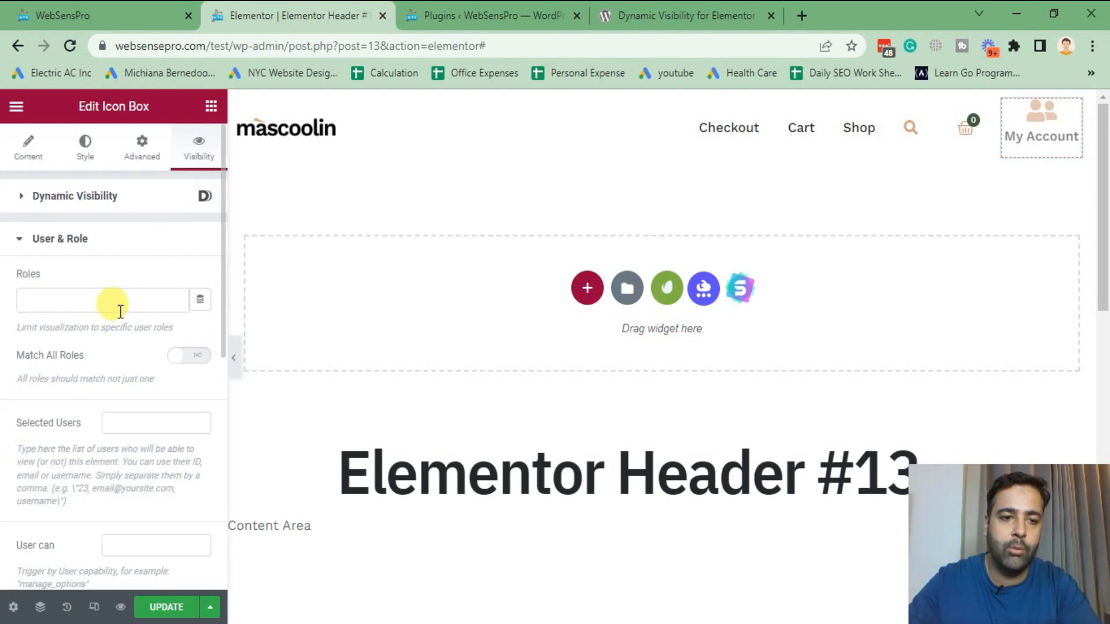
# Add Administrator, Editor, Shop manager and Customer to the icon box's Roles field.
pyautogui.click(102, 299)
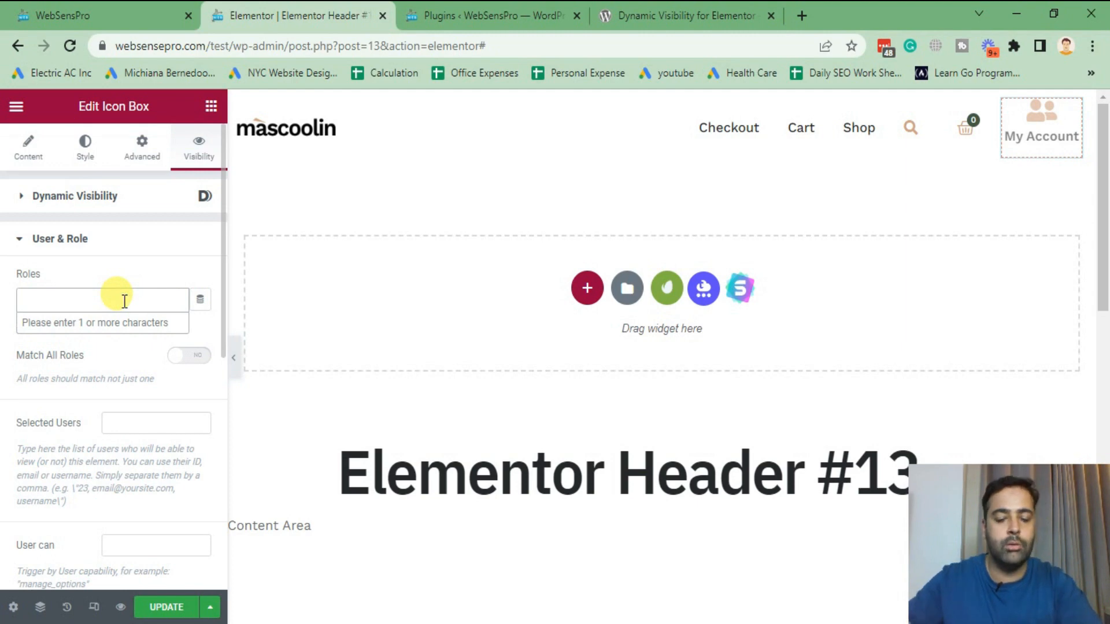
pyautogui.write('administrator')
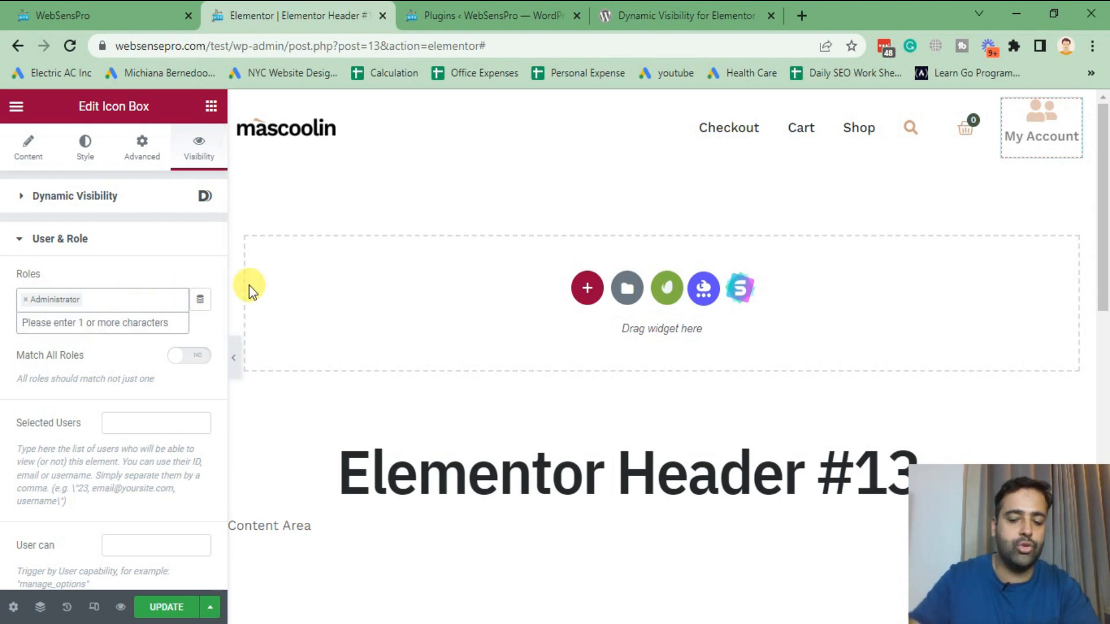
pyautogui.write('edito')
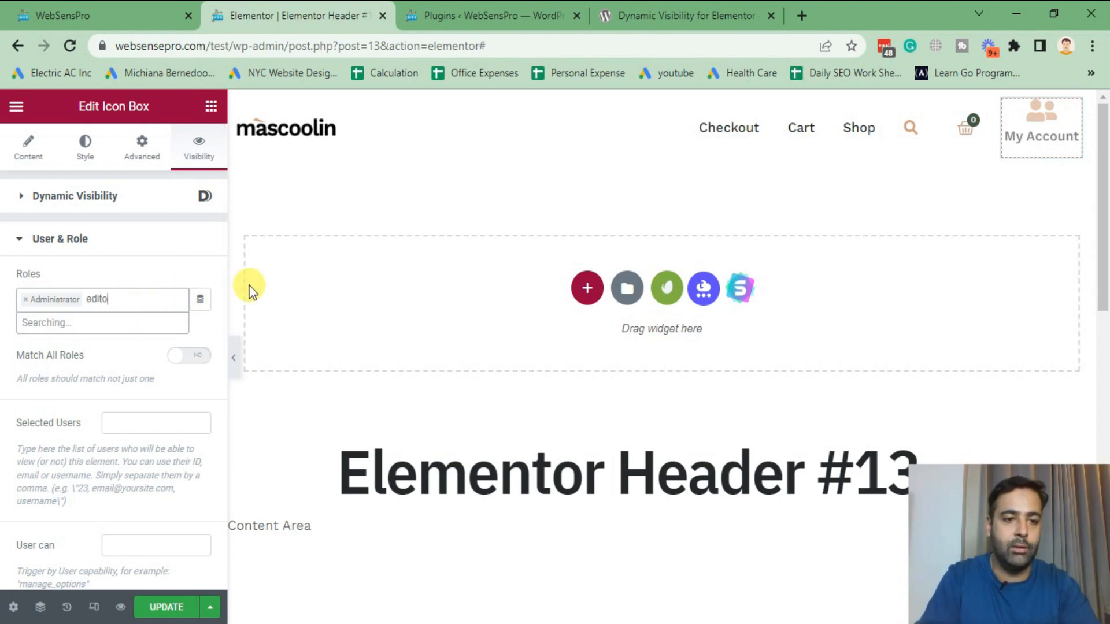
pyautogui.write('r')
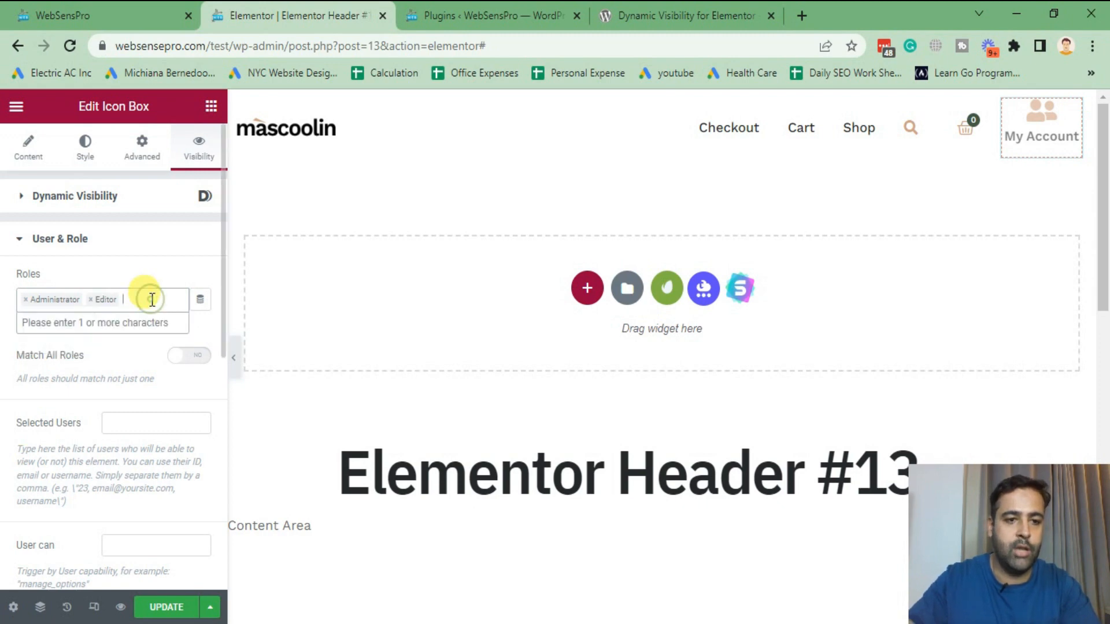
pyautogui.write('Sho')
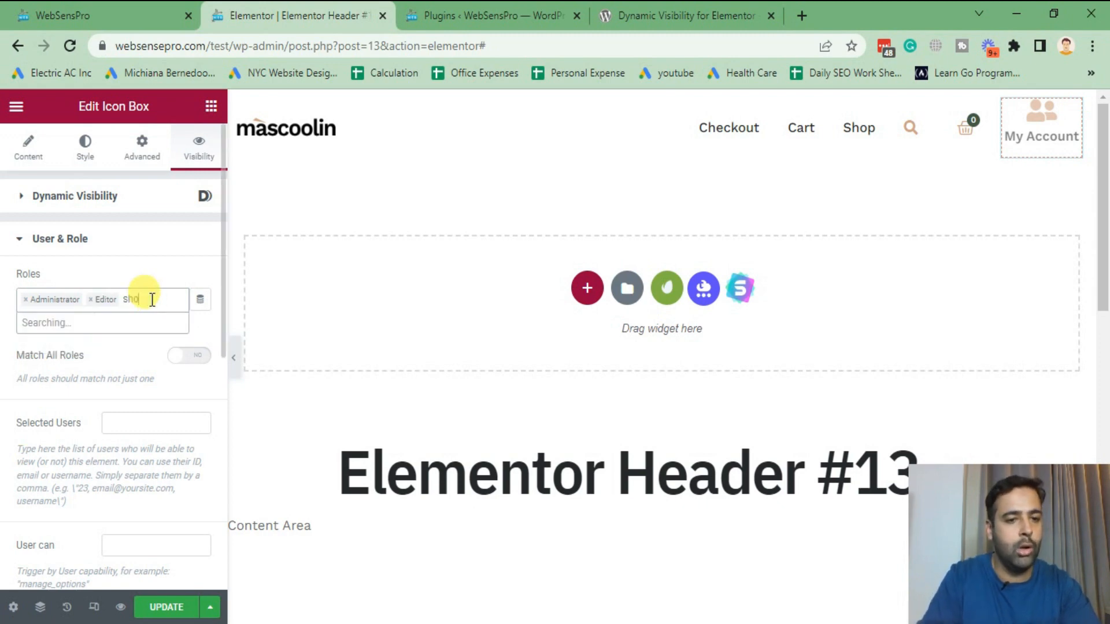
pyautogui.write('p')
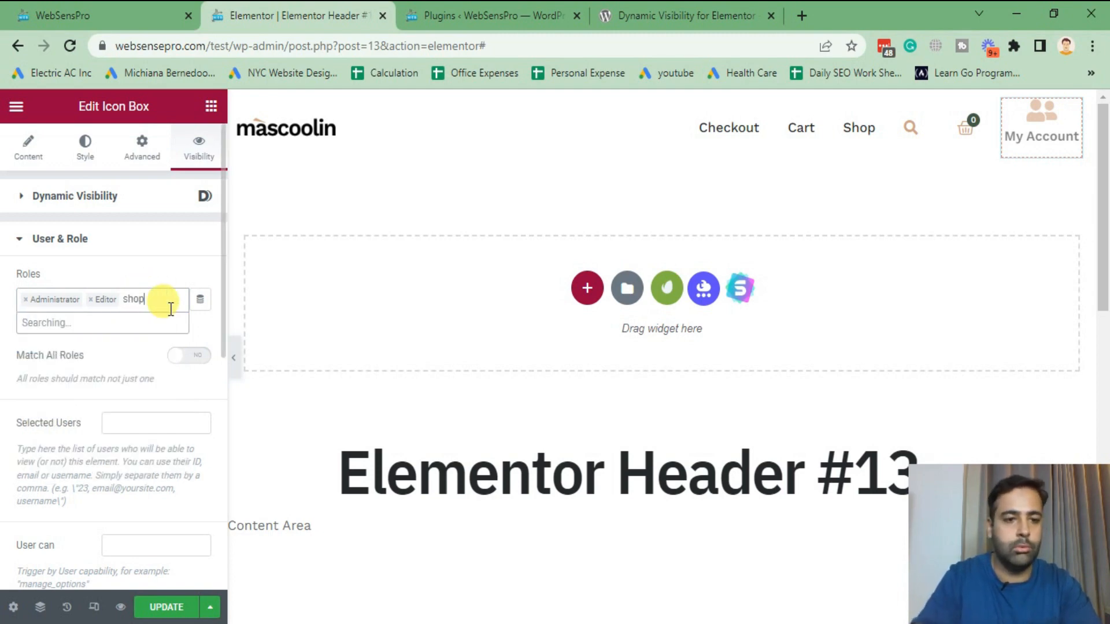
pyautogui.write('shop')
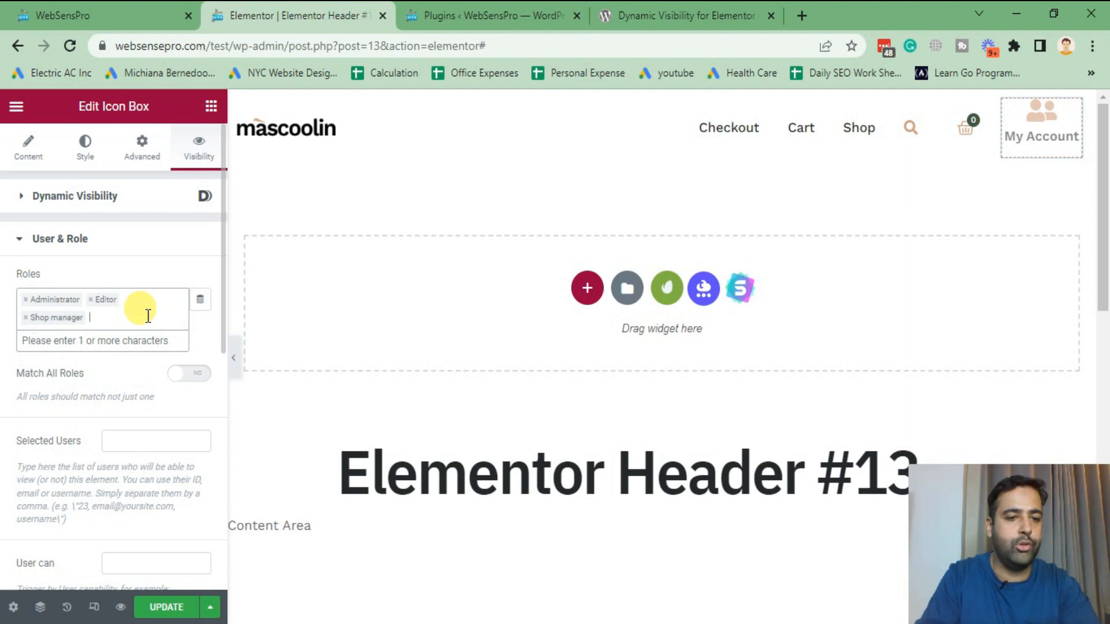
pyautogui.write('sub')
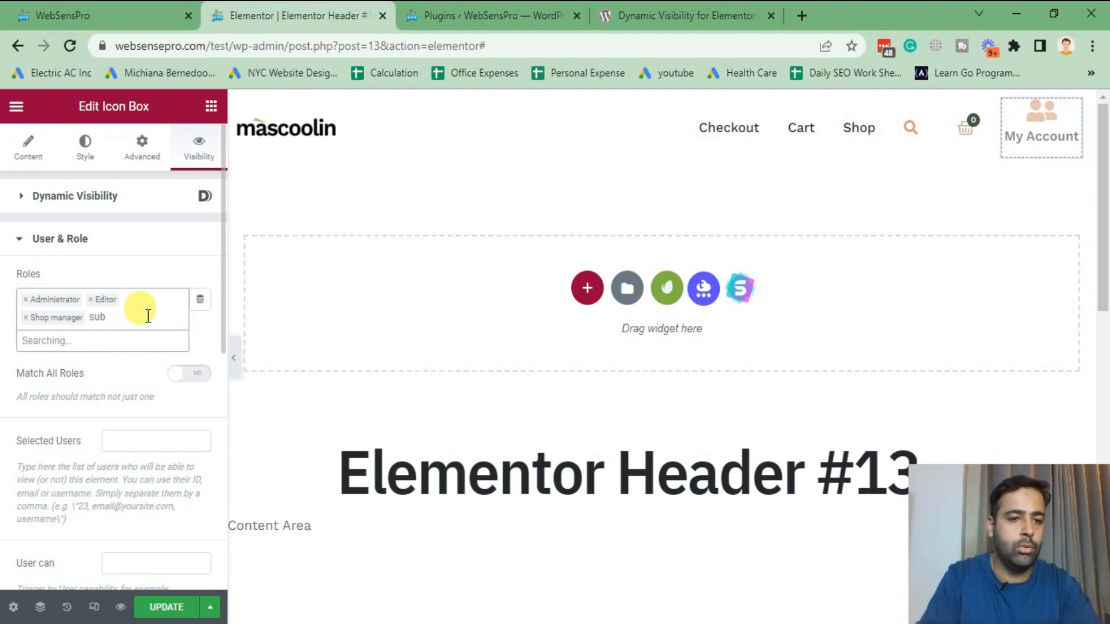
pyautogui.press('Backspace')
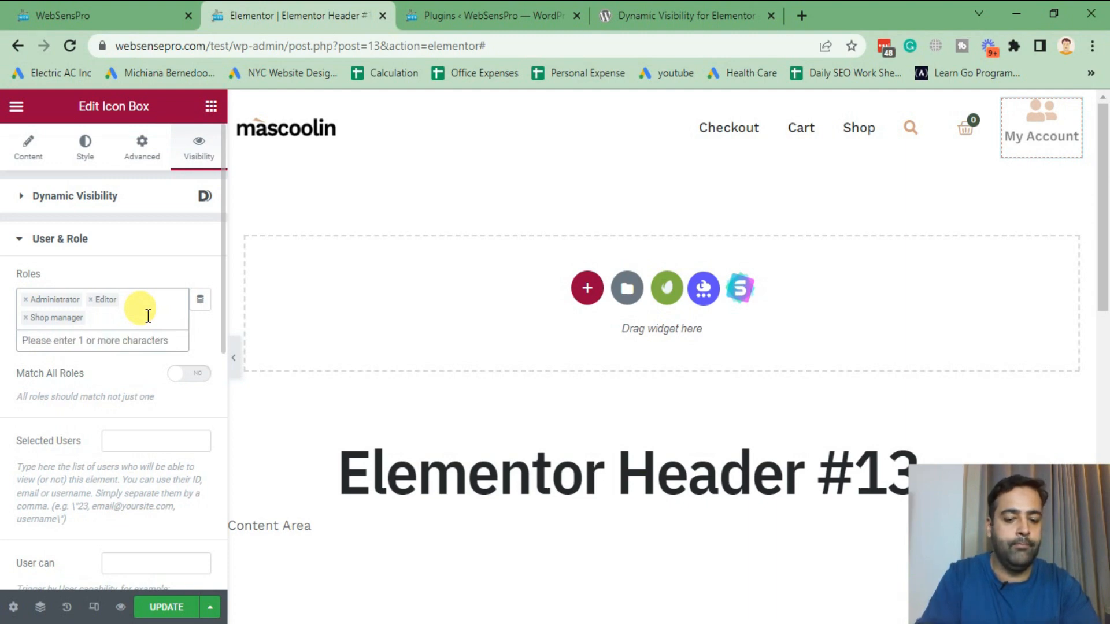
pyautogui.click(102, 340)
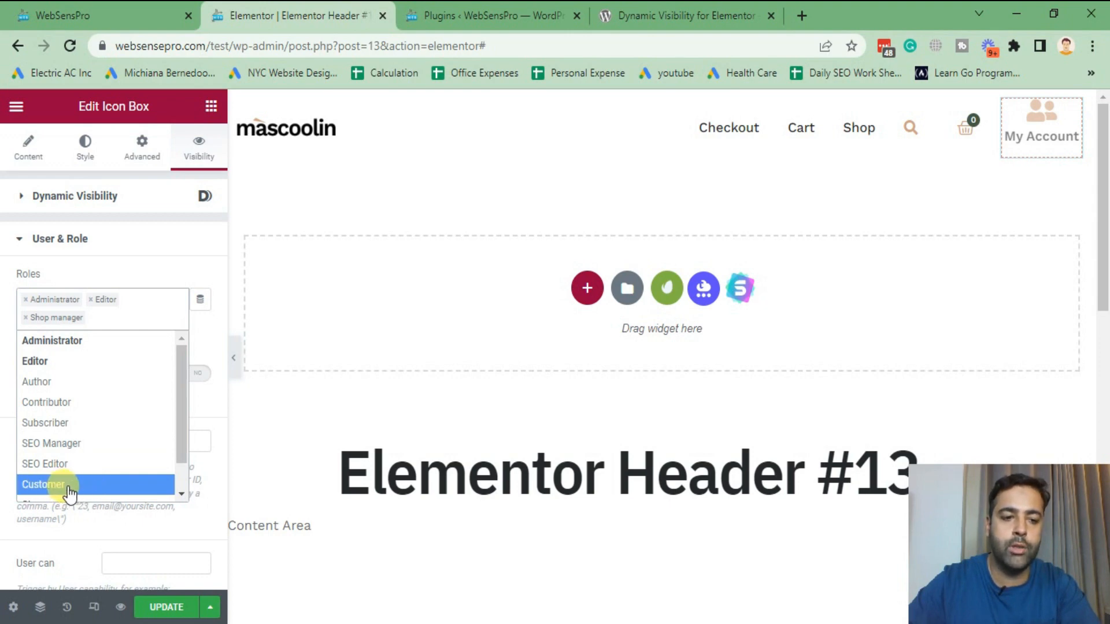
pyautogui.click(44, 485)
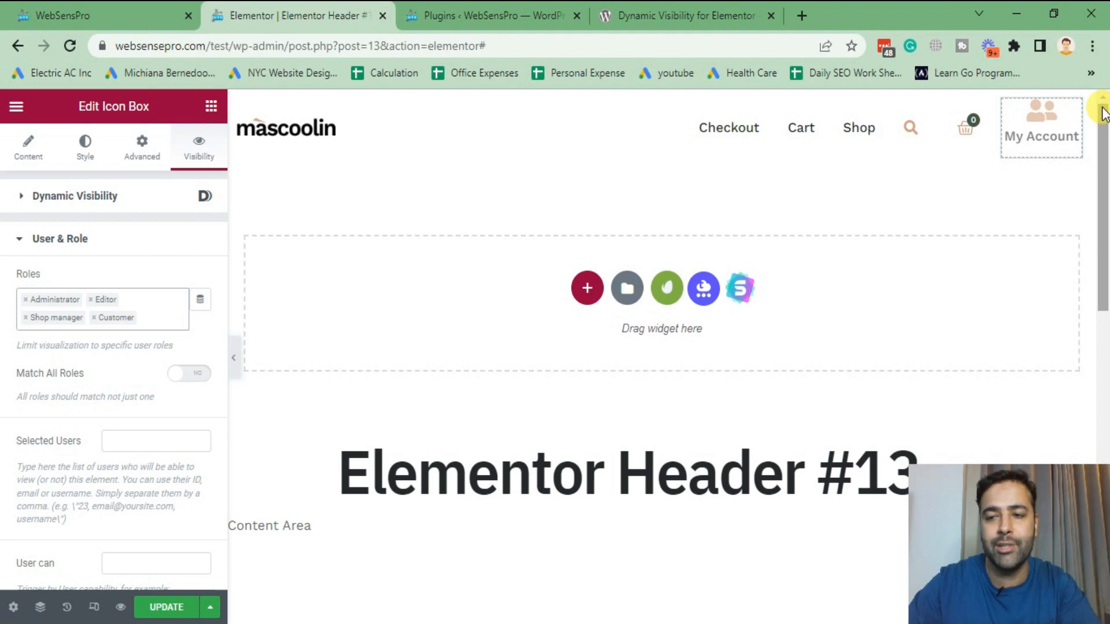
pyautogui.click(1041, 134)
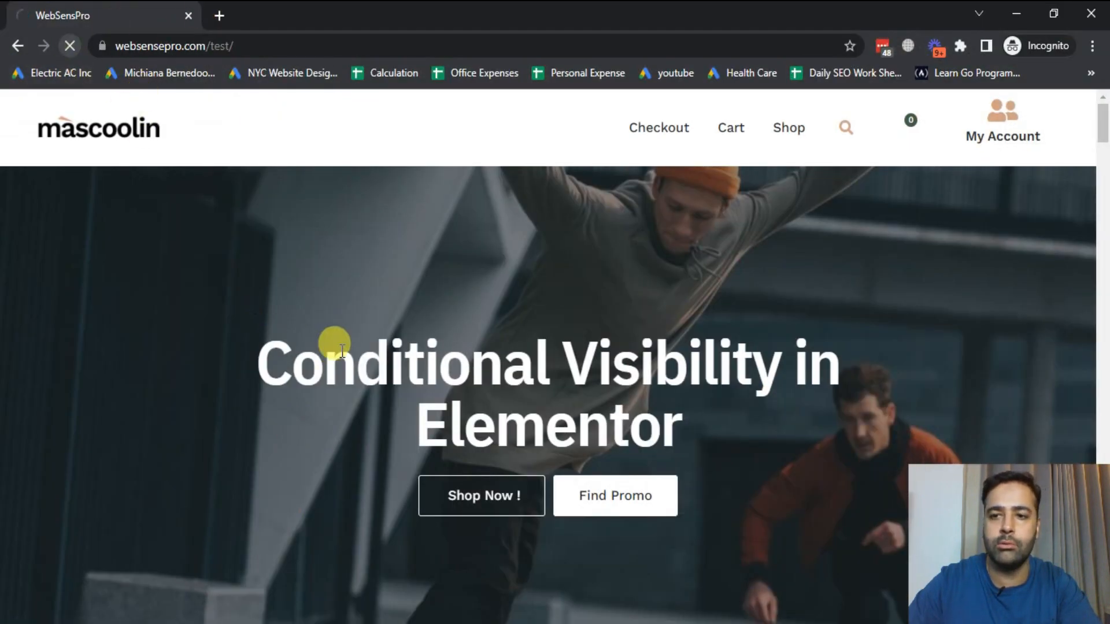
pyautogui.moveTo(314, 369)
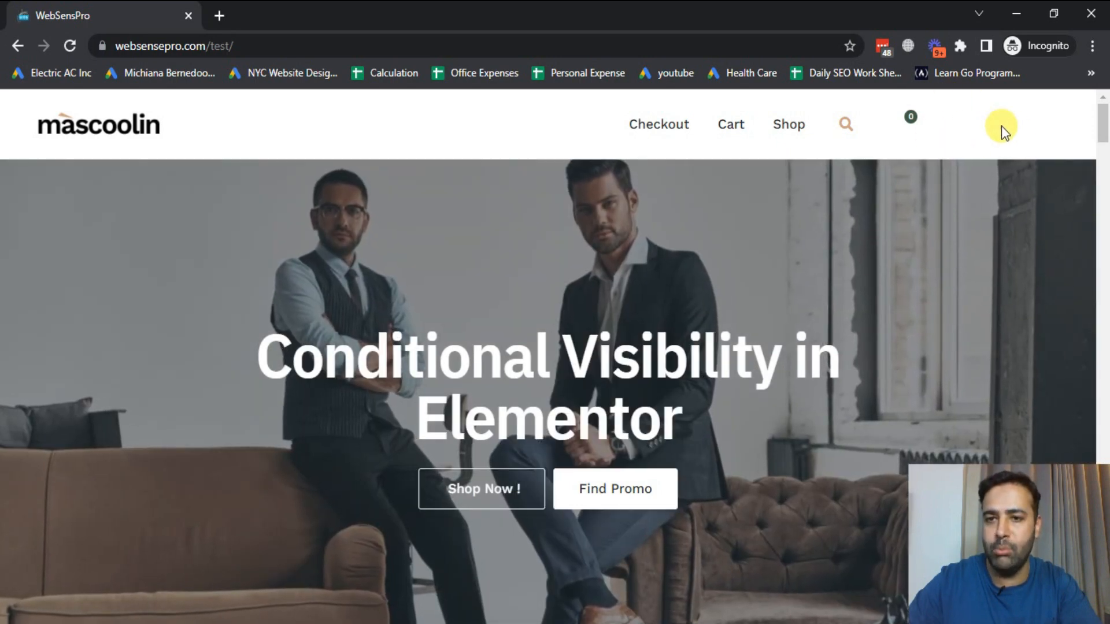
pyautogui.moveTo(322, 262)
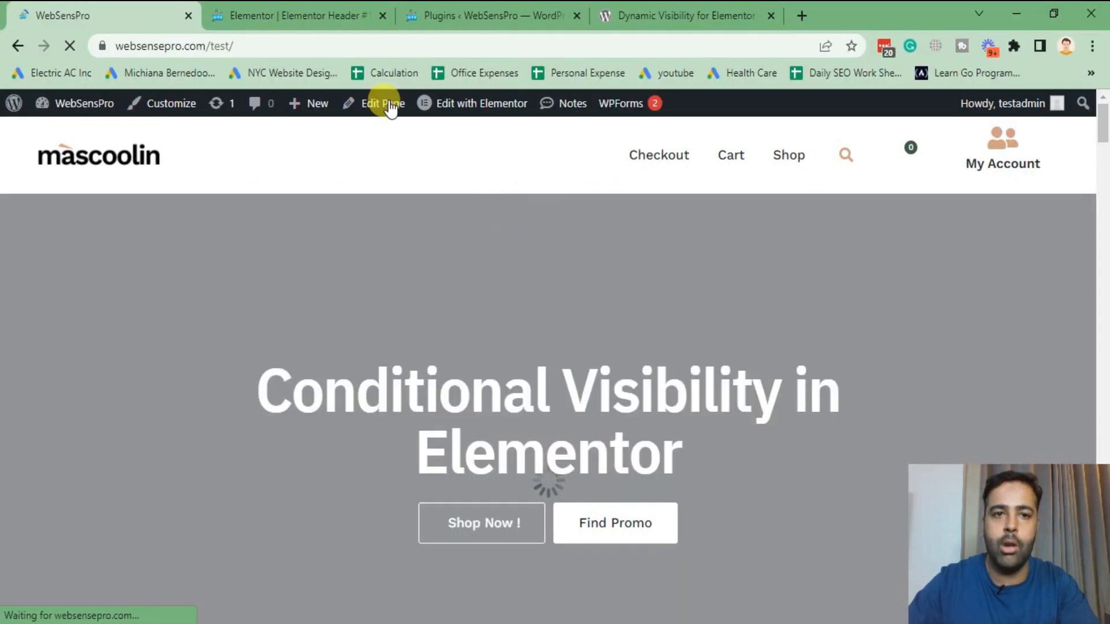
# Duplicate the My Account icon box and show the copy's Visibility settings down to User & Role.
pyautogui.click(383, 103)
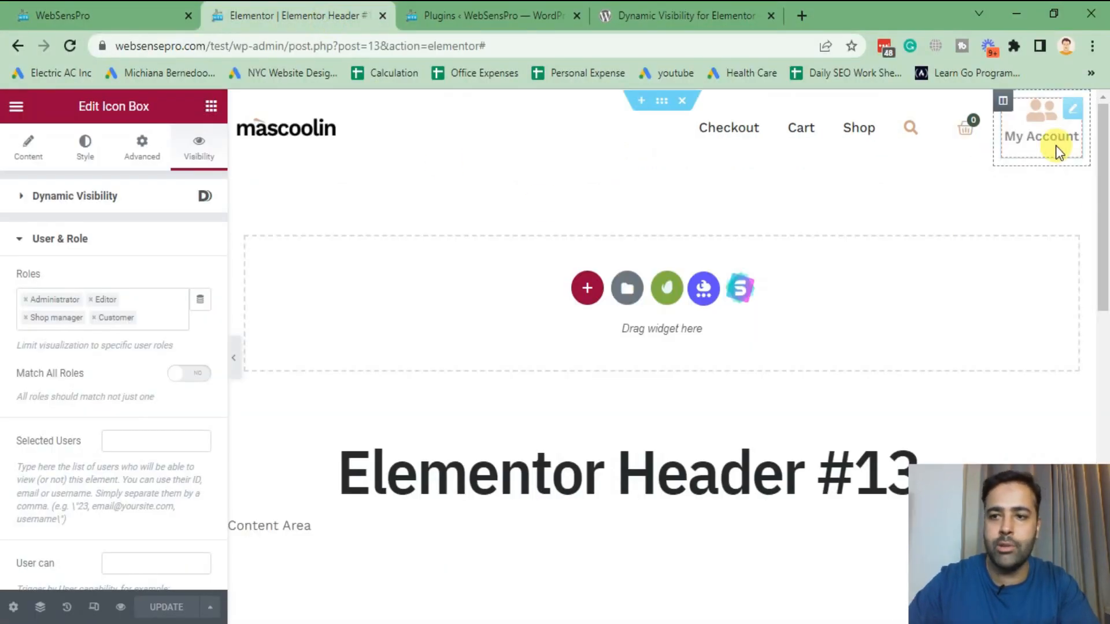
pyautogui.rightClick(1040, 136)
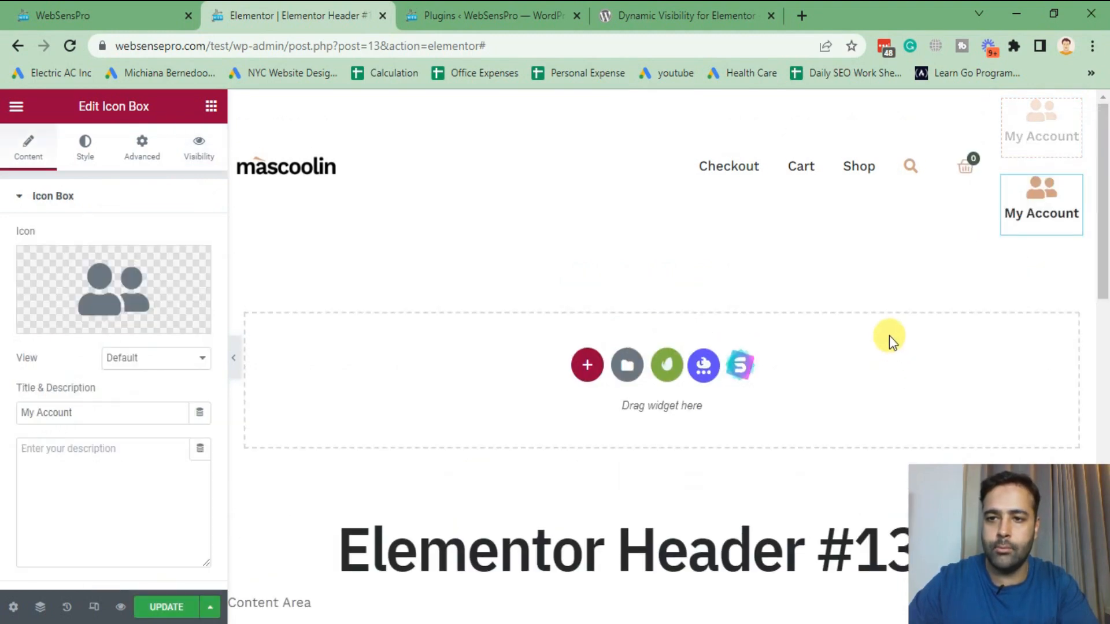
pyautogui.moveTo(198, 149)
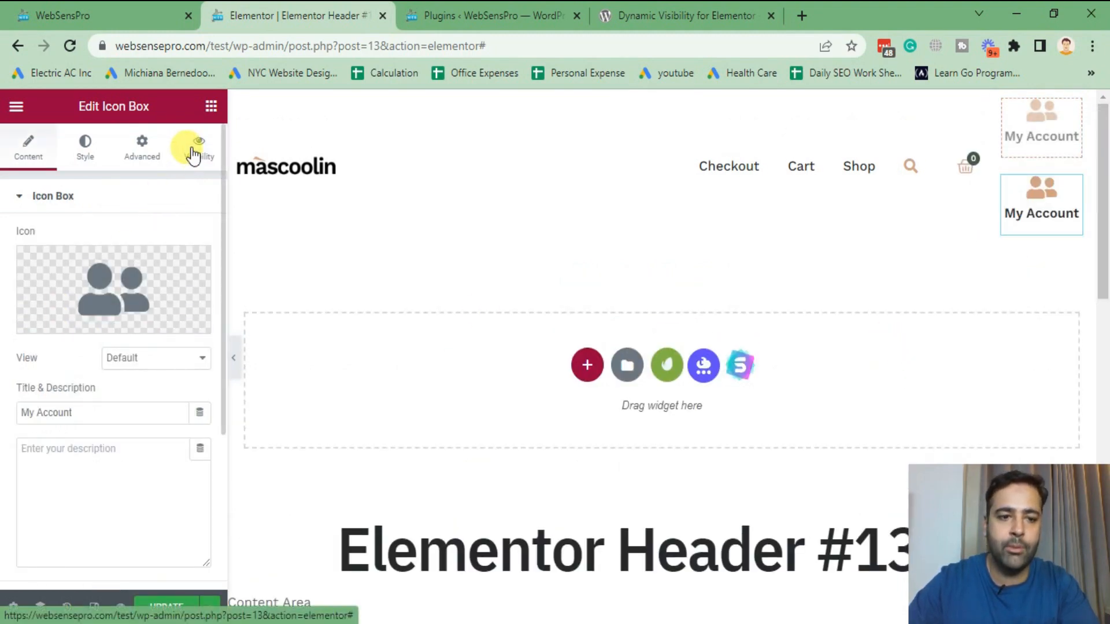
pyautogui.click(200, 146)
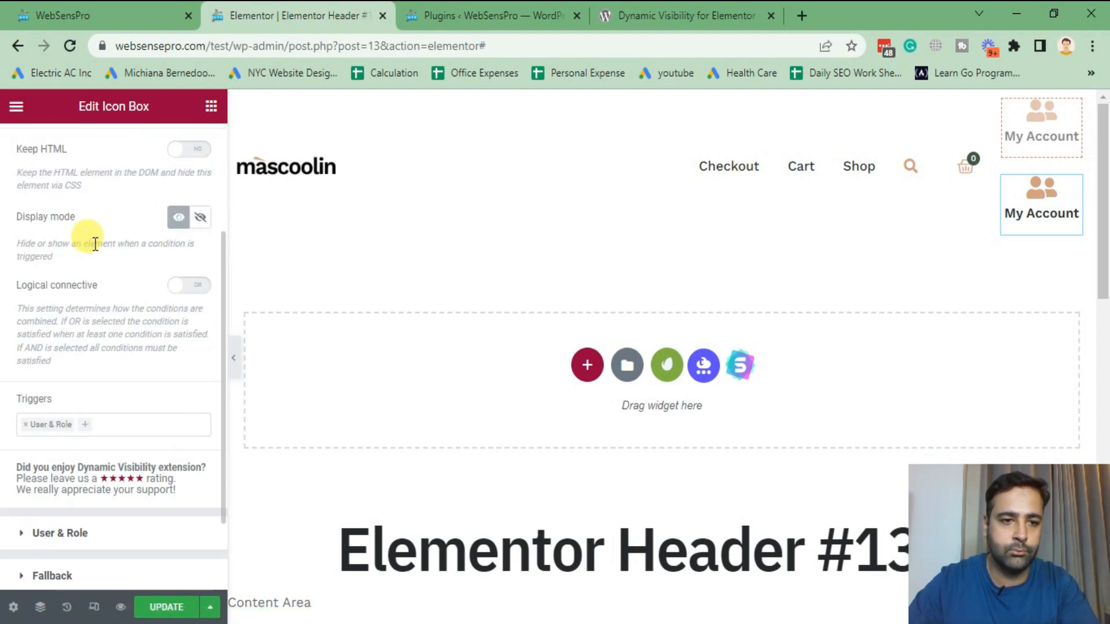
pyautogui.scroll(-3)
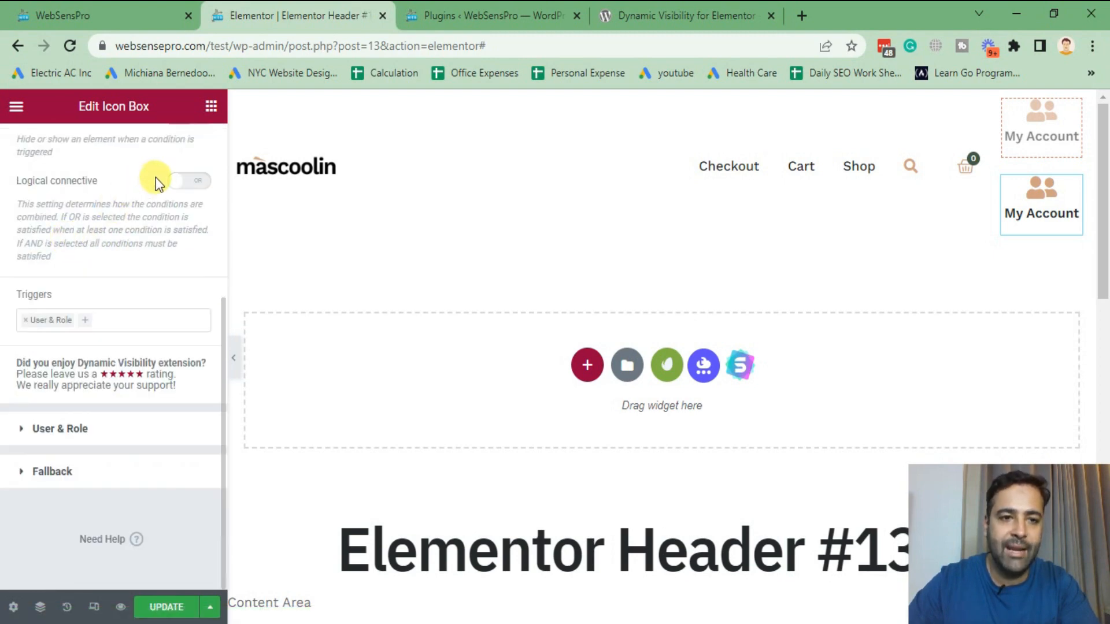
pyautogui.moveTo(67, 320)
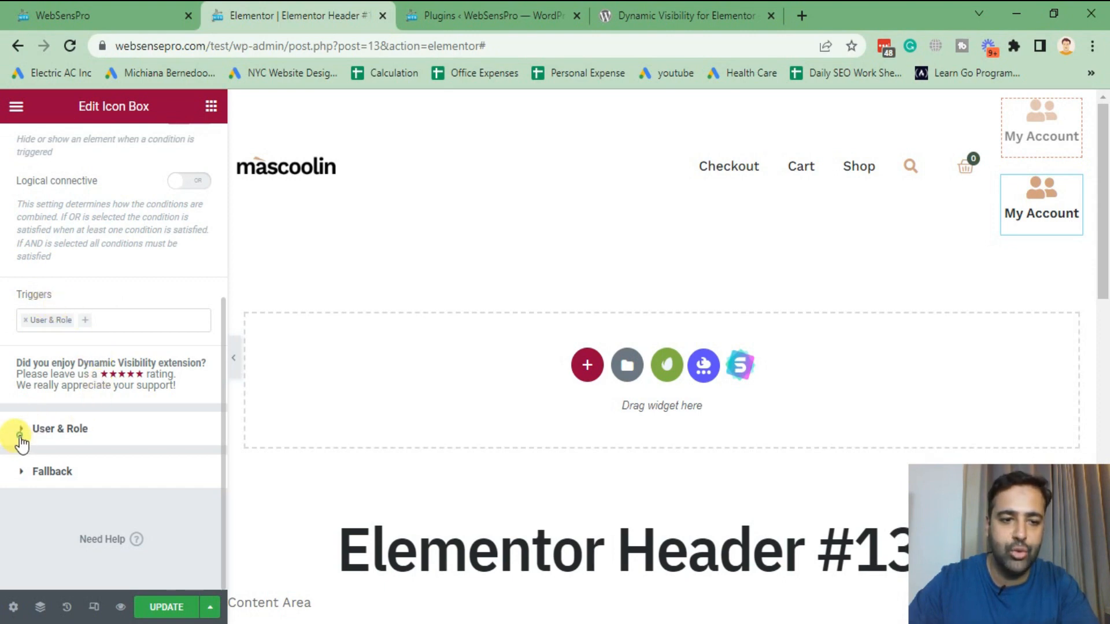
# Expand User & Role and clear the previously allowed roles from the Roles field.
pyautogui.click(18, 433)
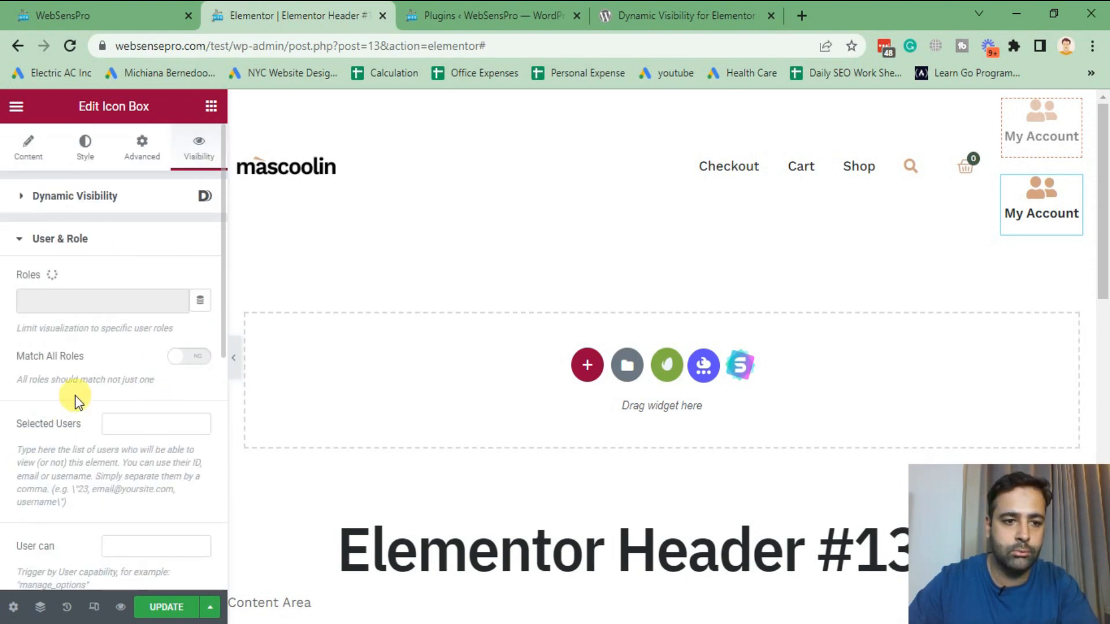
pyautogui.click(102, 299)
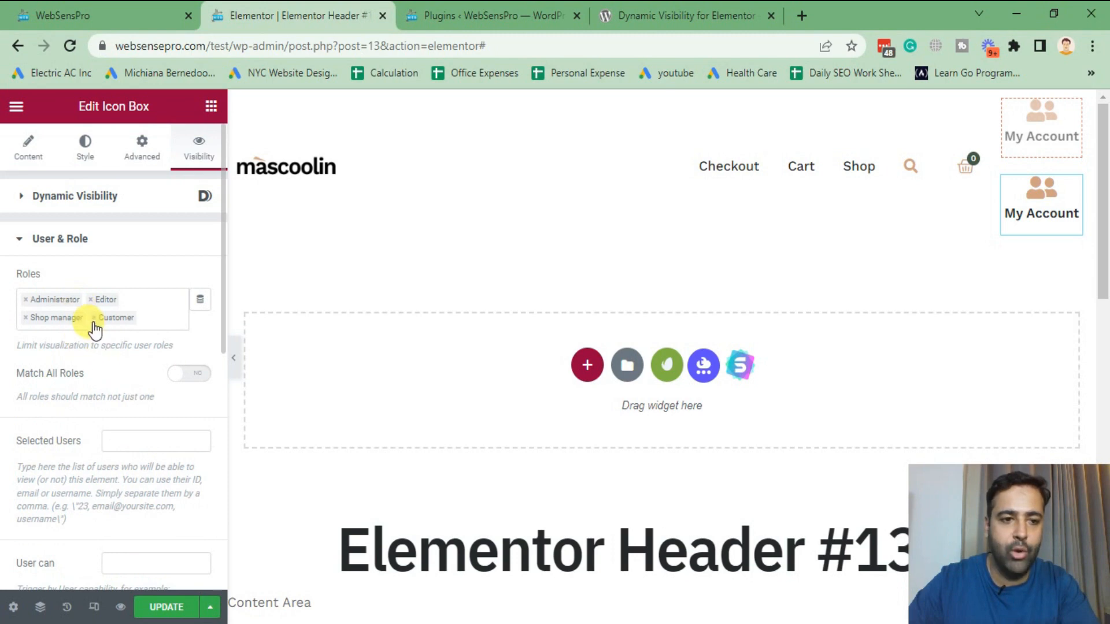
pyautogui.click(153, 311)
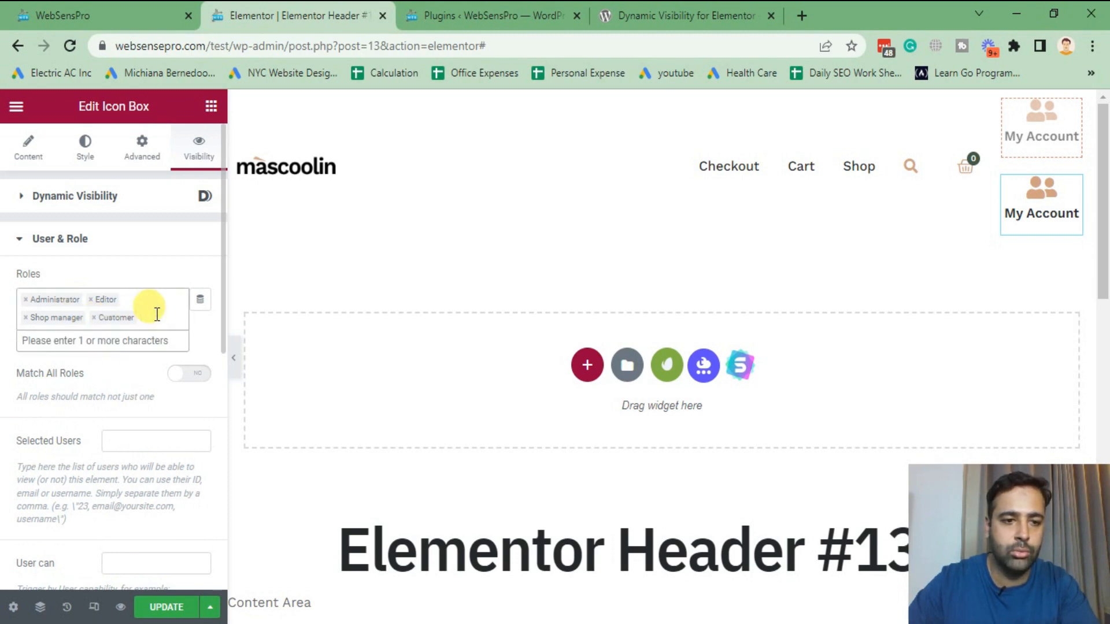
pyautogui.click(92, 317)
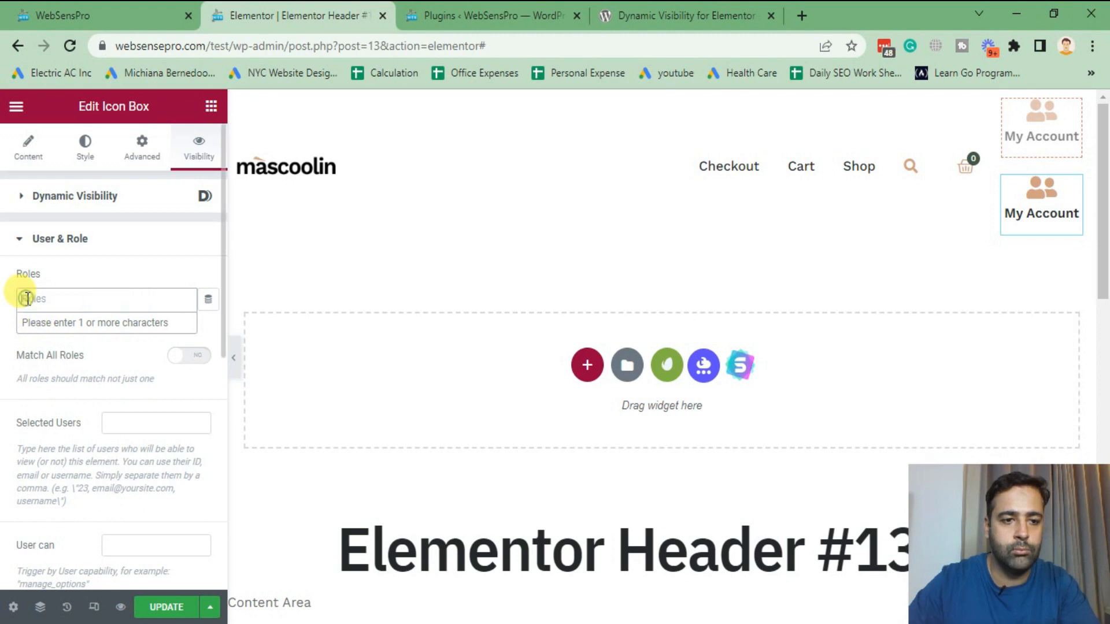
# Set Visitor (non logged User) as the only role allowed to see the second icon box.
pyautogui.click(99, 298)
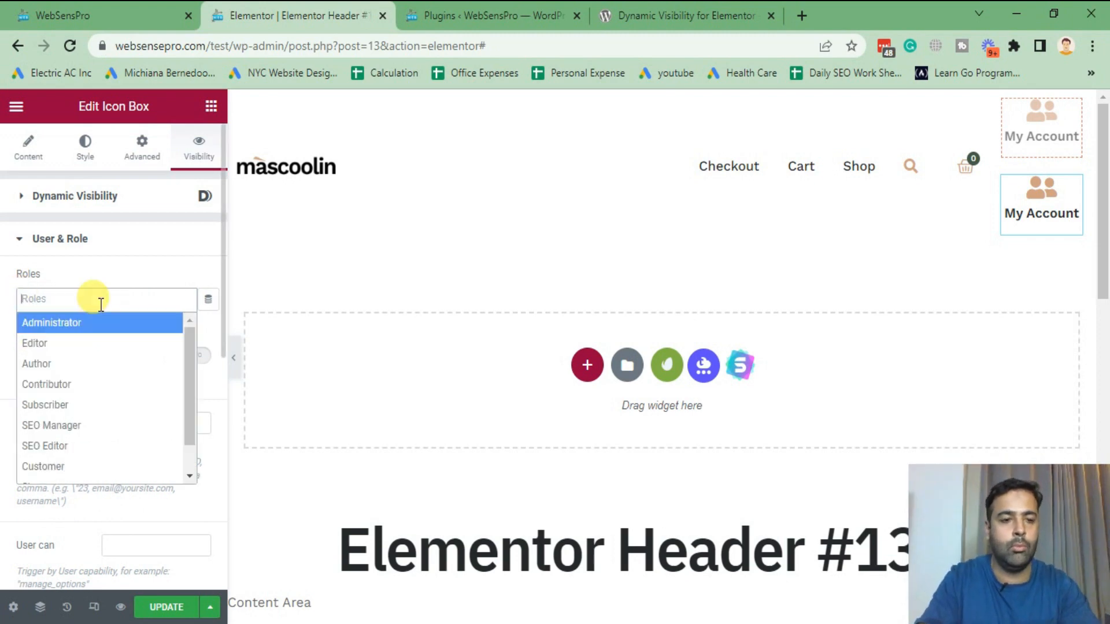
pyautogui.write('visitor')
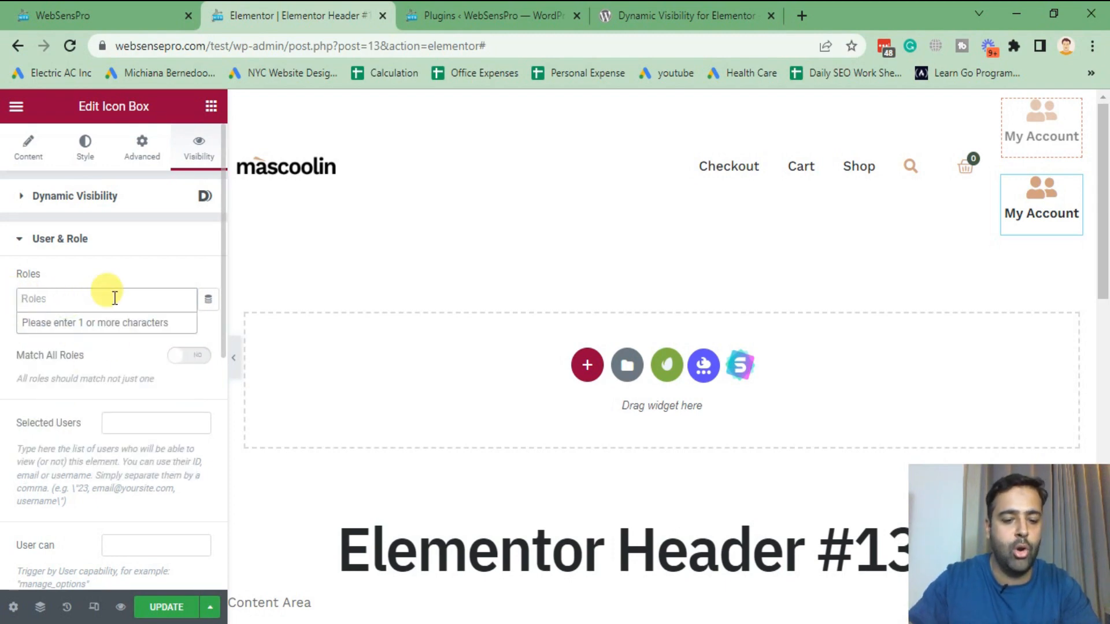
pyautogui.write('vis')
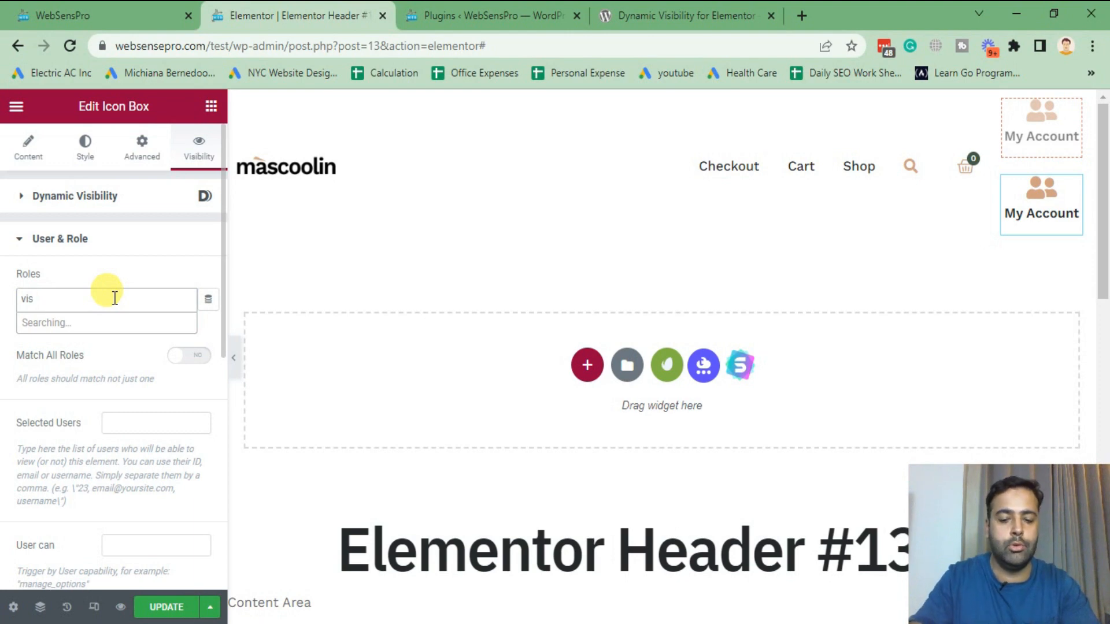
pyautogui.write('i')
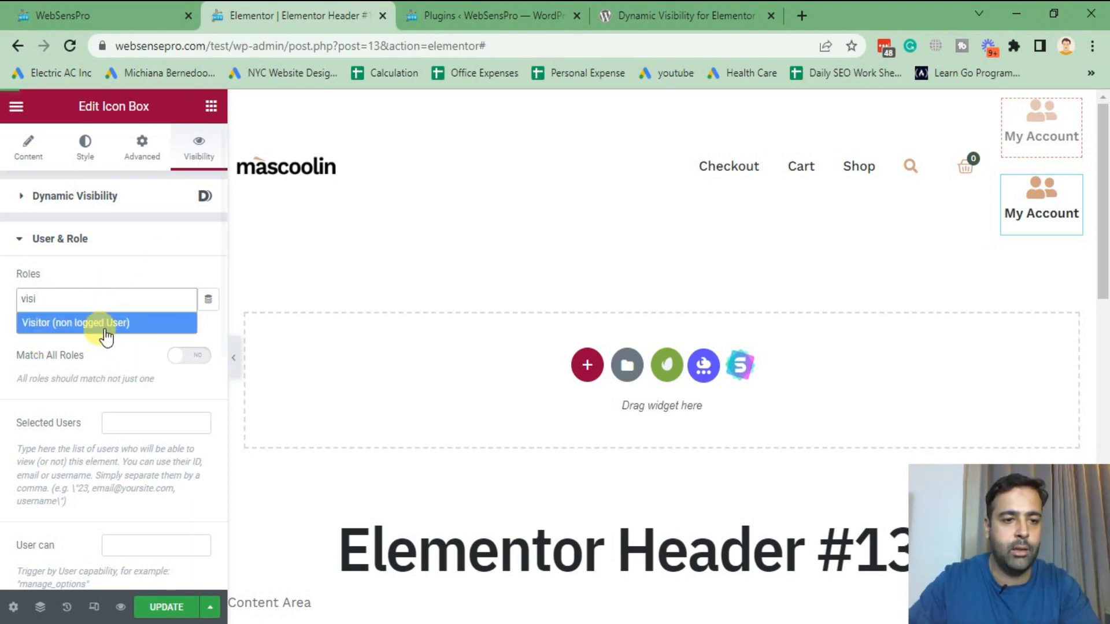
pyautogui.click(75, 323)
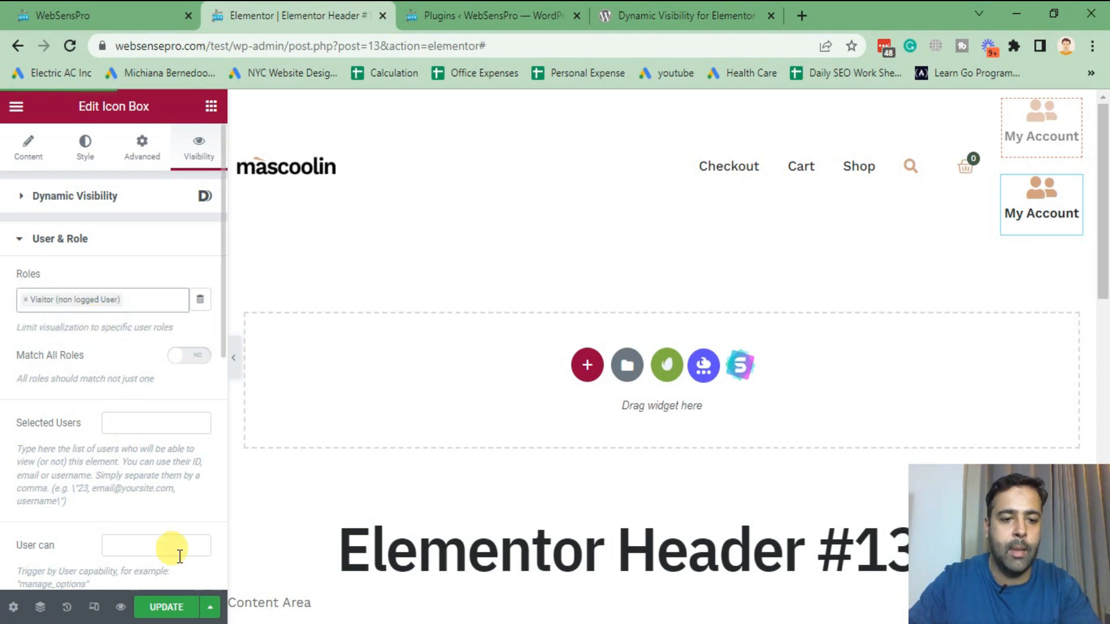
pyautogui.click(1041, 213)
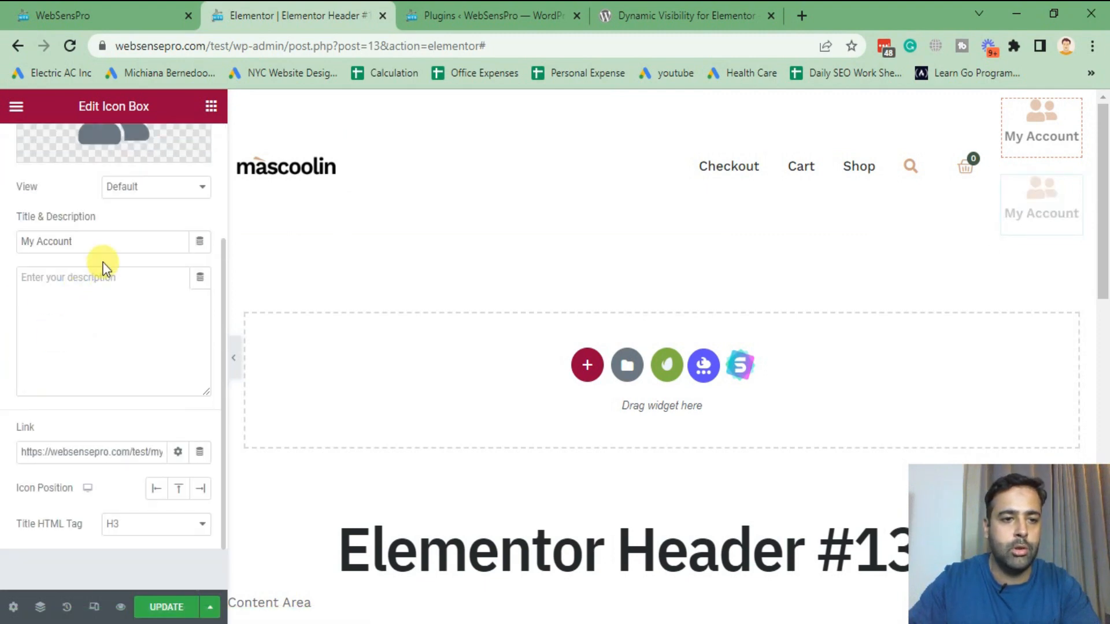
# Retitle the visitor-only icon box to 'Login' and UPDATE the header.
pyautogui.write('Logi')
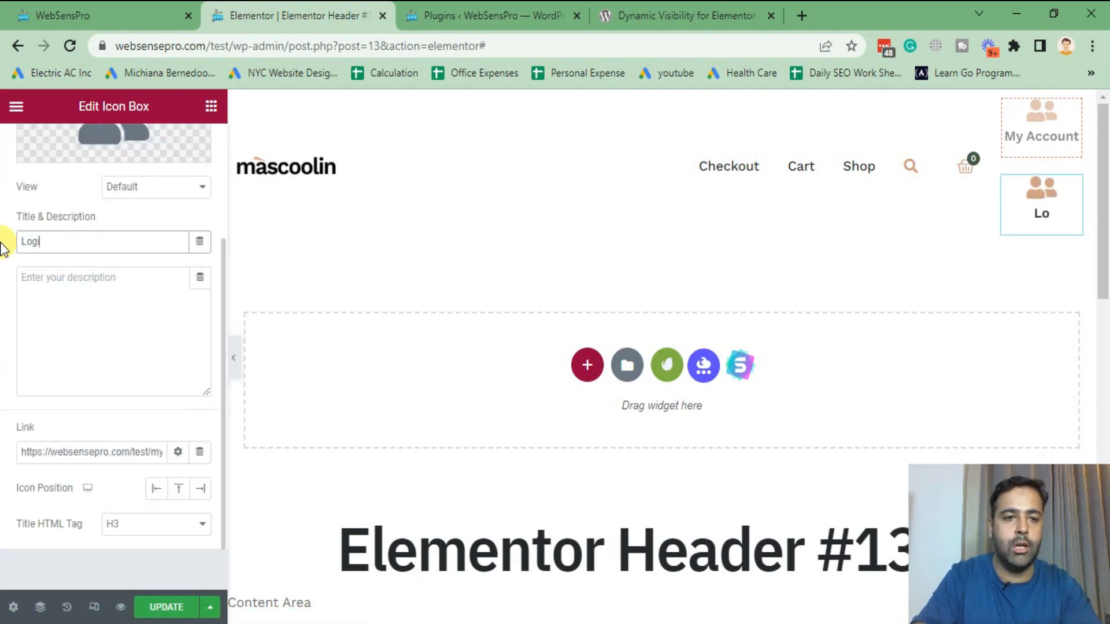
pyautogui.write('n')
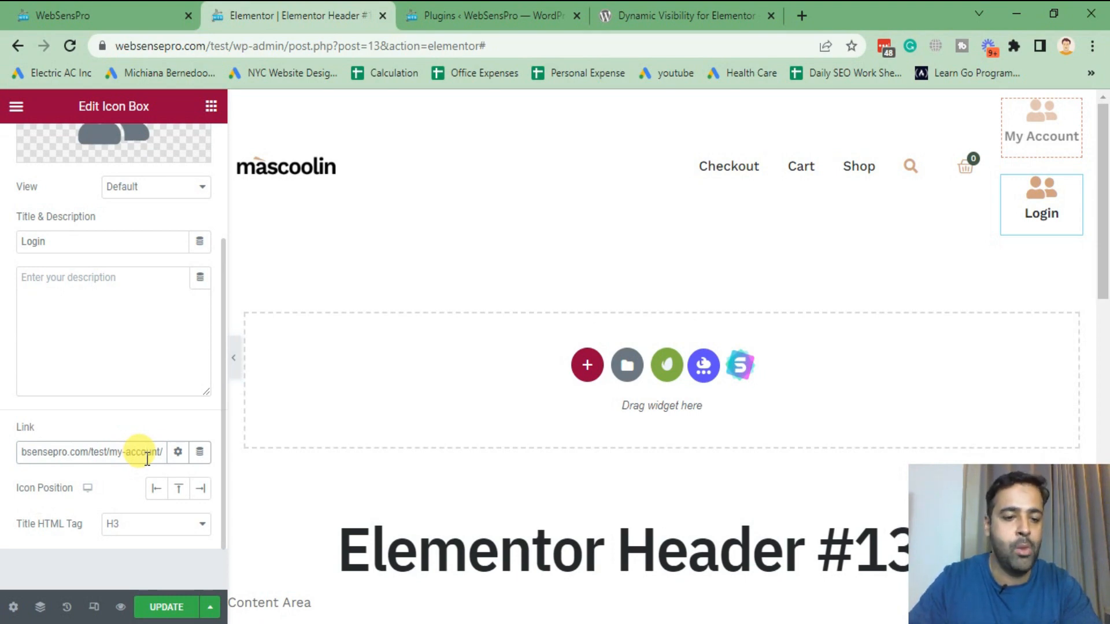
pyautogui.click(165, 606)
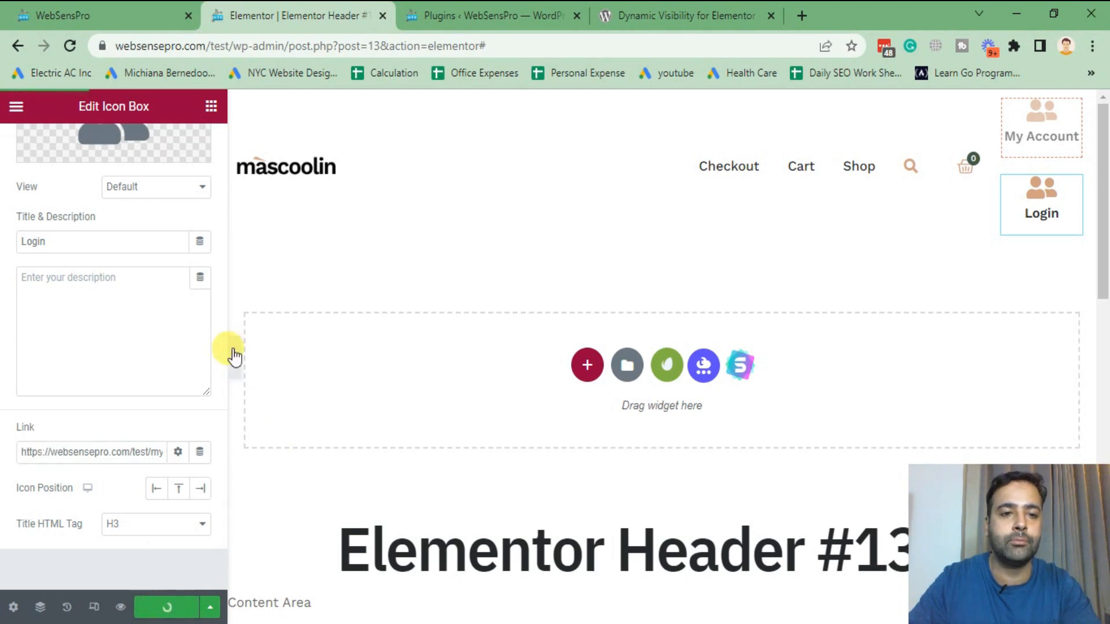
pyautogui.click(440, 198)
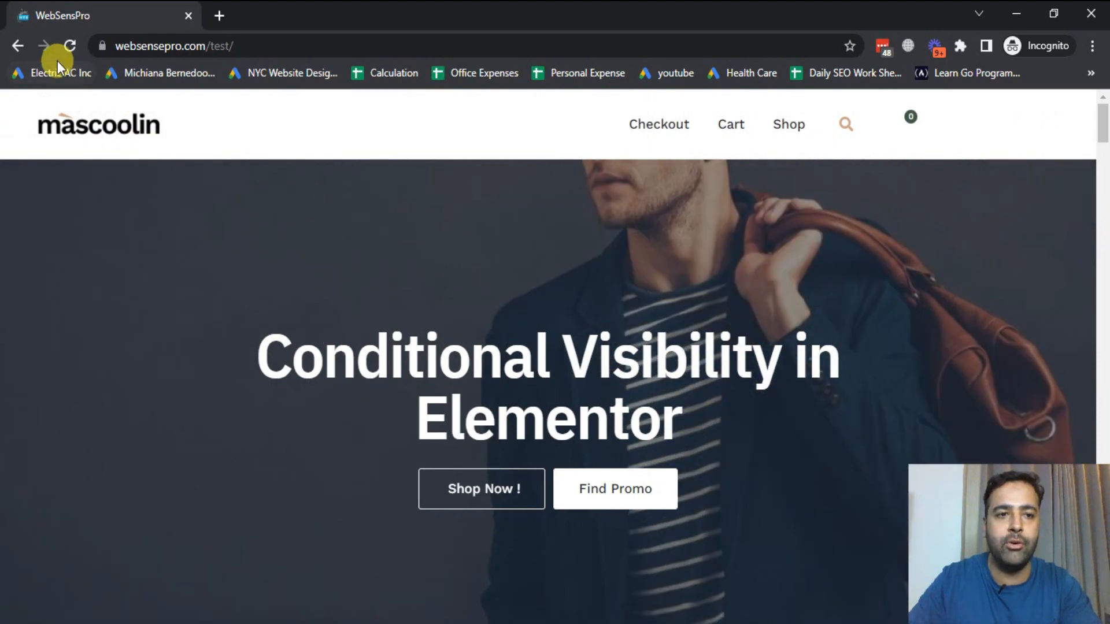
# Reload the logged-out homepage and follow the new Login icon to the My account page.
pyautogui.click(70, 45)
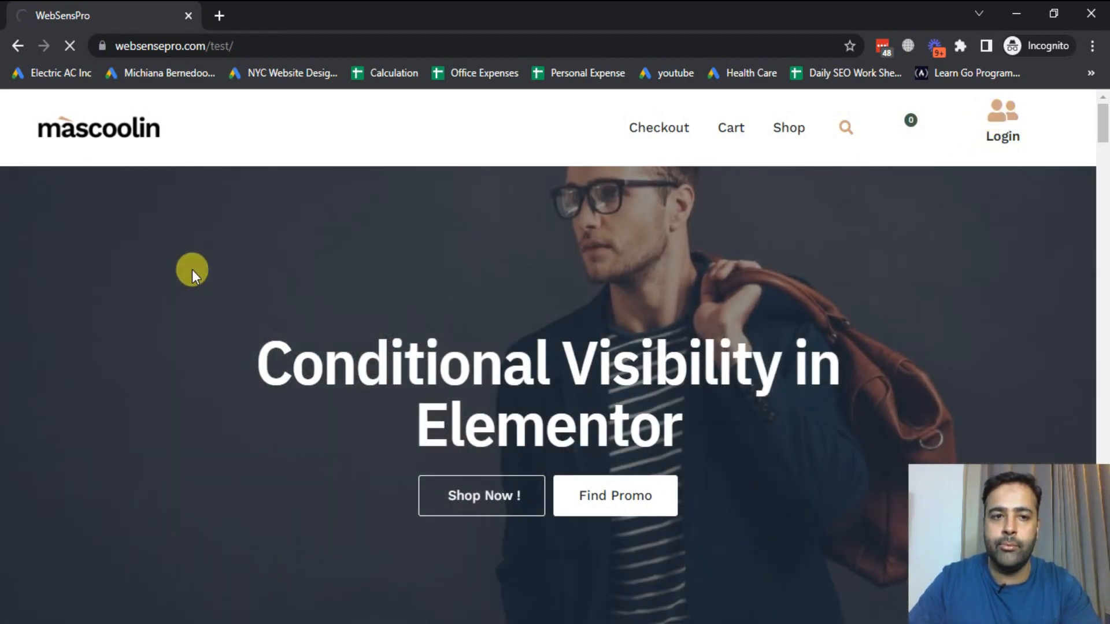
pyautogui.click(1001, 127)
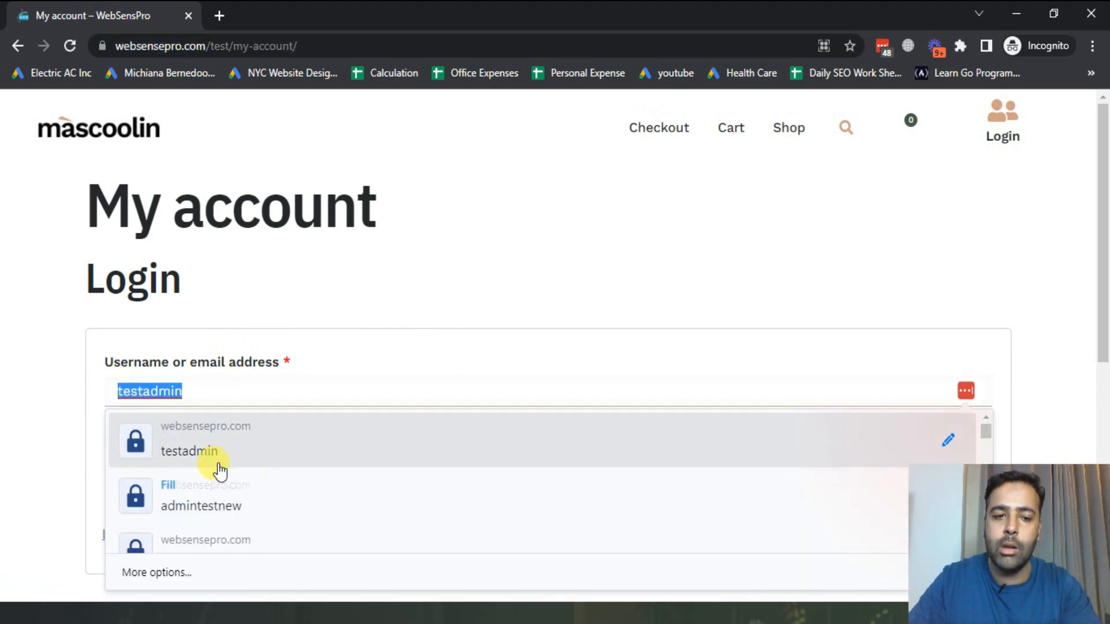
# Log in on the My account page using Chrome's saved credentials.
pyautogui.click(188, 450)
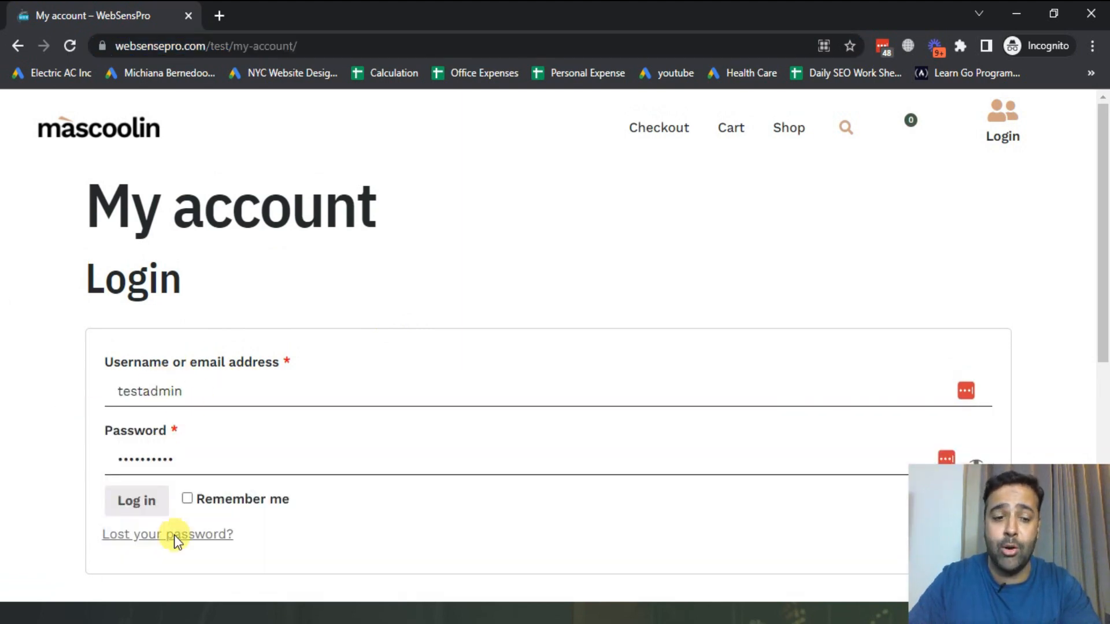
pyautogui.click(137, 501)
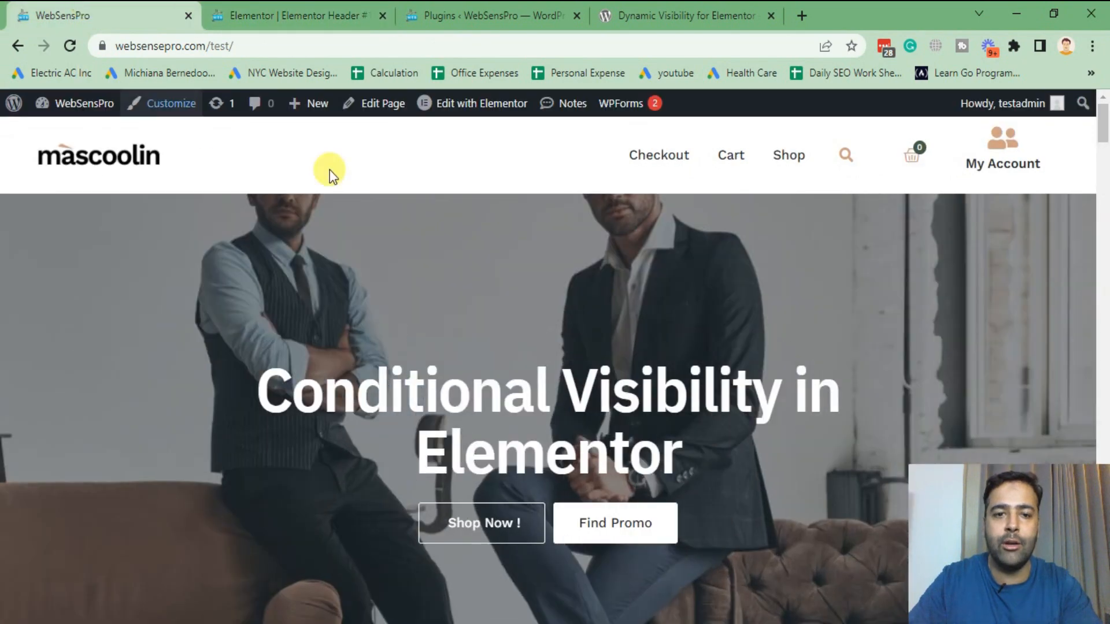
# Go to the account dashboard from the header's My Account box and view the empty Orders section.
pyautogui.click(1001, 153)
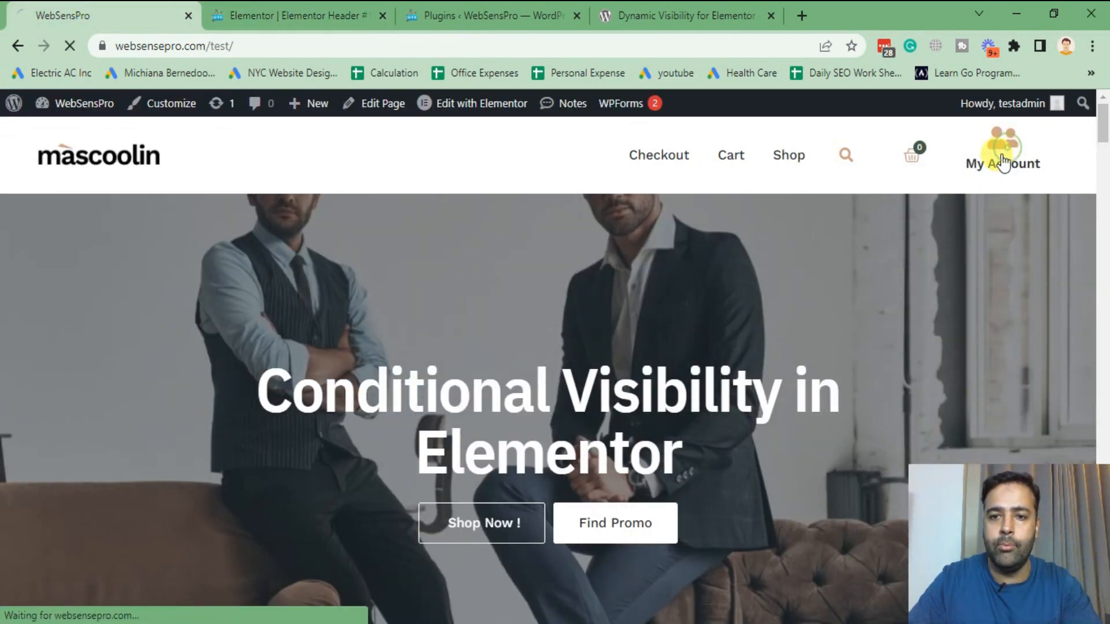
pyautogui.click(1001, 163)
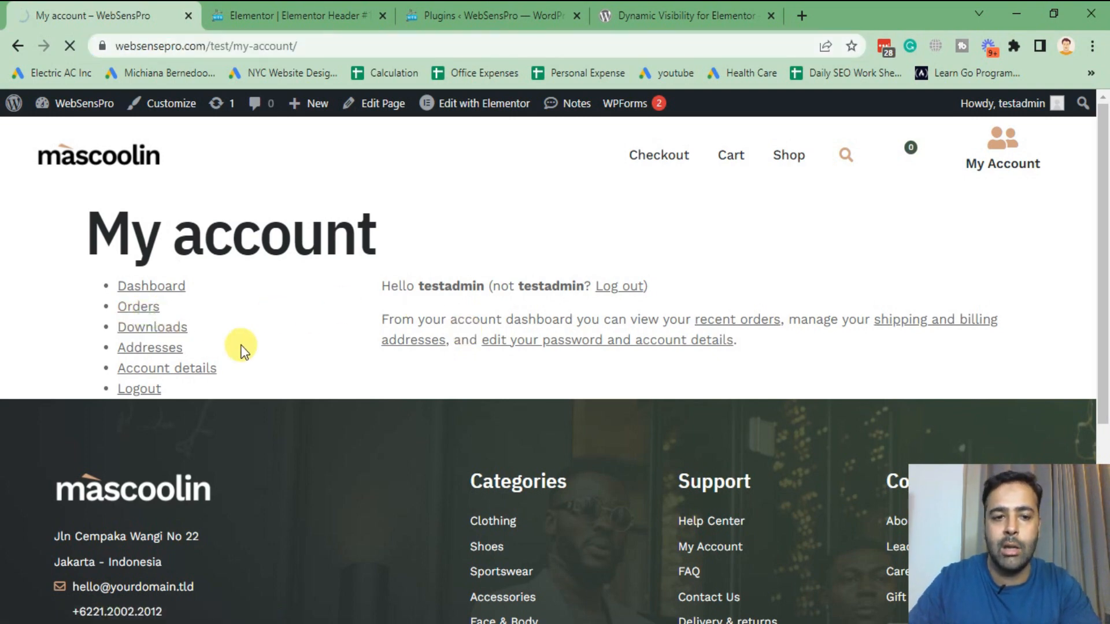
pyautogui.click(138, 305)
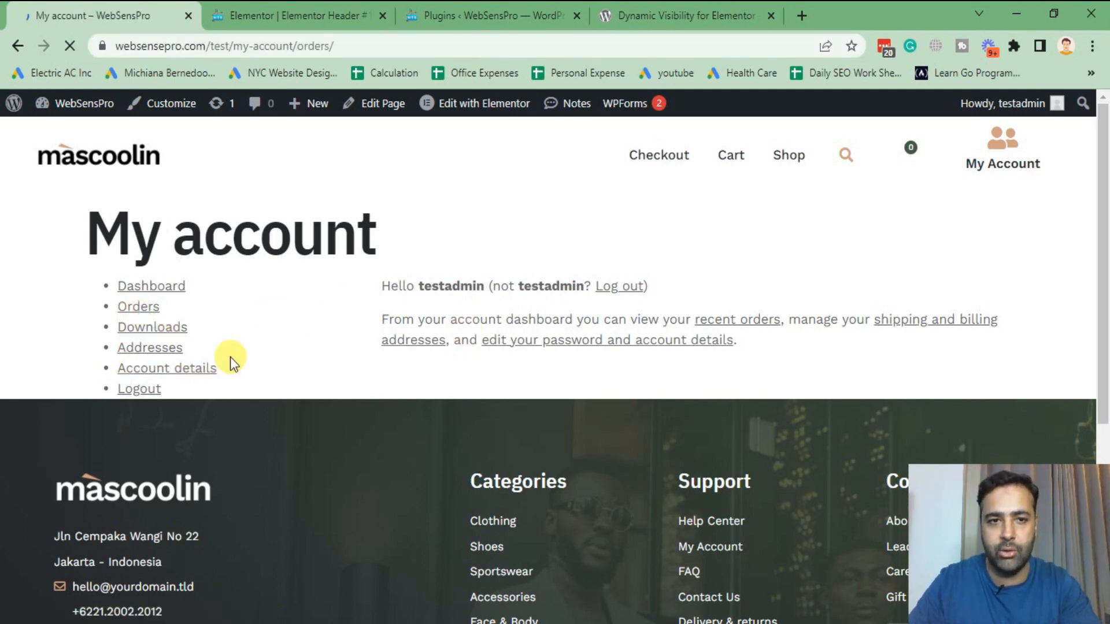
pyautogui.click(137, 305)
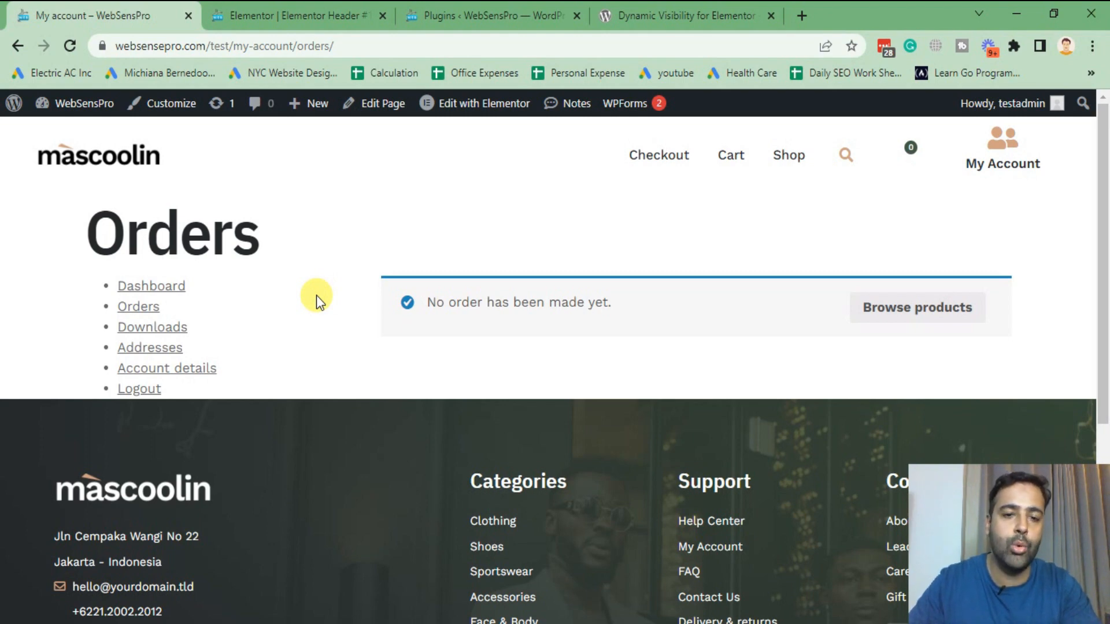
pyautogui.moveTo(437, 350)
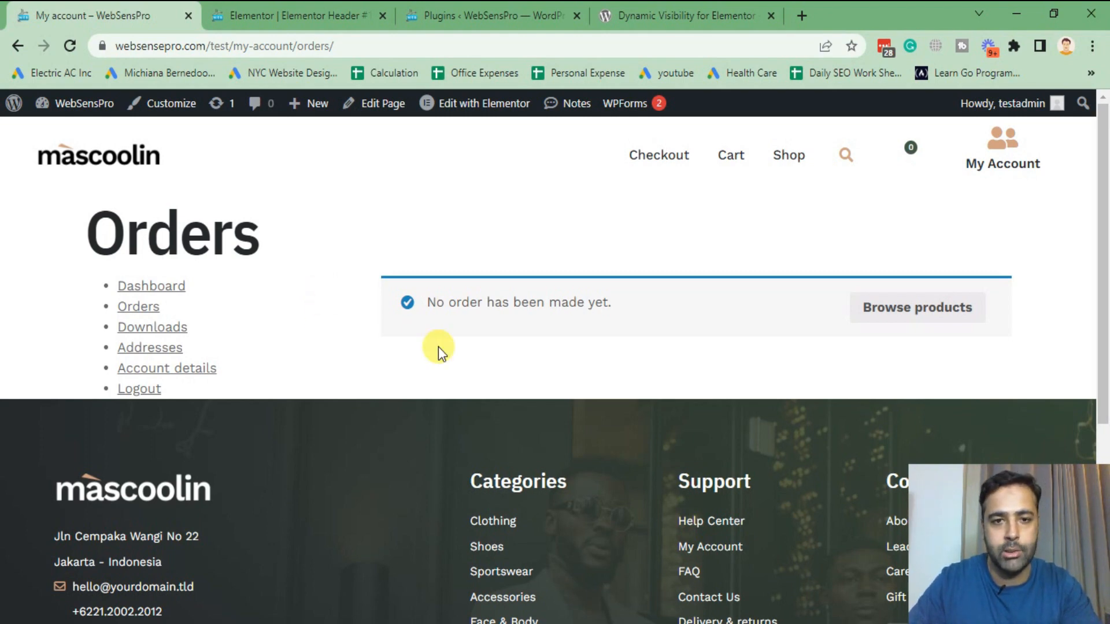
pyautogui.moveTo(404, 198)
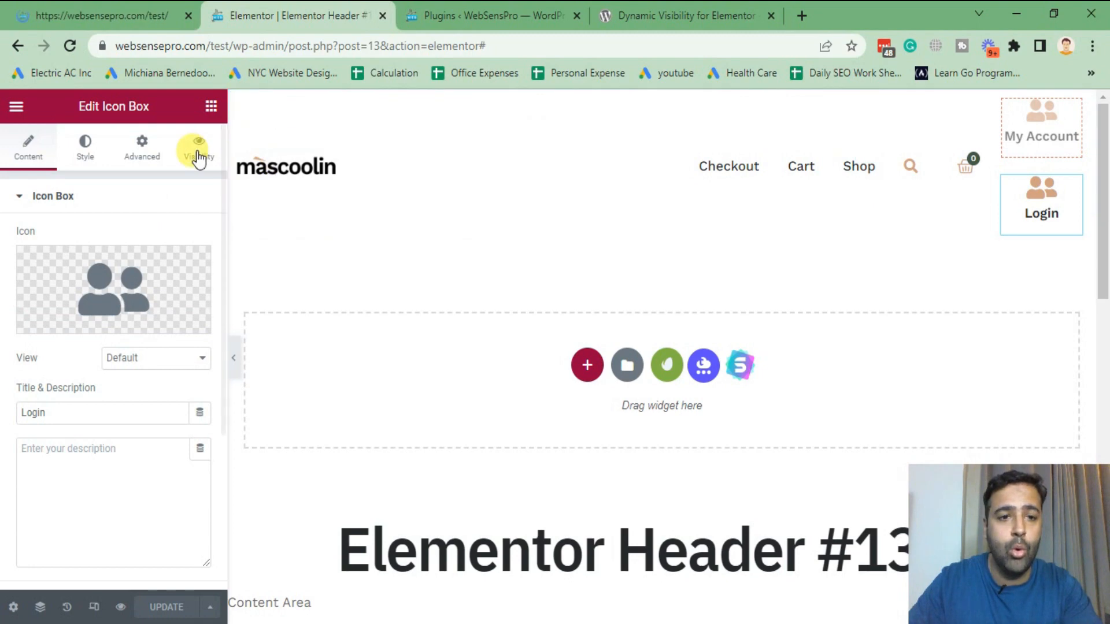
# Review the Login Icon Box's Visibility triggers list without changing anything.
pyautogui.click(198, 147)
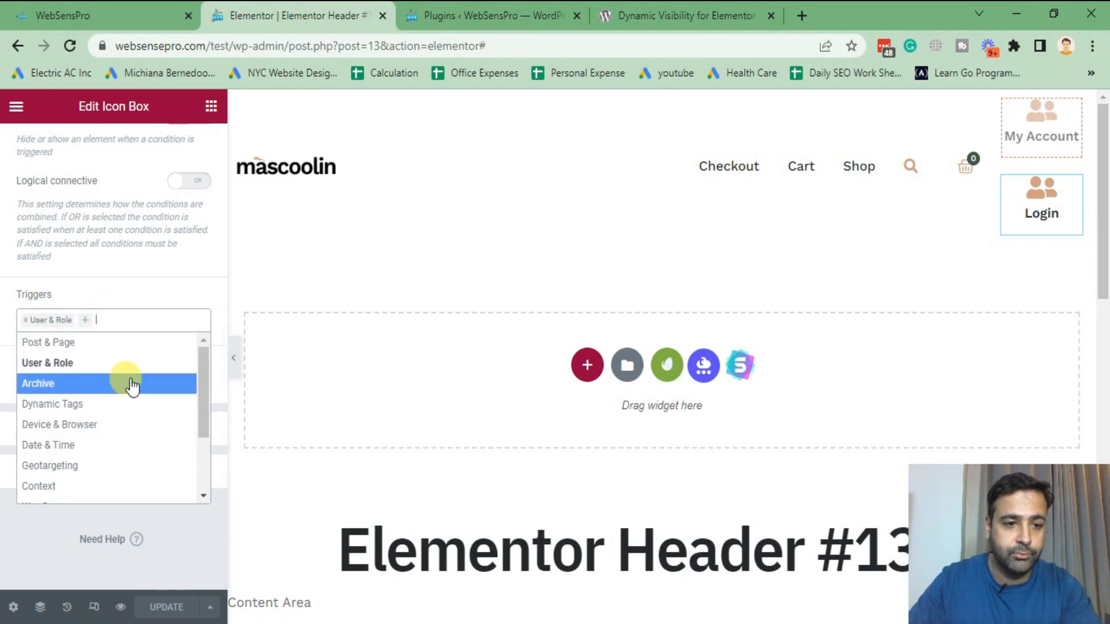
pyautogui.click(47, 362)
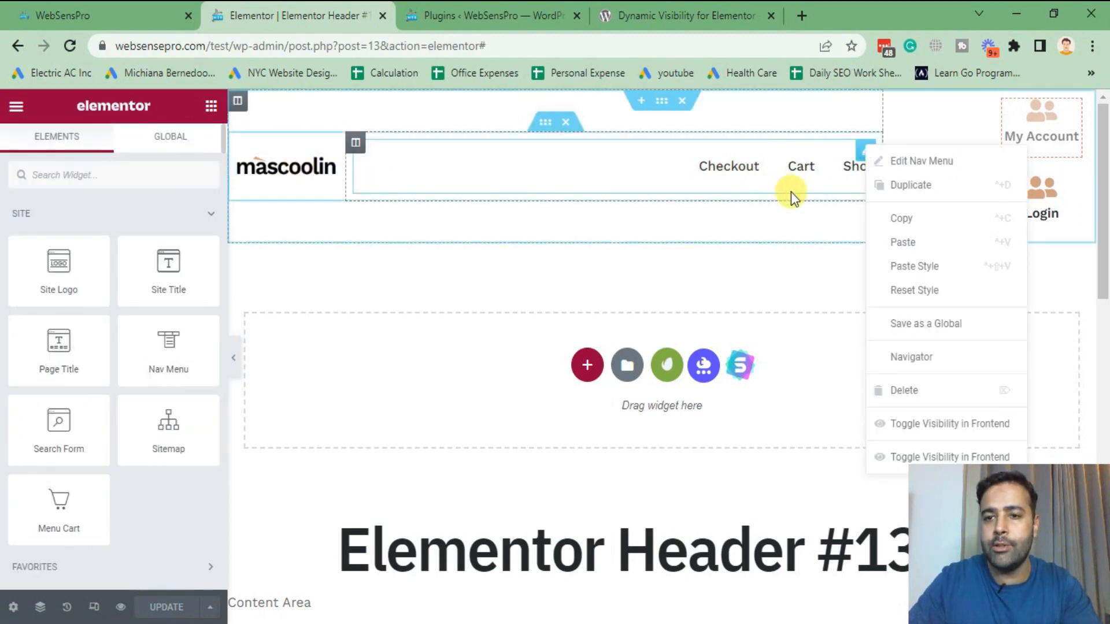
# Duplicate the header Nav Menu and switch the copy's dynamic Visibility to Yes.
pyautogui.click(921, 160)
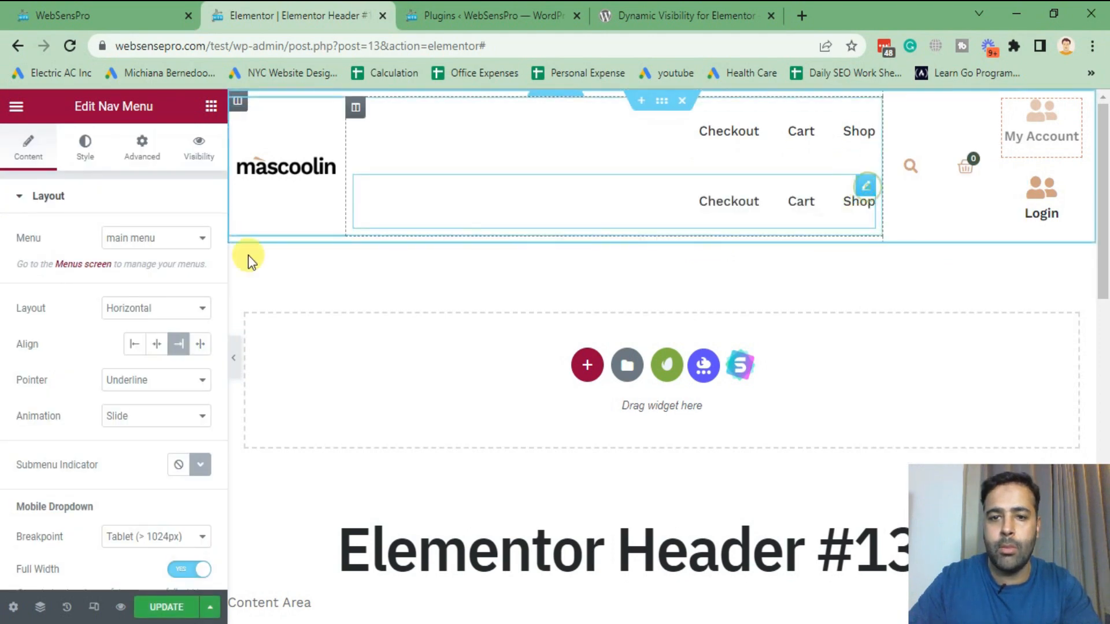
pyautogui.click(199, 147)
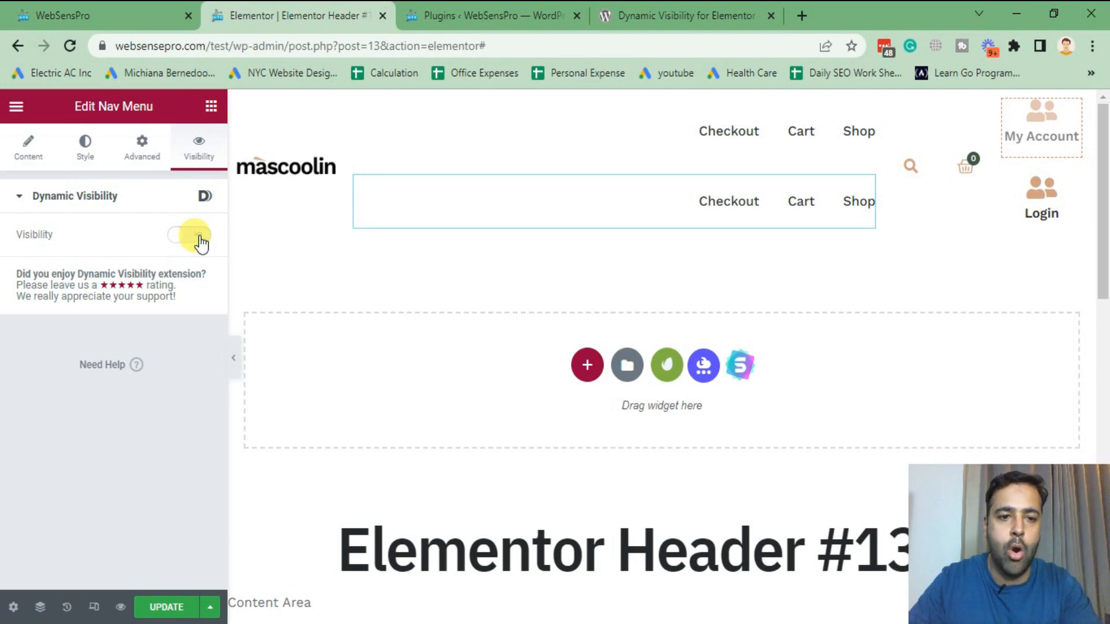
pyautogui.click(189, 235)
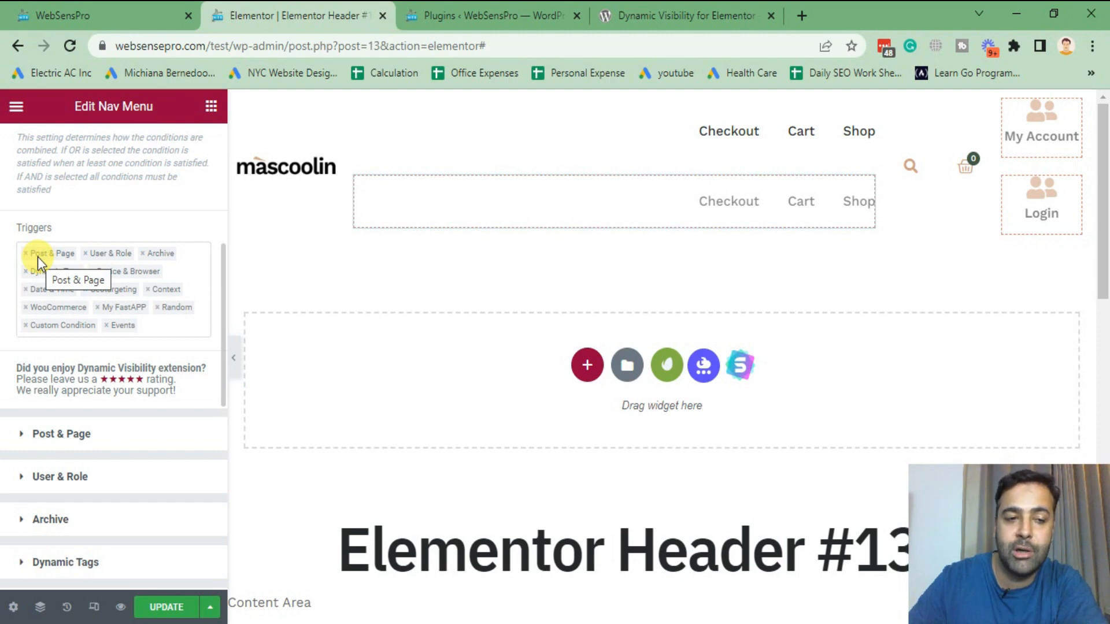
pyautogui.moveTo(51, 297)
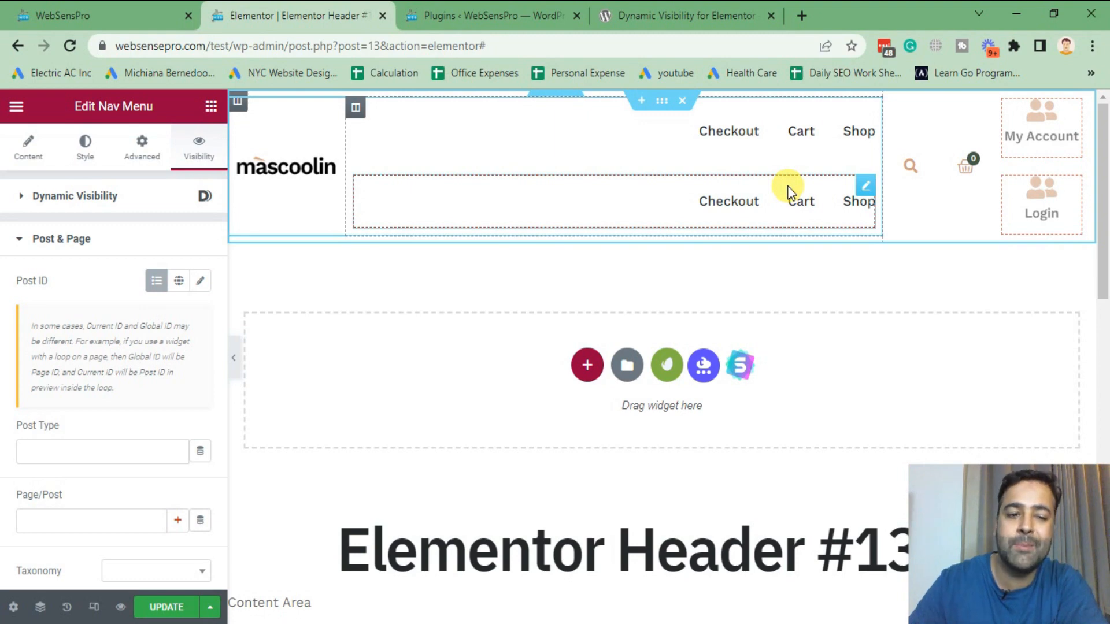
# Set the Post & Page trigger's Post Type to Pages.
pyautogui.scroll(-3)
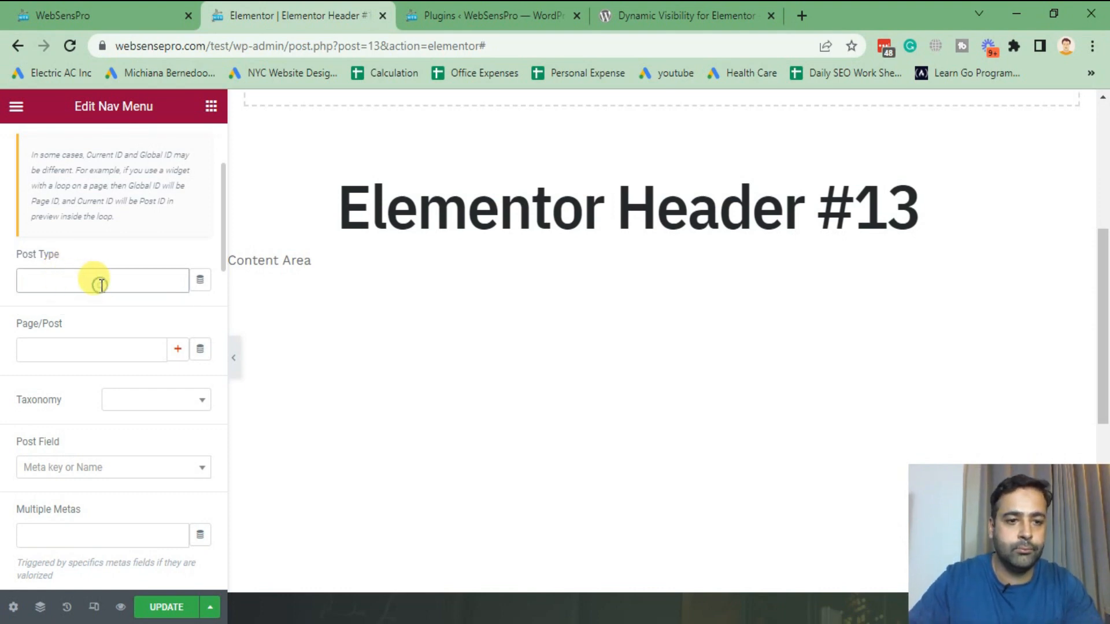
pyautogui.click(102, 279)
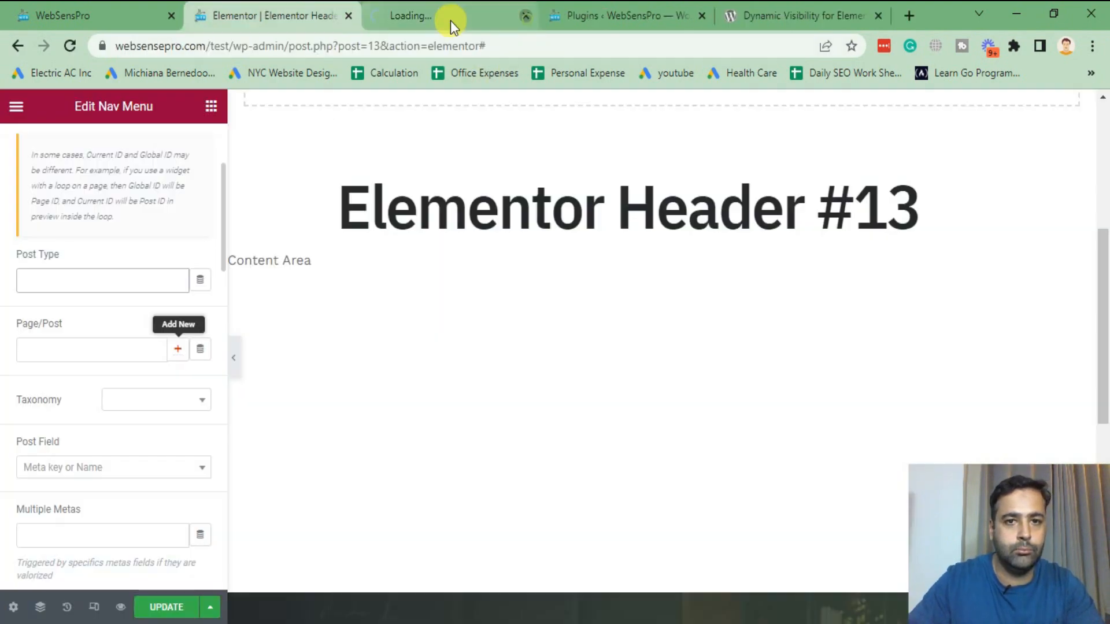
pyautogui.click(102, 278)
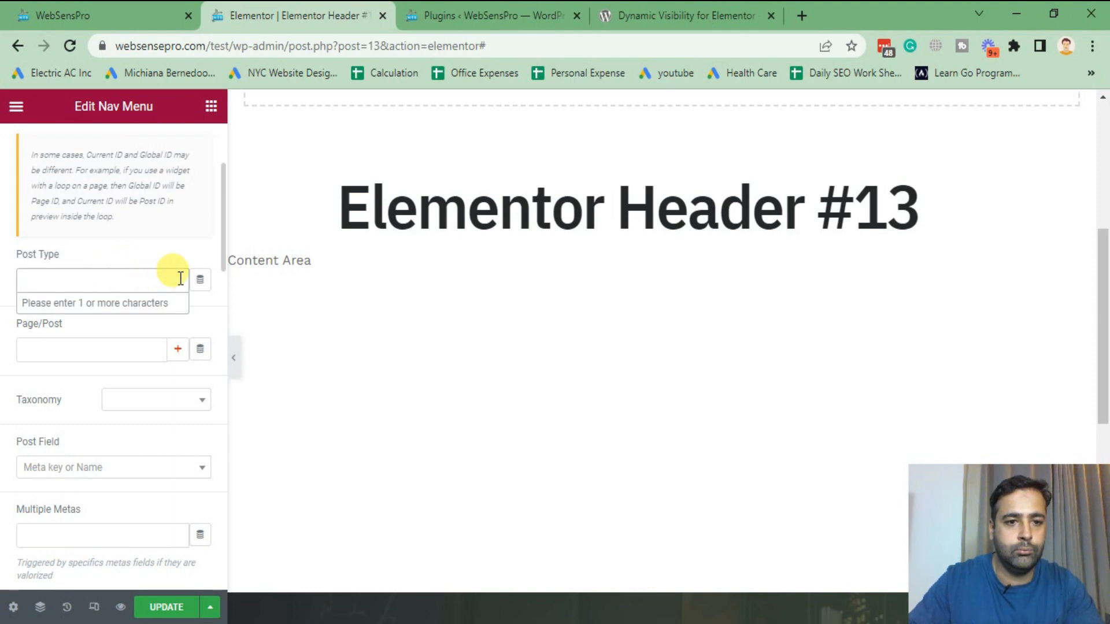
pyautogui.write('p')
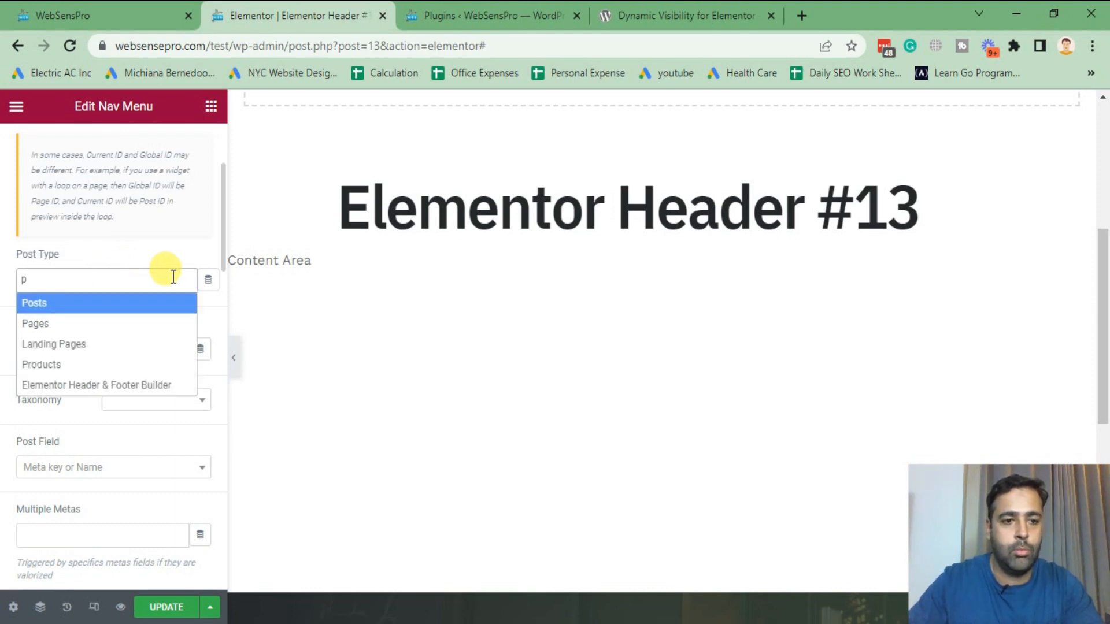
pyautogui.click(36, 324)
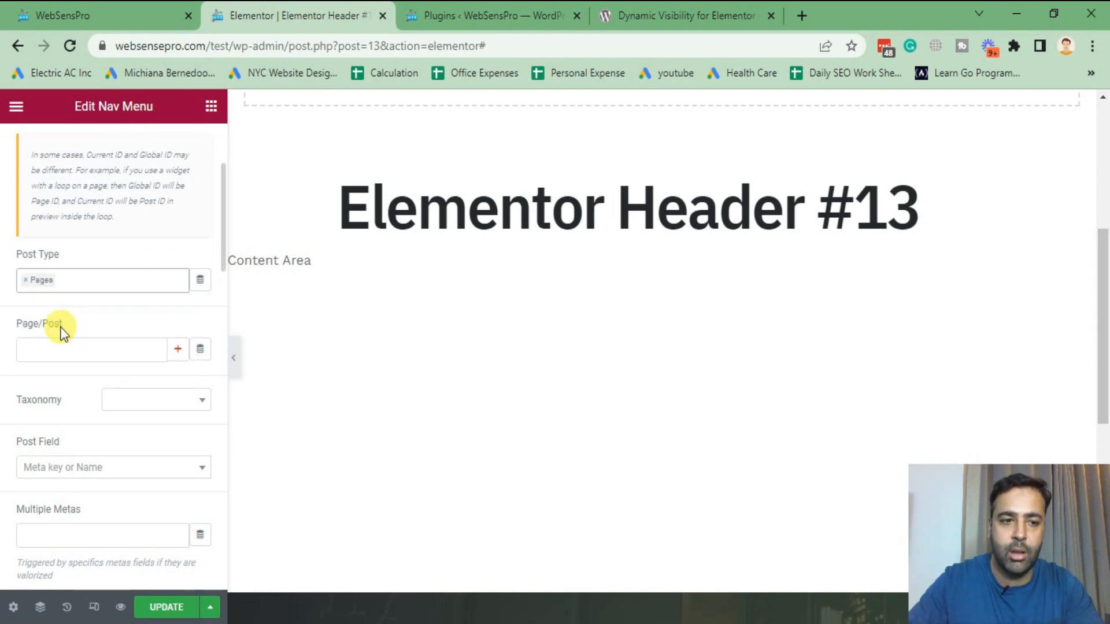
# Set Page/Post to [43] Home (page) so the menu shows only there.
pyautogui.scroll(-3)
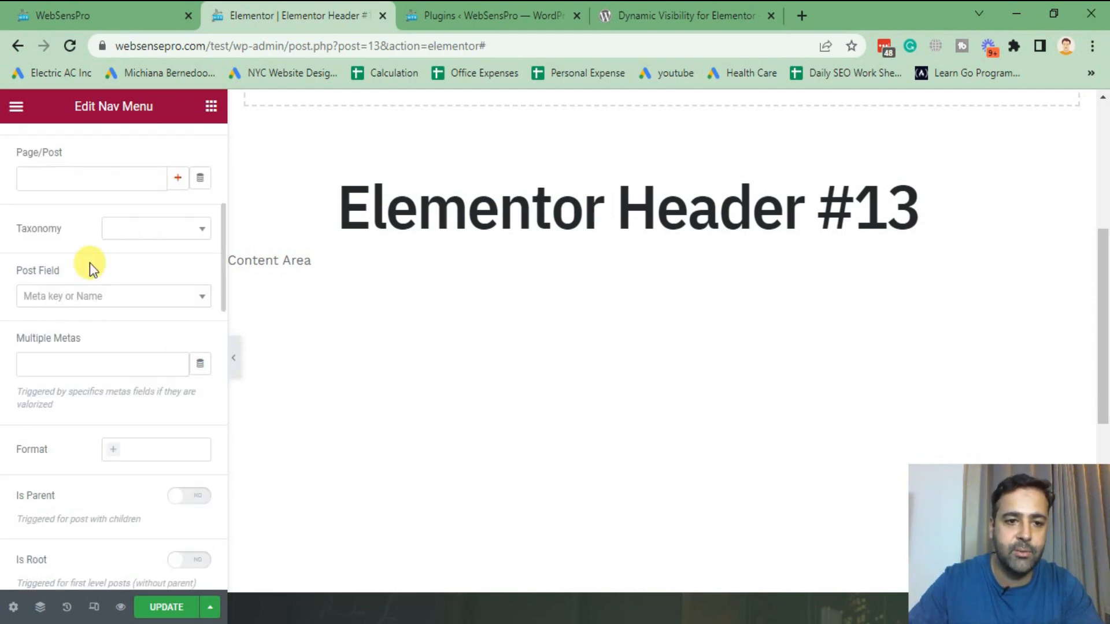
pyautogui.click(90, 178)
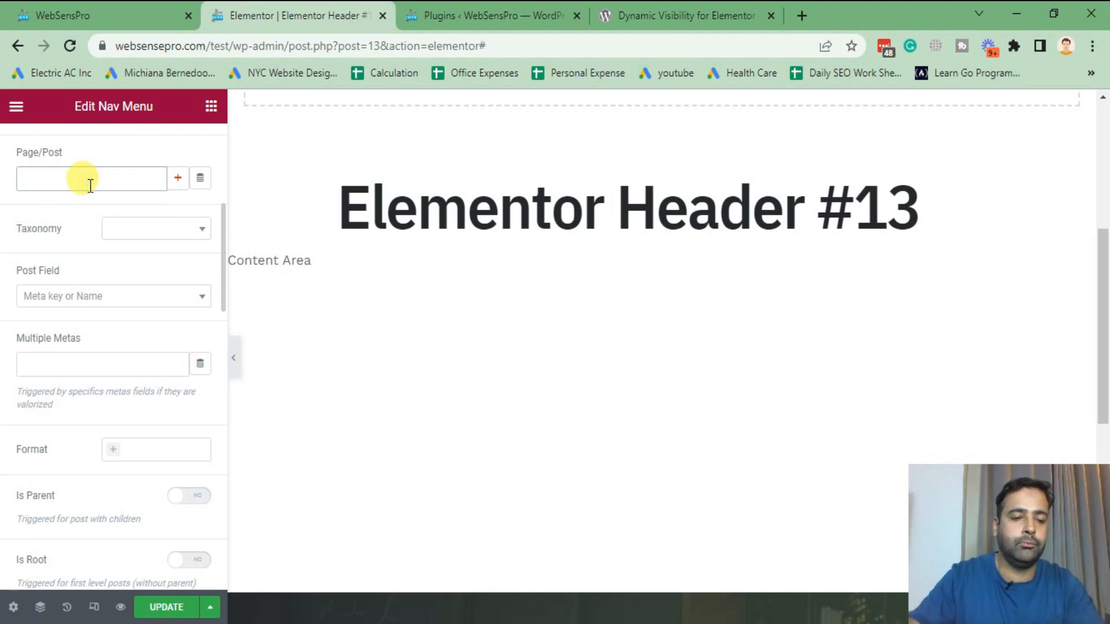
pyautogui.moveTo(108, 164)
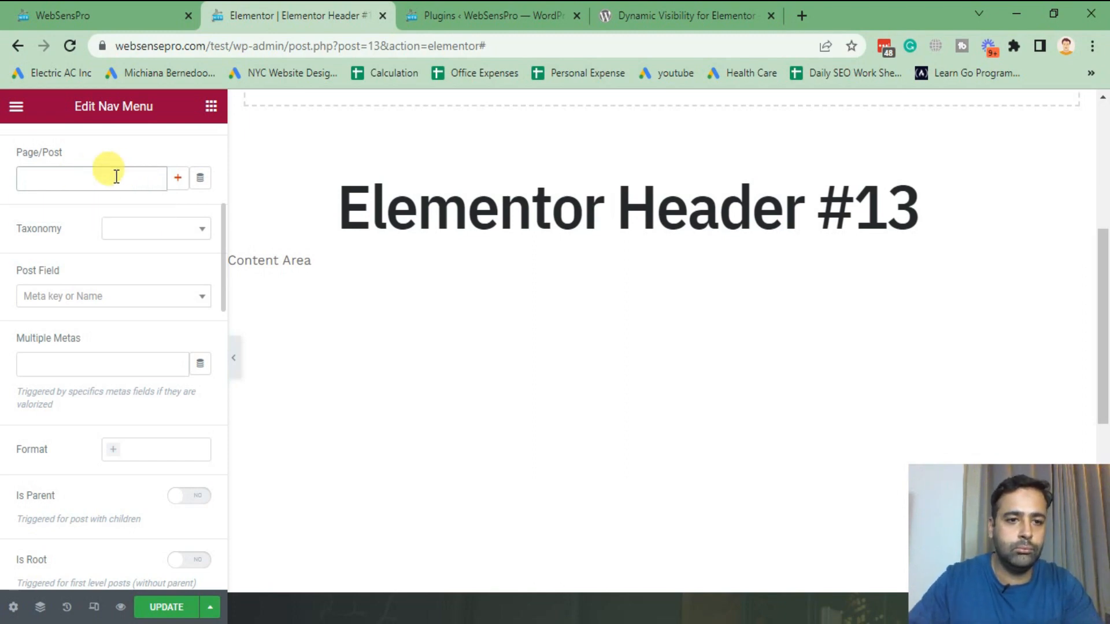
pyautogui.write('m')
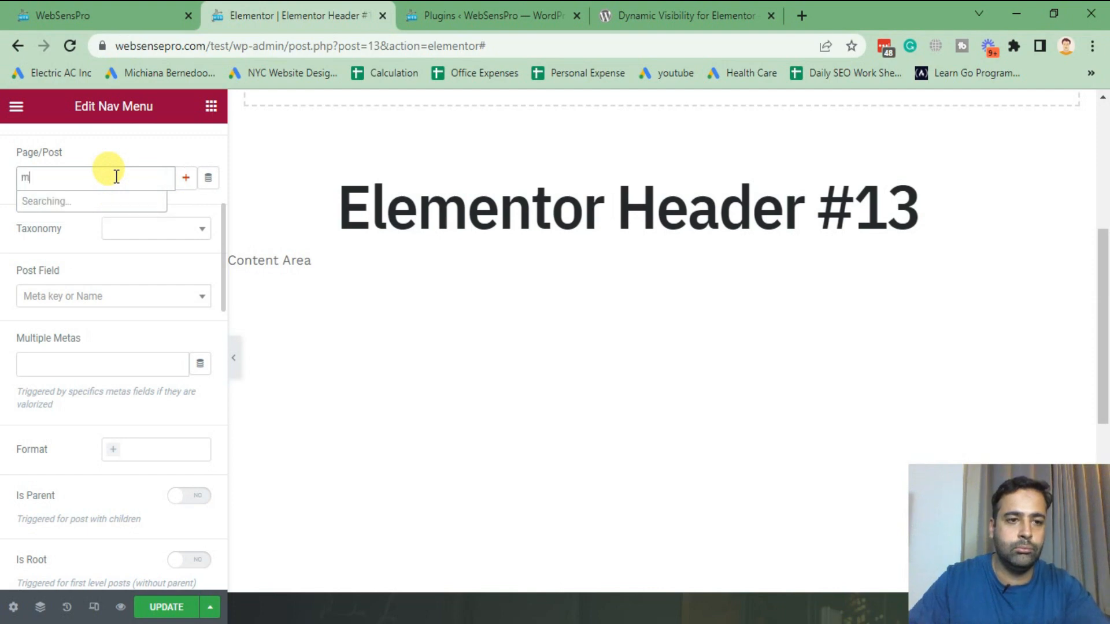
pyautogui.write('y')
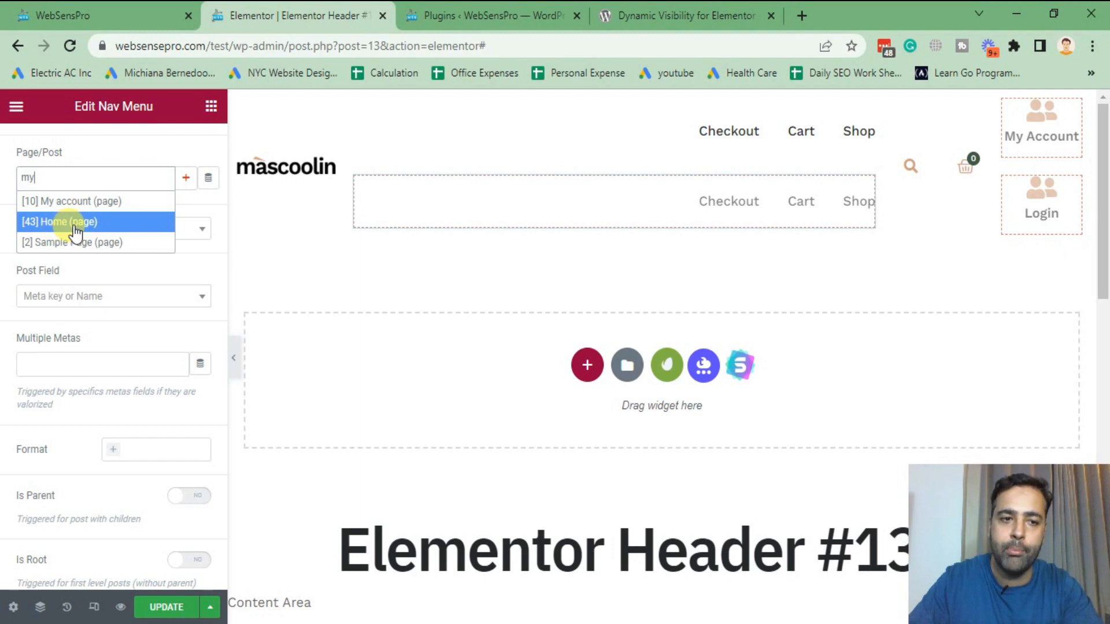
pyautogui.click(59, 222)
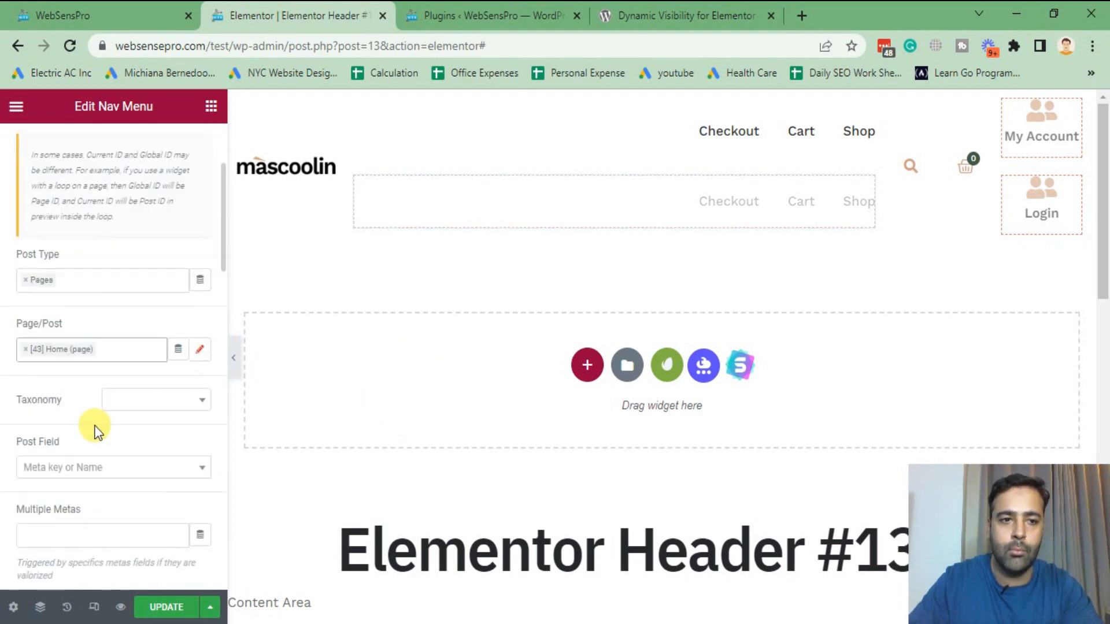
pyautogui.scroll(3)
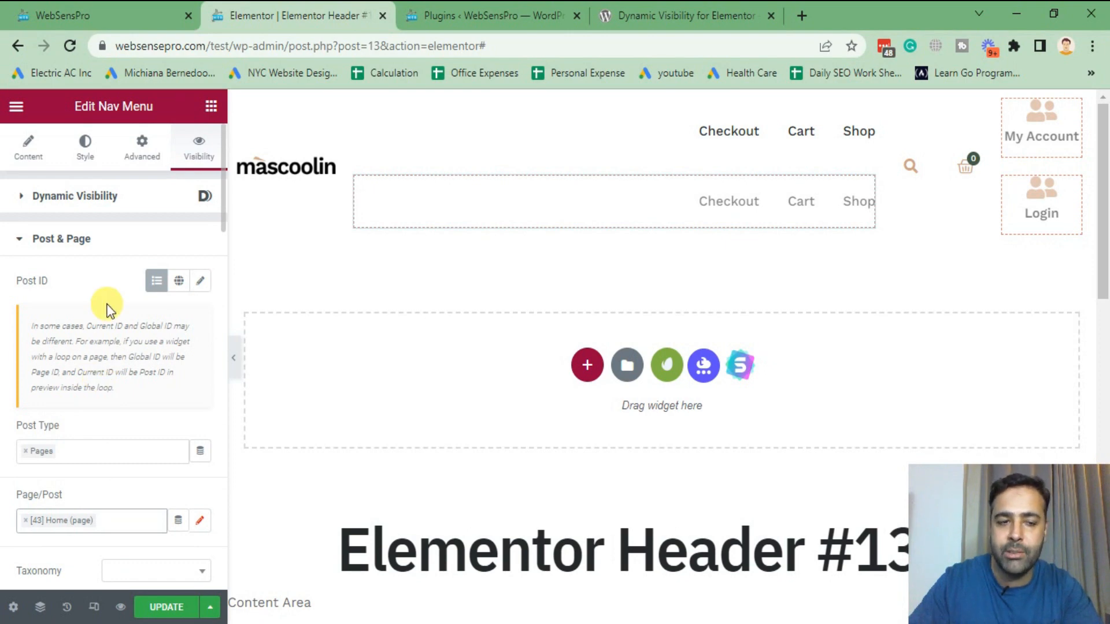
pyautogui.scroll(-3)
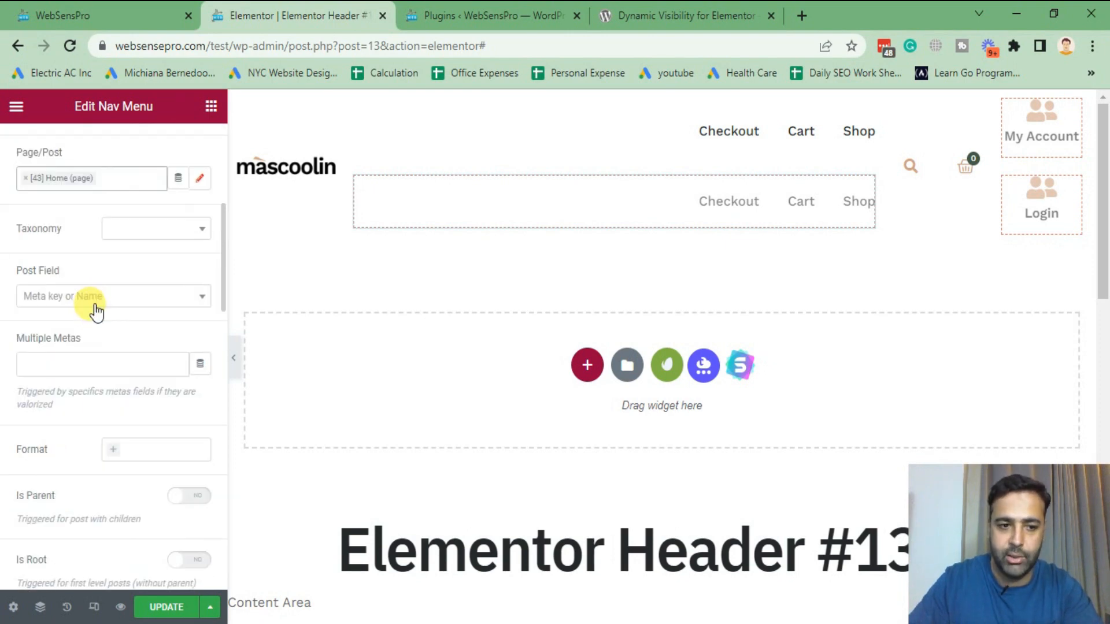
pyautogui.click(198, 147)
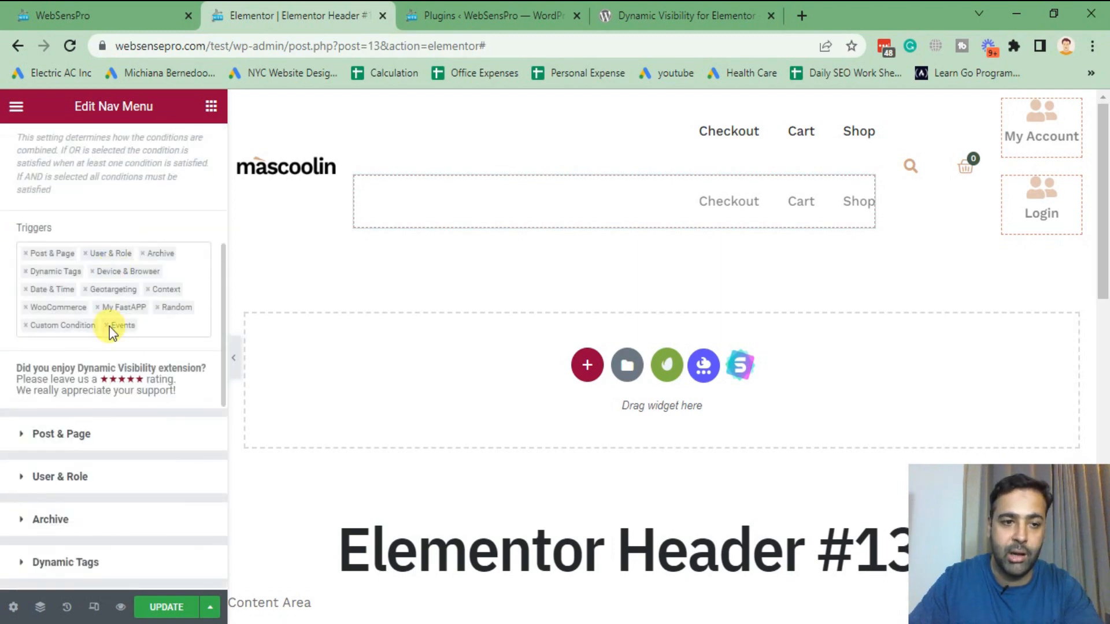
pyautogui.moveTo(146, 263)
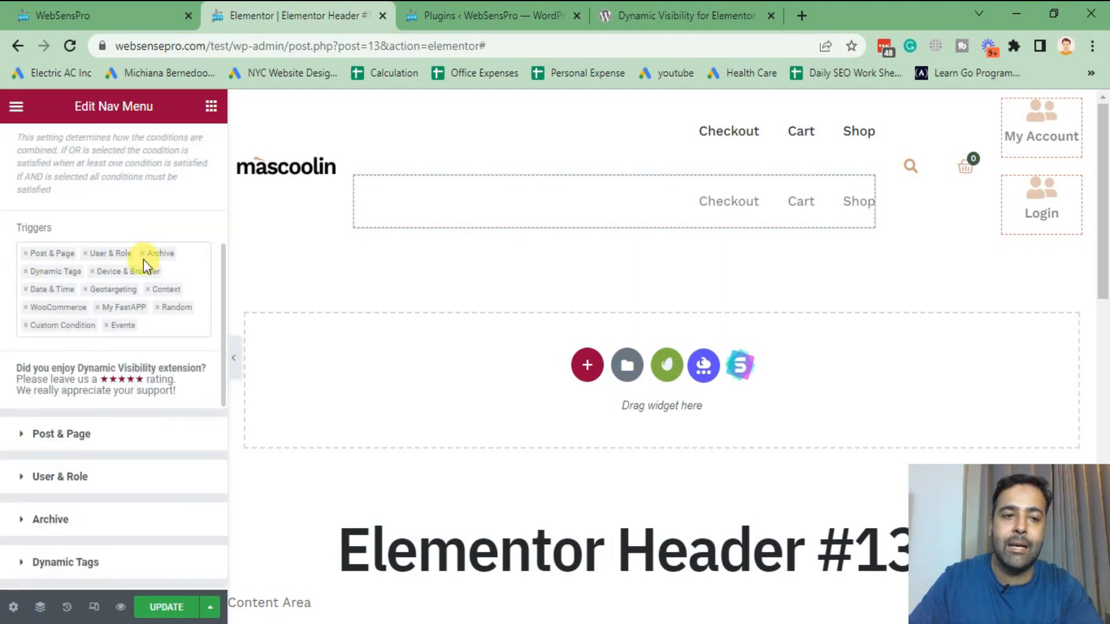
pyautogui.moveTo(138, 271)
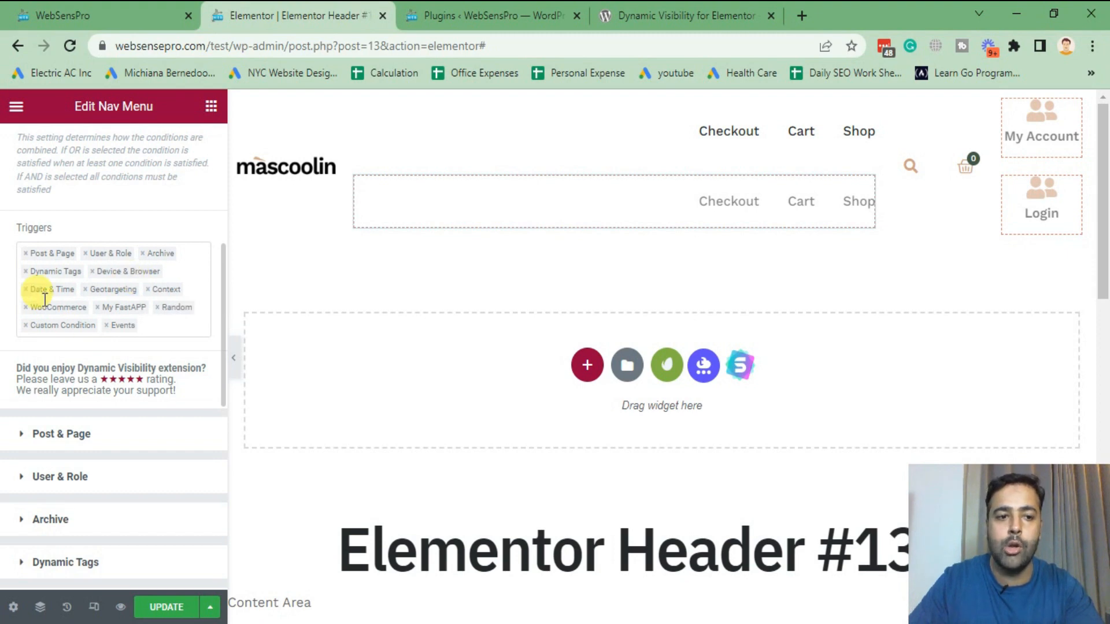
pyautogui.moveTo(48, 289)
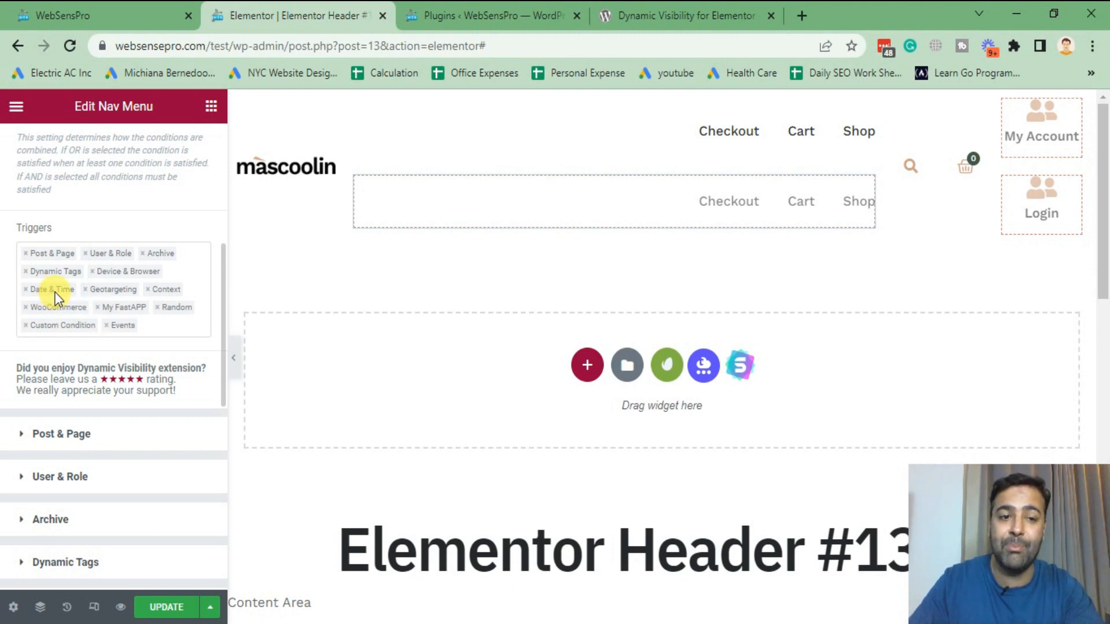
pyautogui.moveTo(103, 297)
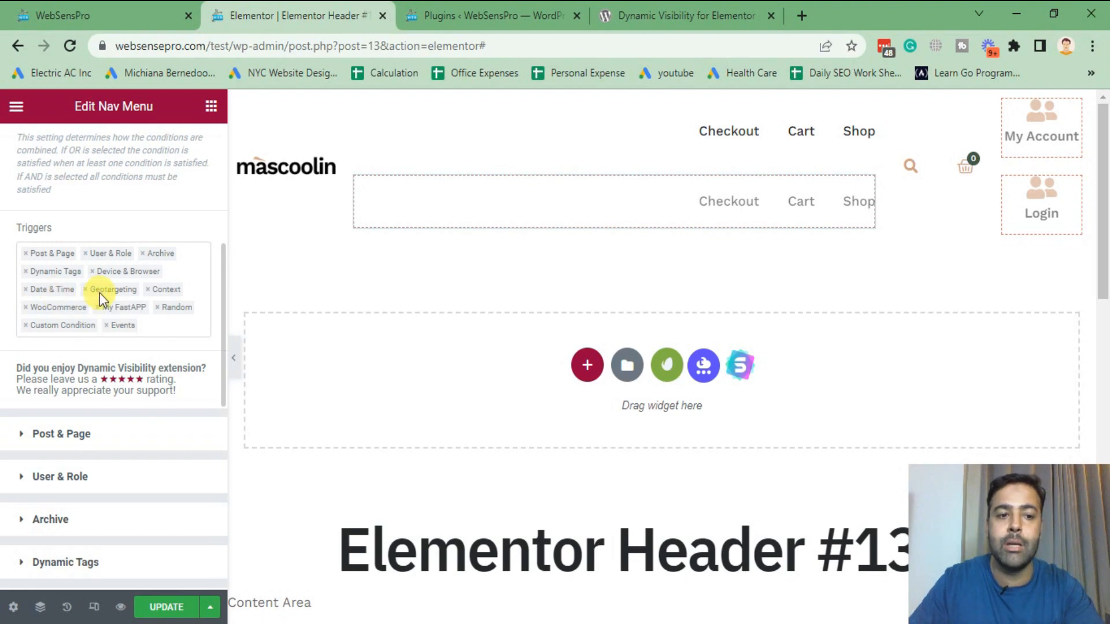
pyautogui.moveTo(177, 293)
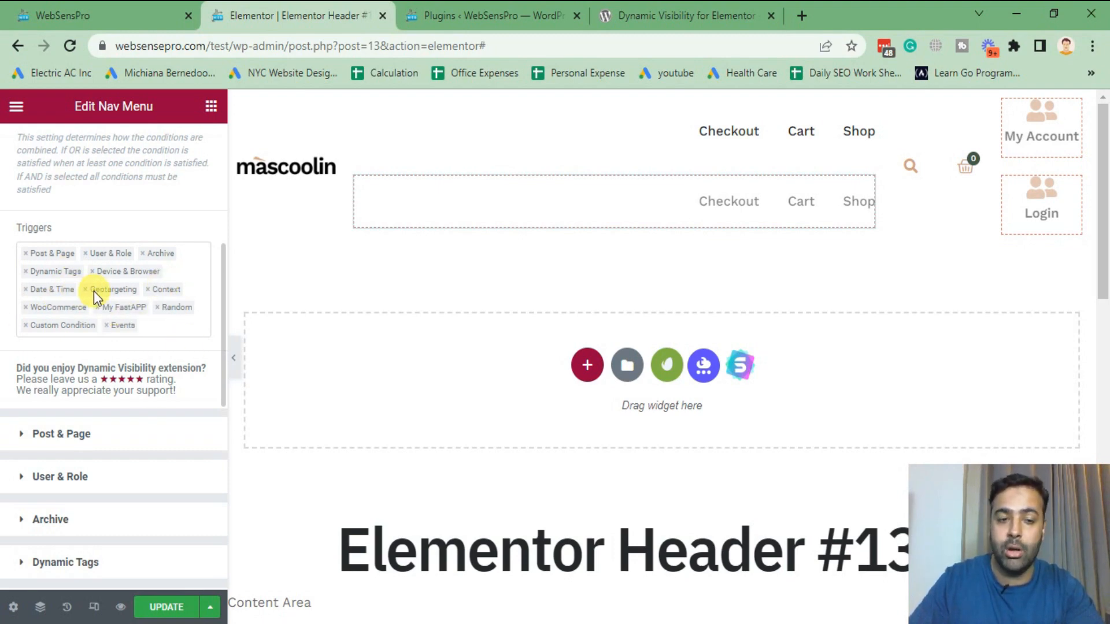
pyautogui.moveTo(113, 289)
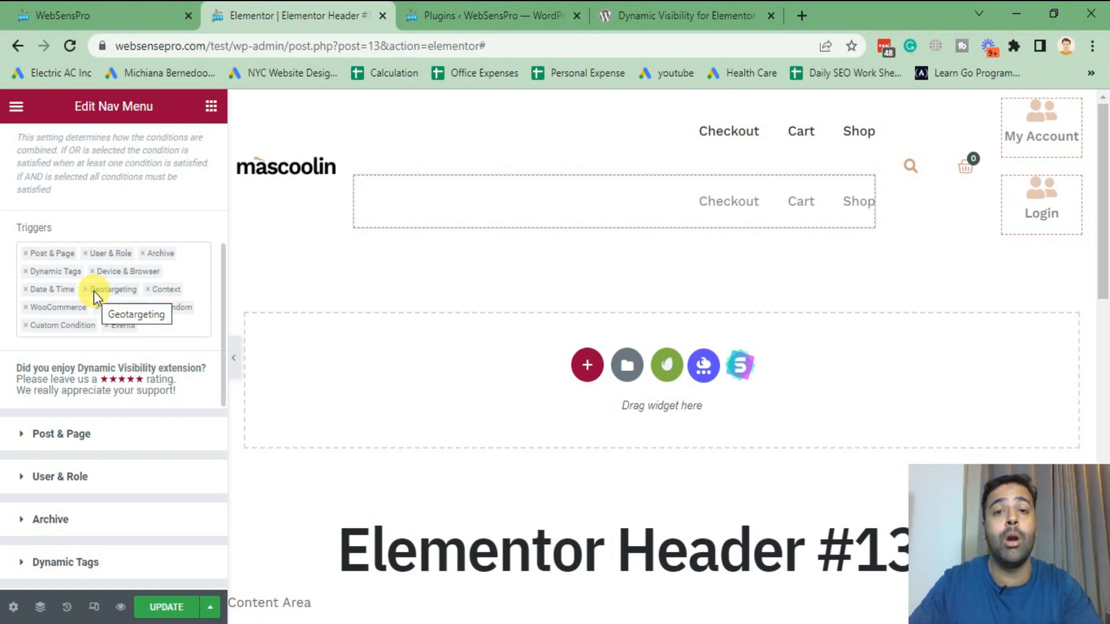
pyautogui.scroll(3)
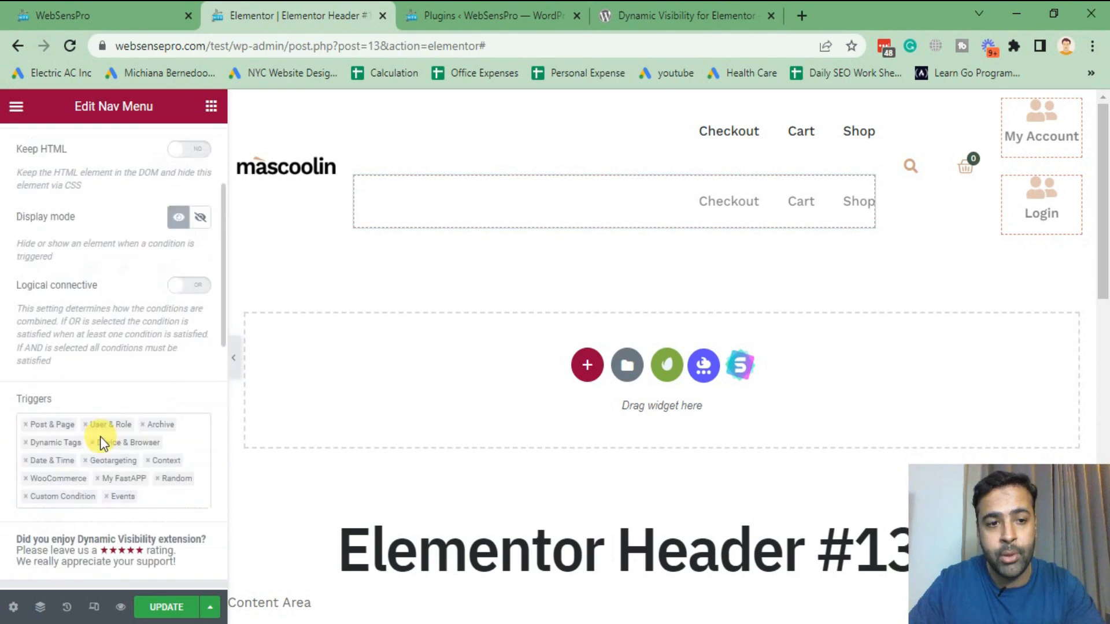
pyautogui.scroll(3)
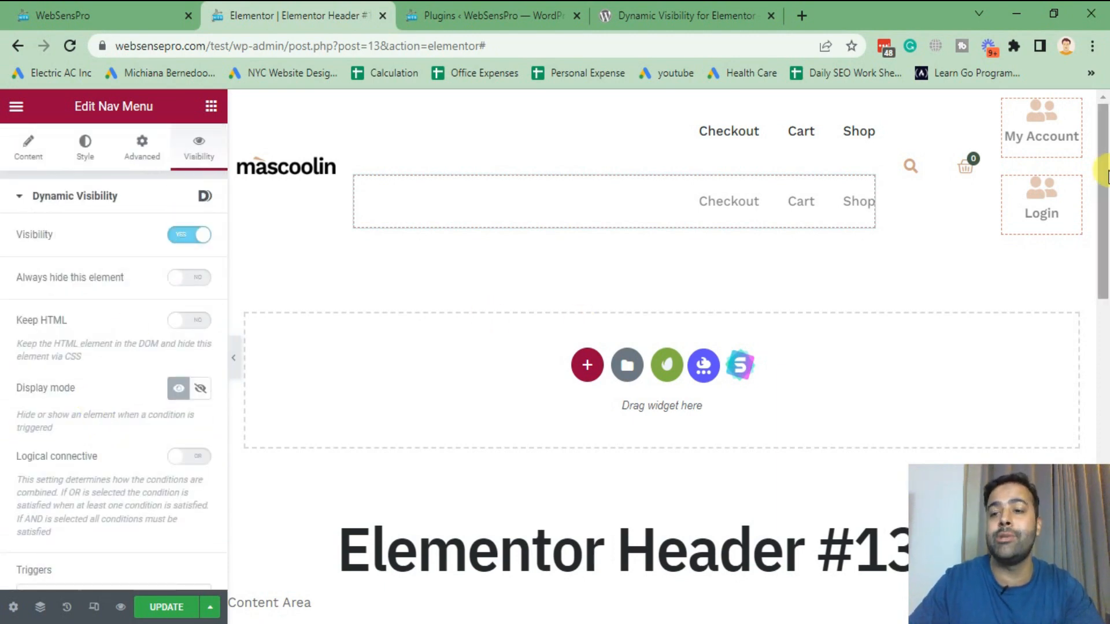
pyautogui.moveTo(613, 257)
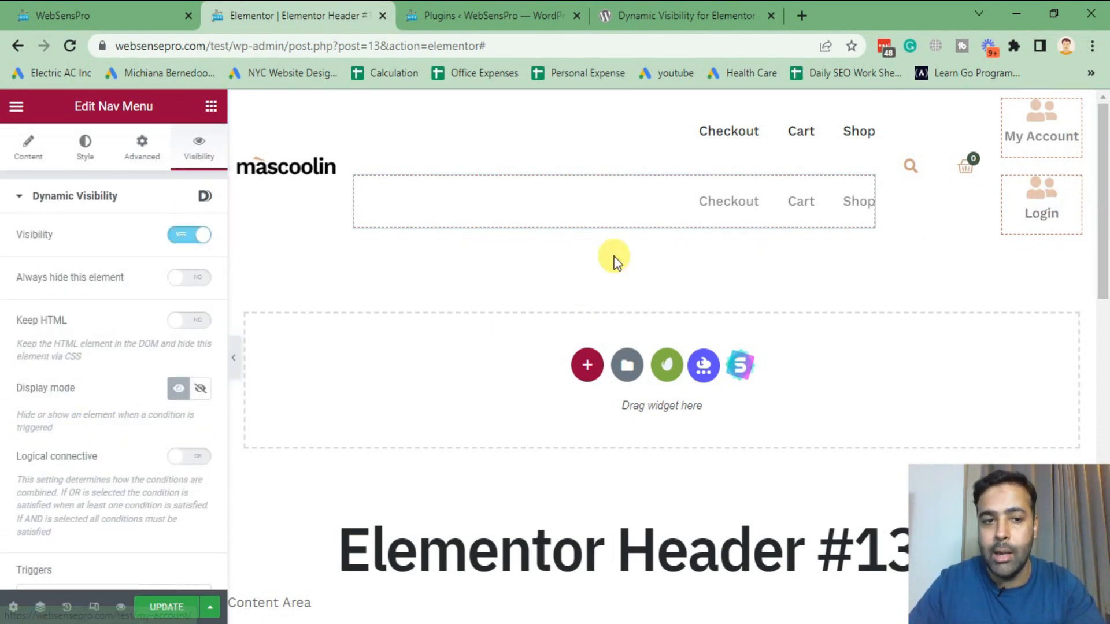
pyautogui.click(705, 201)
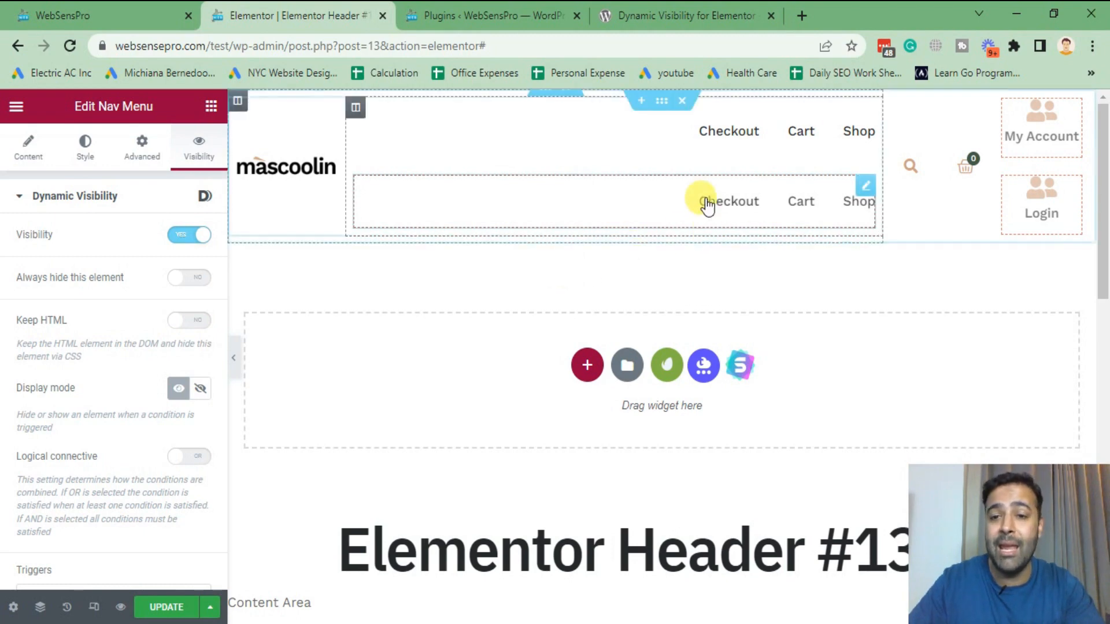